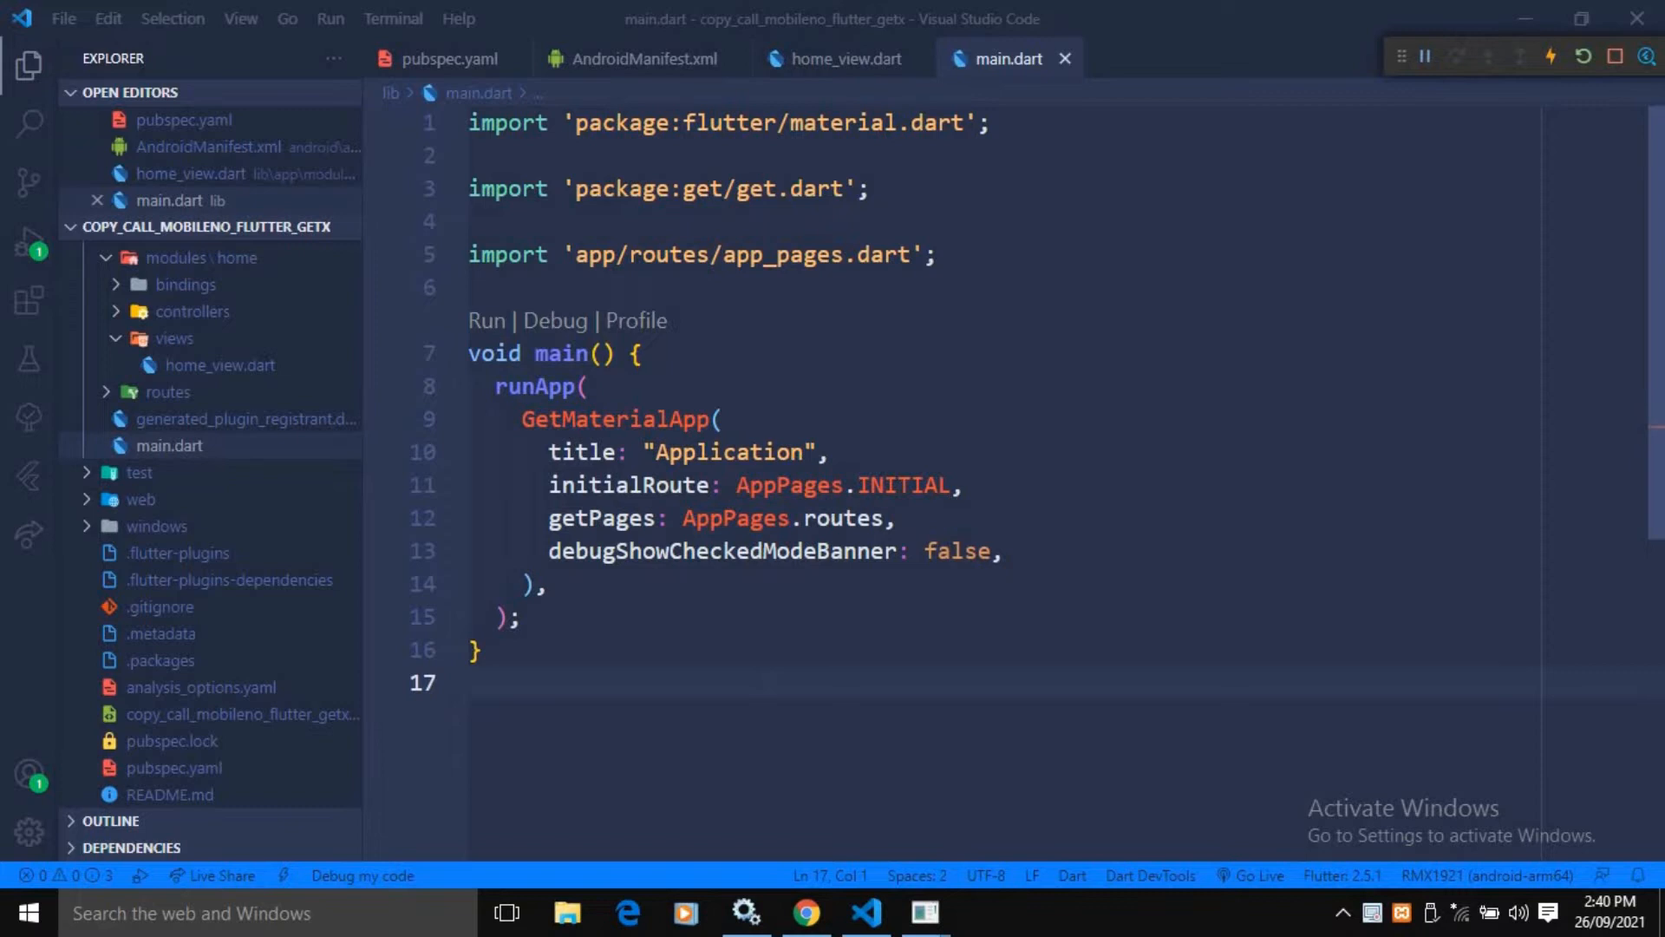
{"action": "mouse_move", "coordinate": [175, 237]}
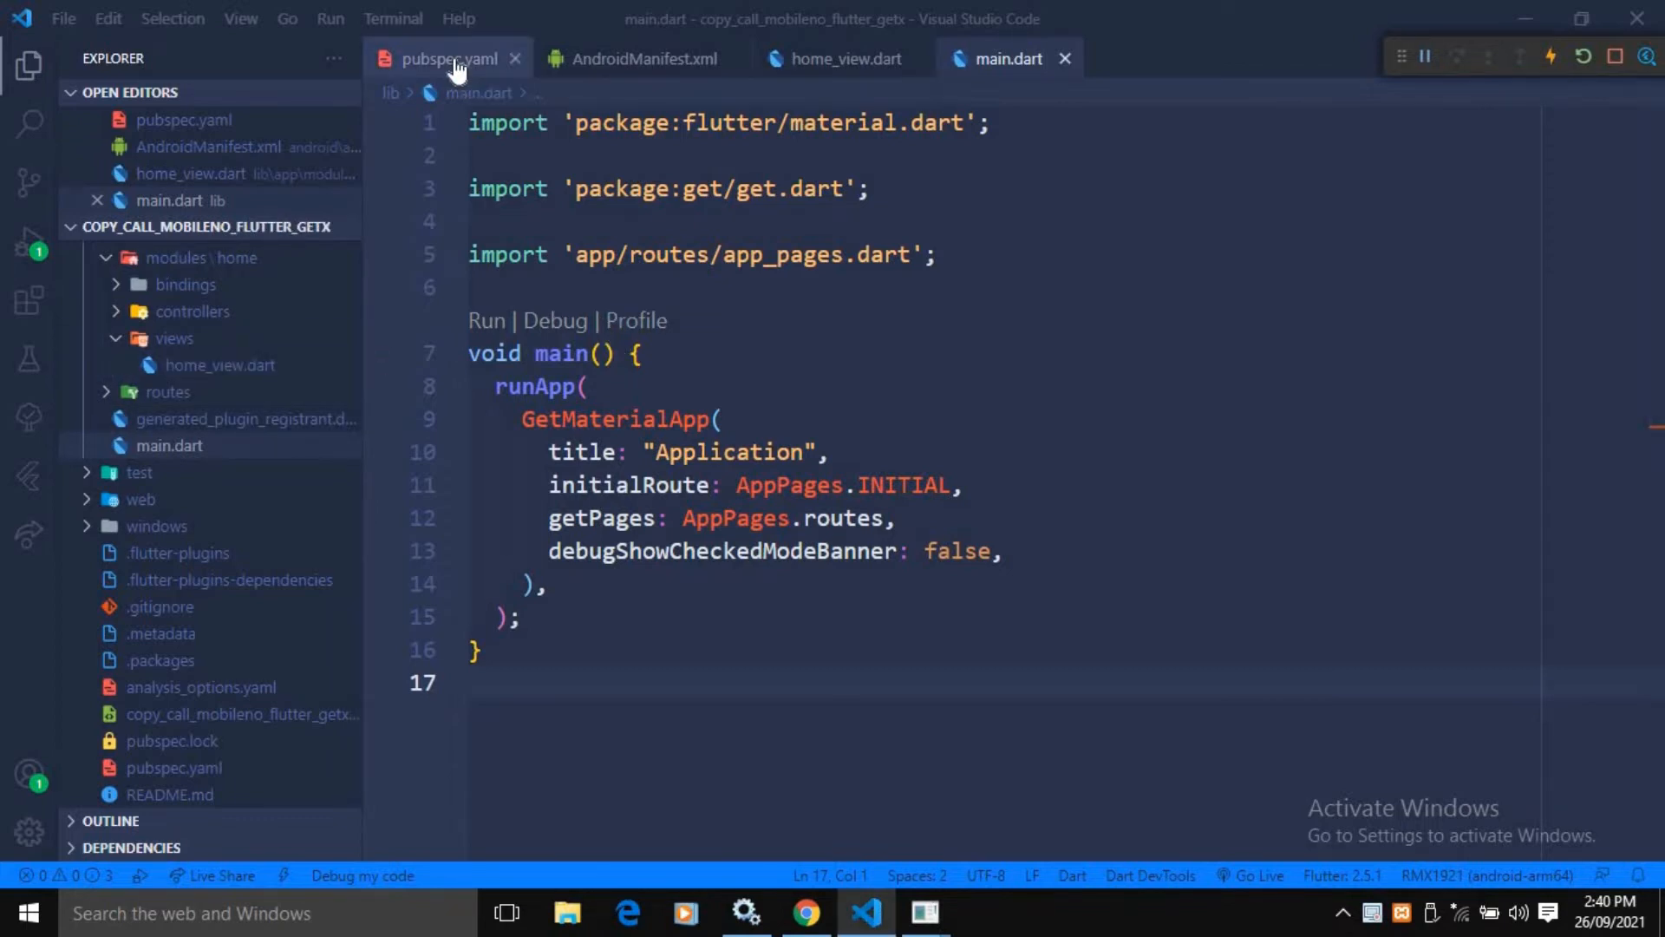
Step: Show pubspec.yaml with the url_launcher and flutter_phone_direct_caller dependencies highlighted
{"action": "left_click", "coordinate": [444, 59]}
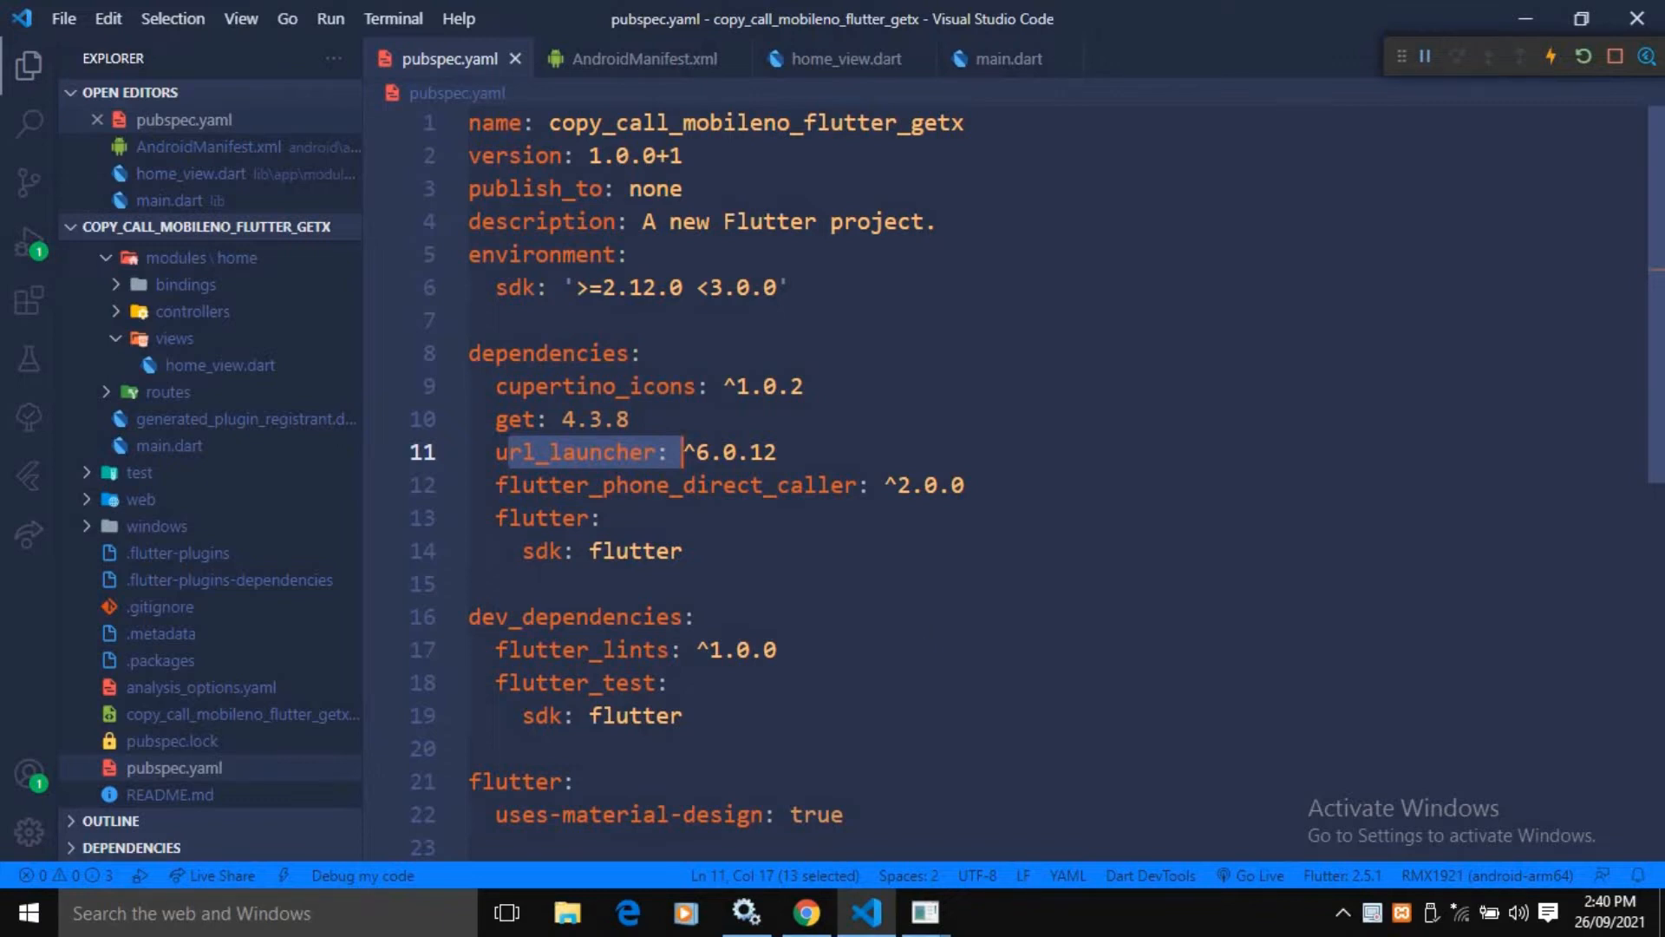
{"action": "double_click", "coordinate": [671, 484]}
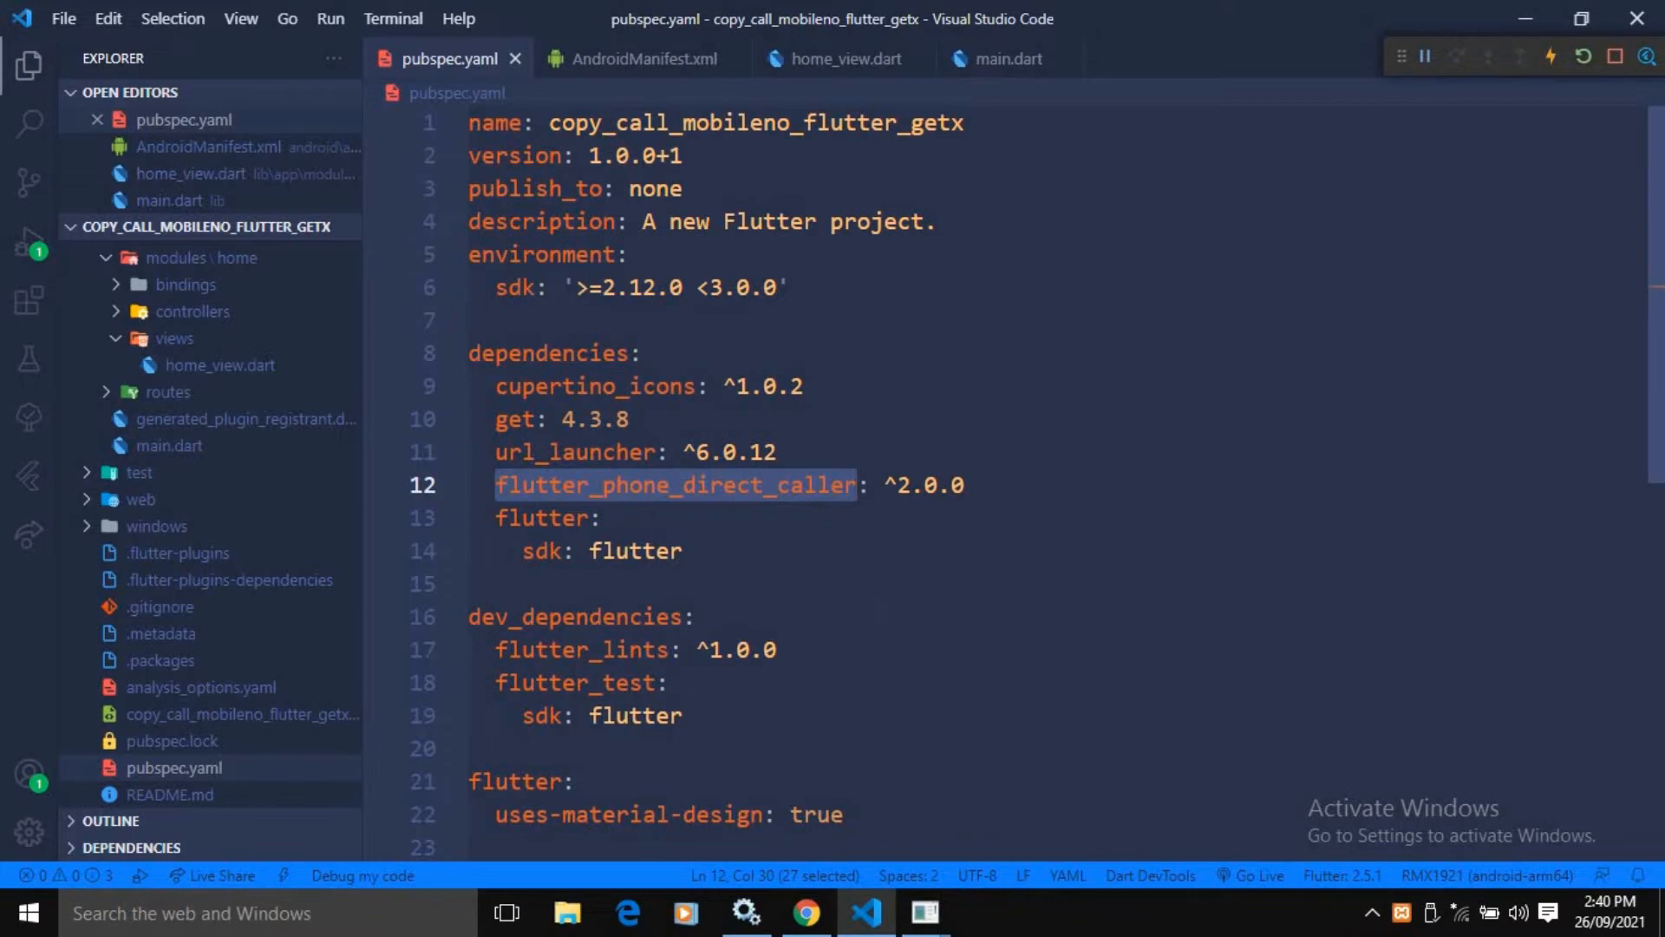
{"action": "mouse_move", "coordinate": [803, 911]}
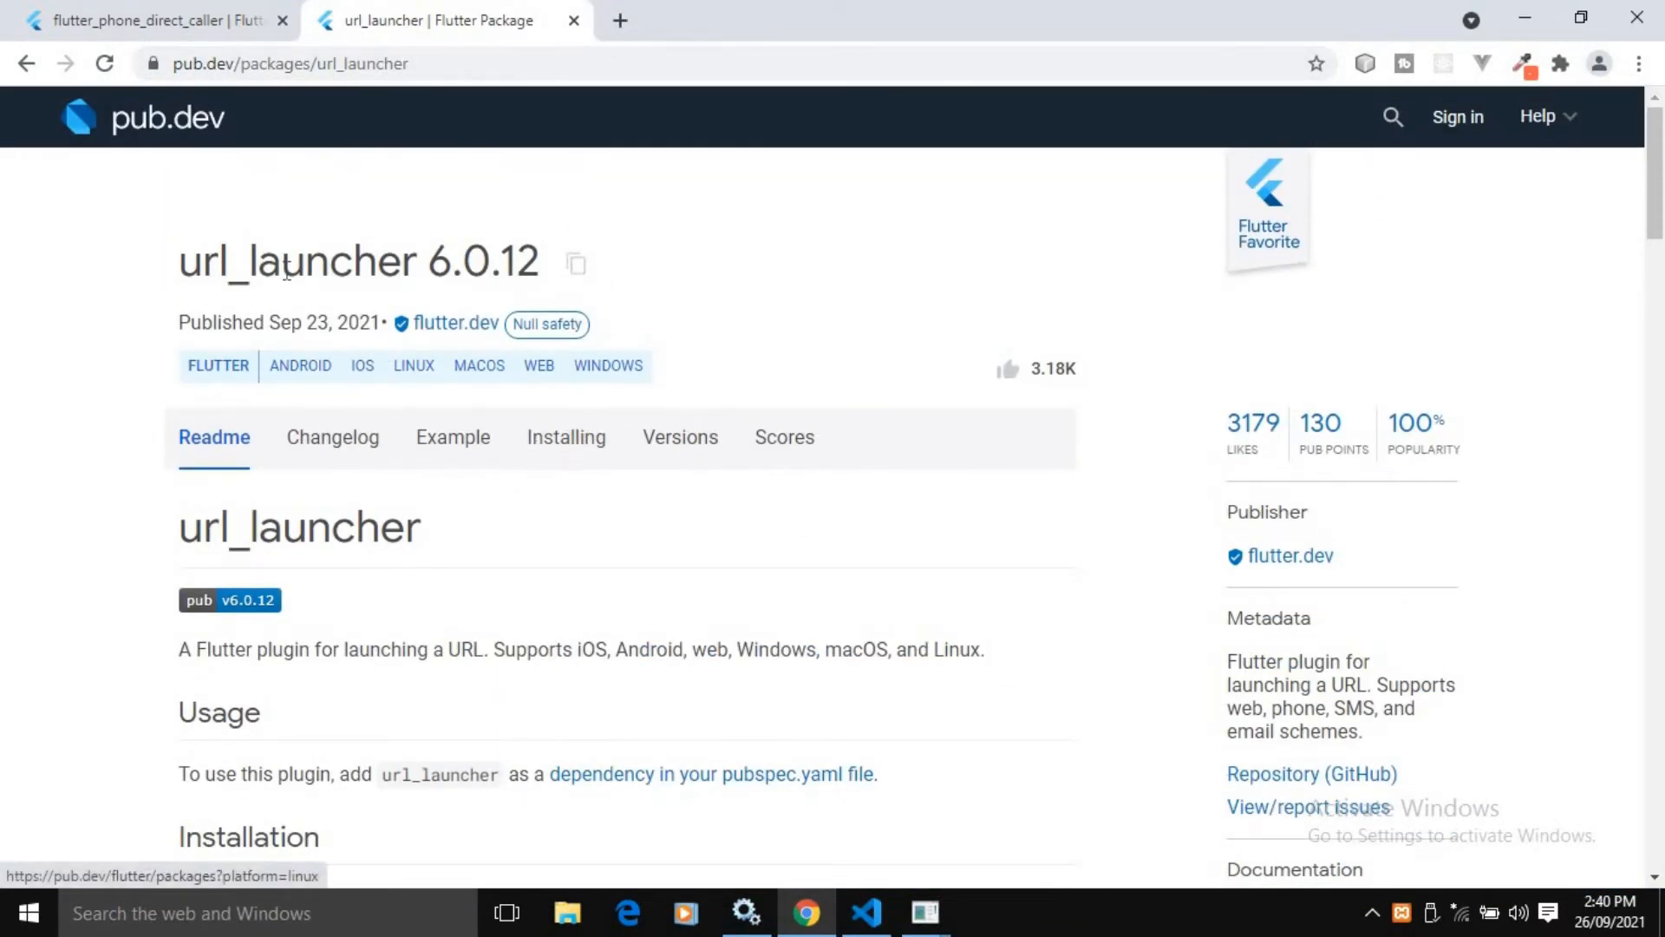
Step: Review the url_launcher Installation section and select the iOS query schemes snippet
{"action": "scroll", "scroll_direction": "down", "scroll_amount": 3}
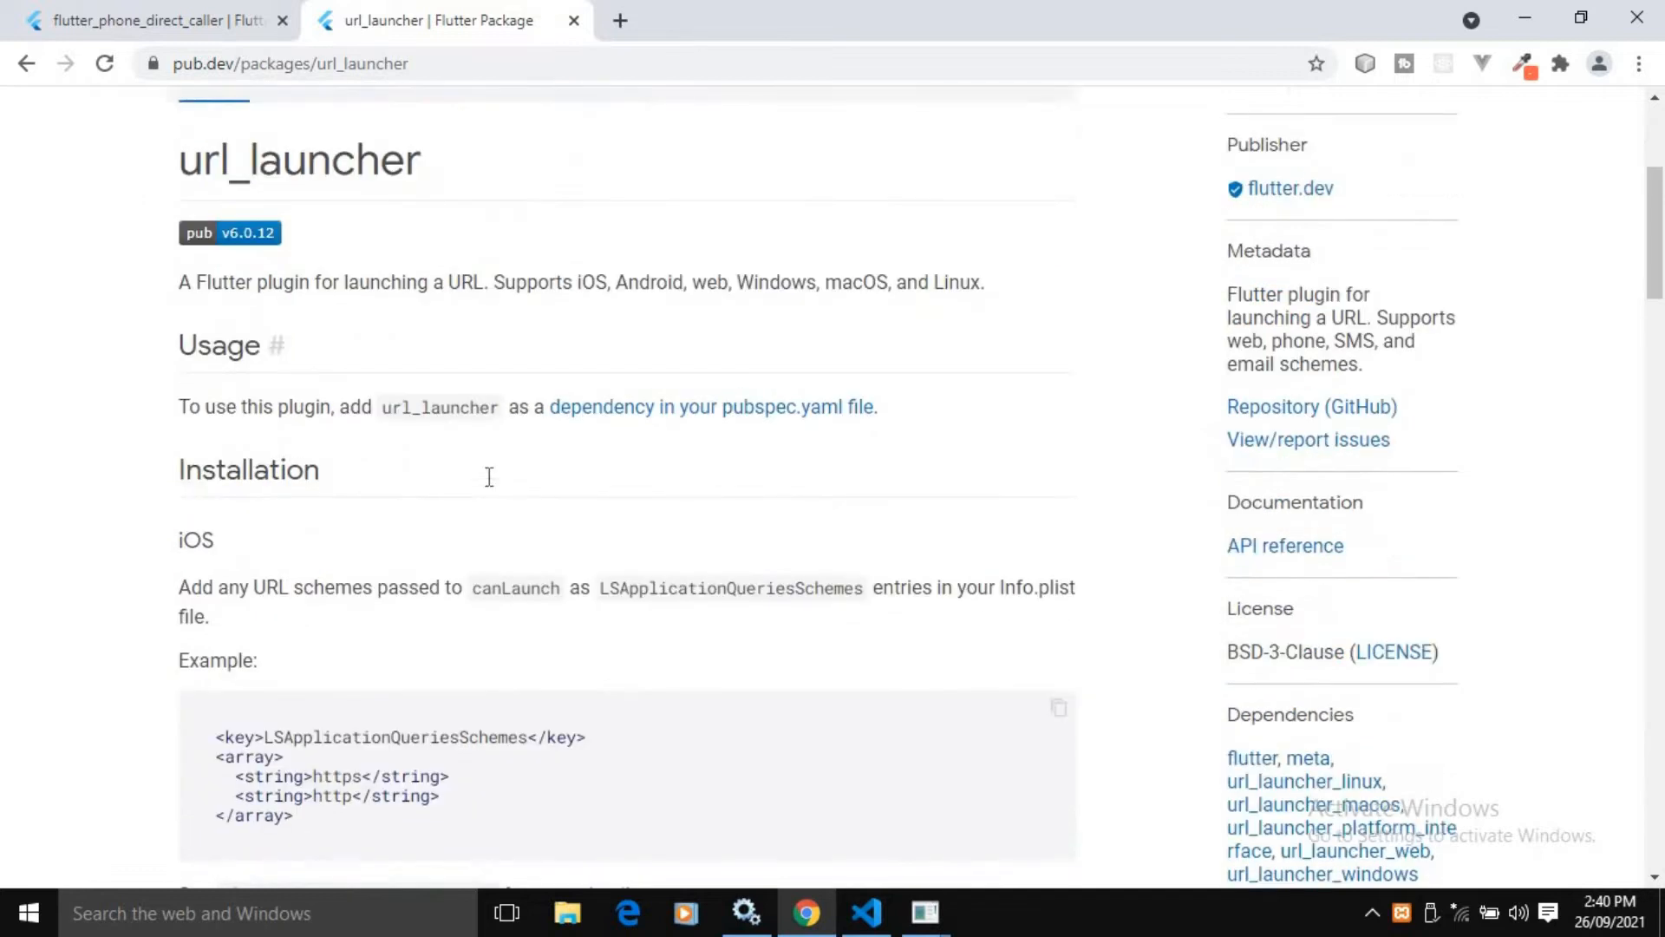
{"action": "scroll", "scroll_direction": "down", "scroll_amount": 3}
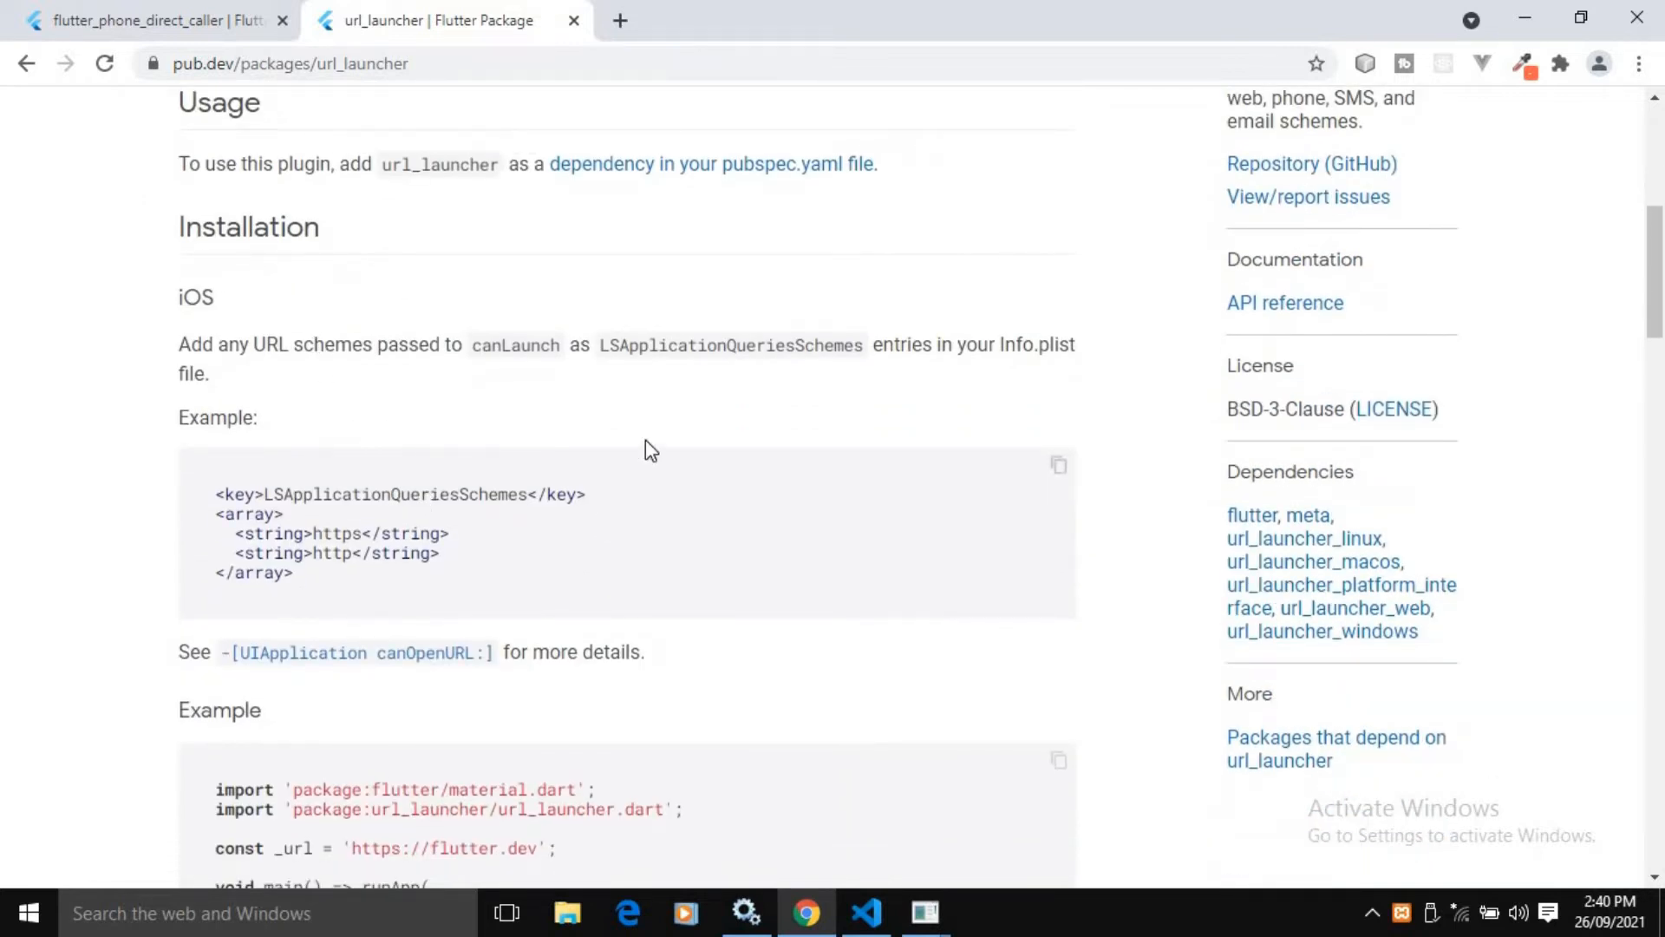
{"action": "mouse_move", "coordinate": [1029, 345]}
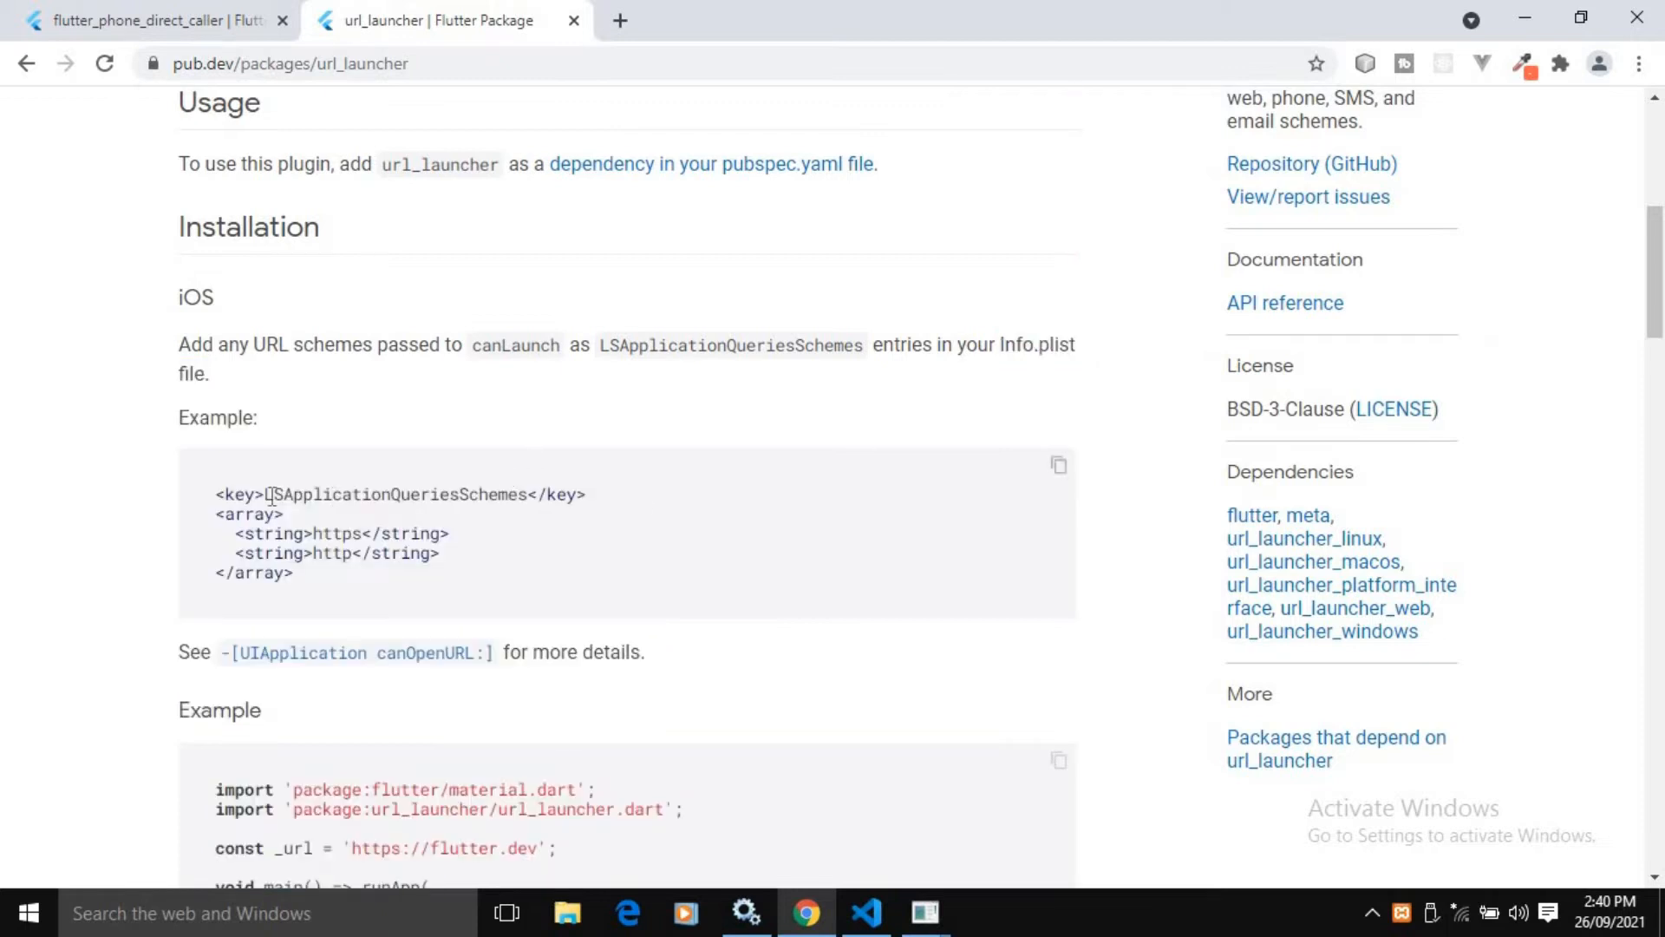
{"action": "left_click_drag", "start_coordinate": [269, 495], "coordinate": [498, 494]}
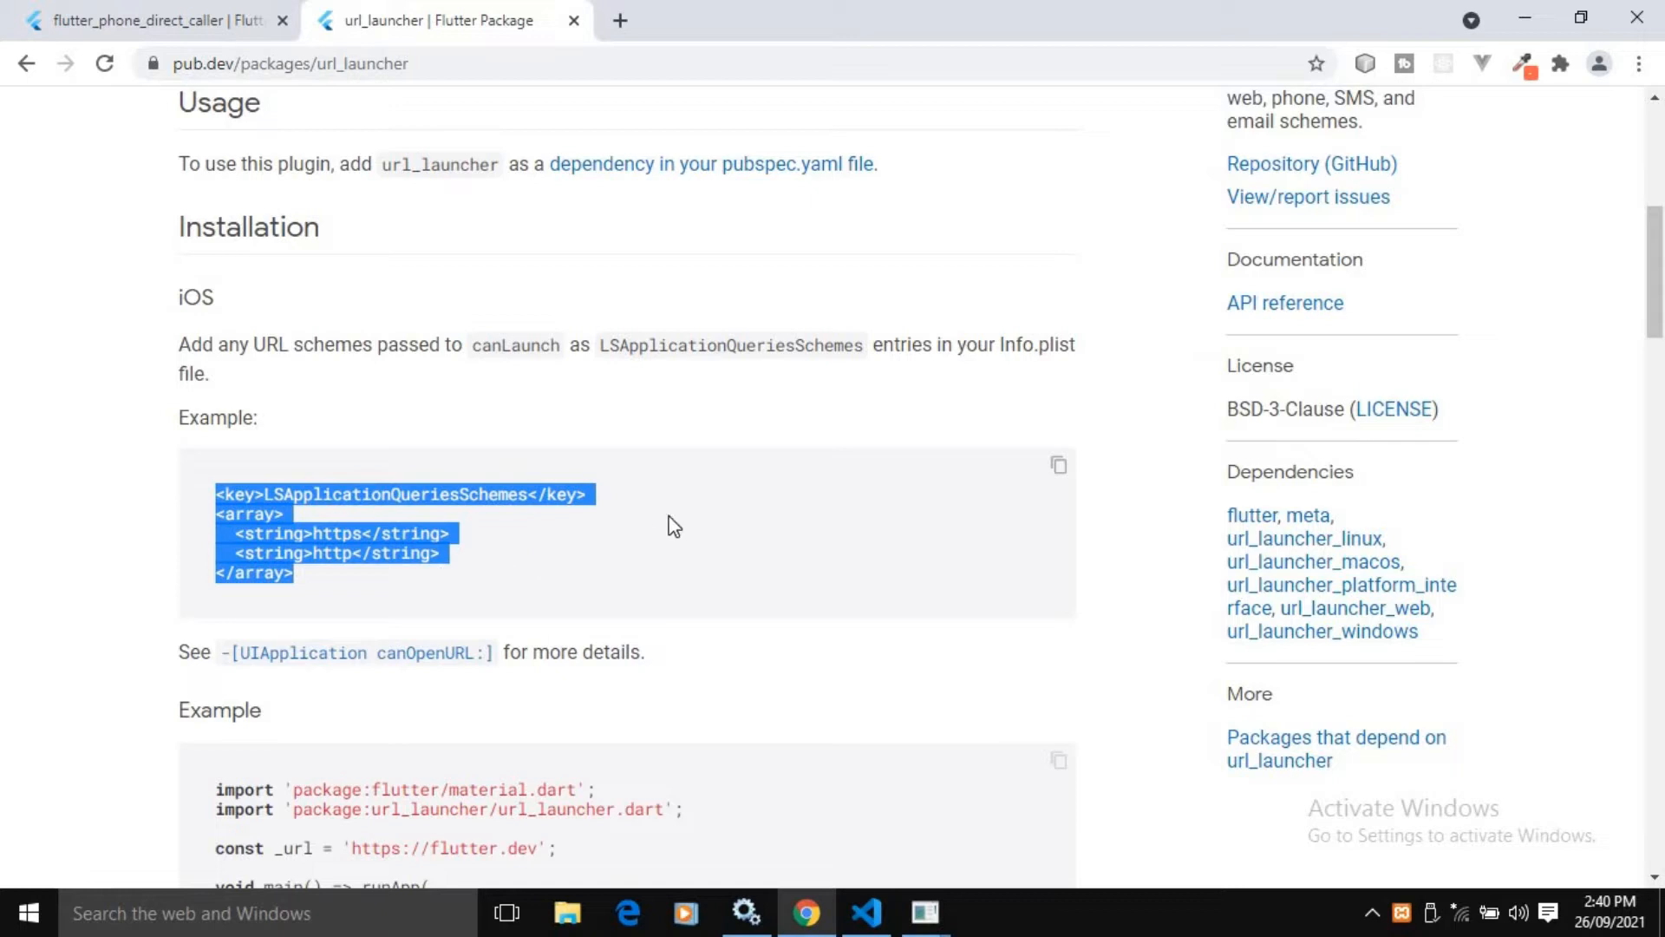
Step: Reach the Android manifest queries snippet for https, tel and mailto, then return to the project
{"action": "scroll", "scroll_direction": "down", "scroll_amount": 3}
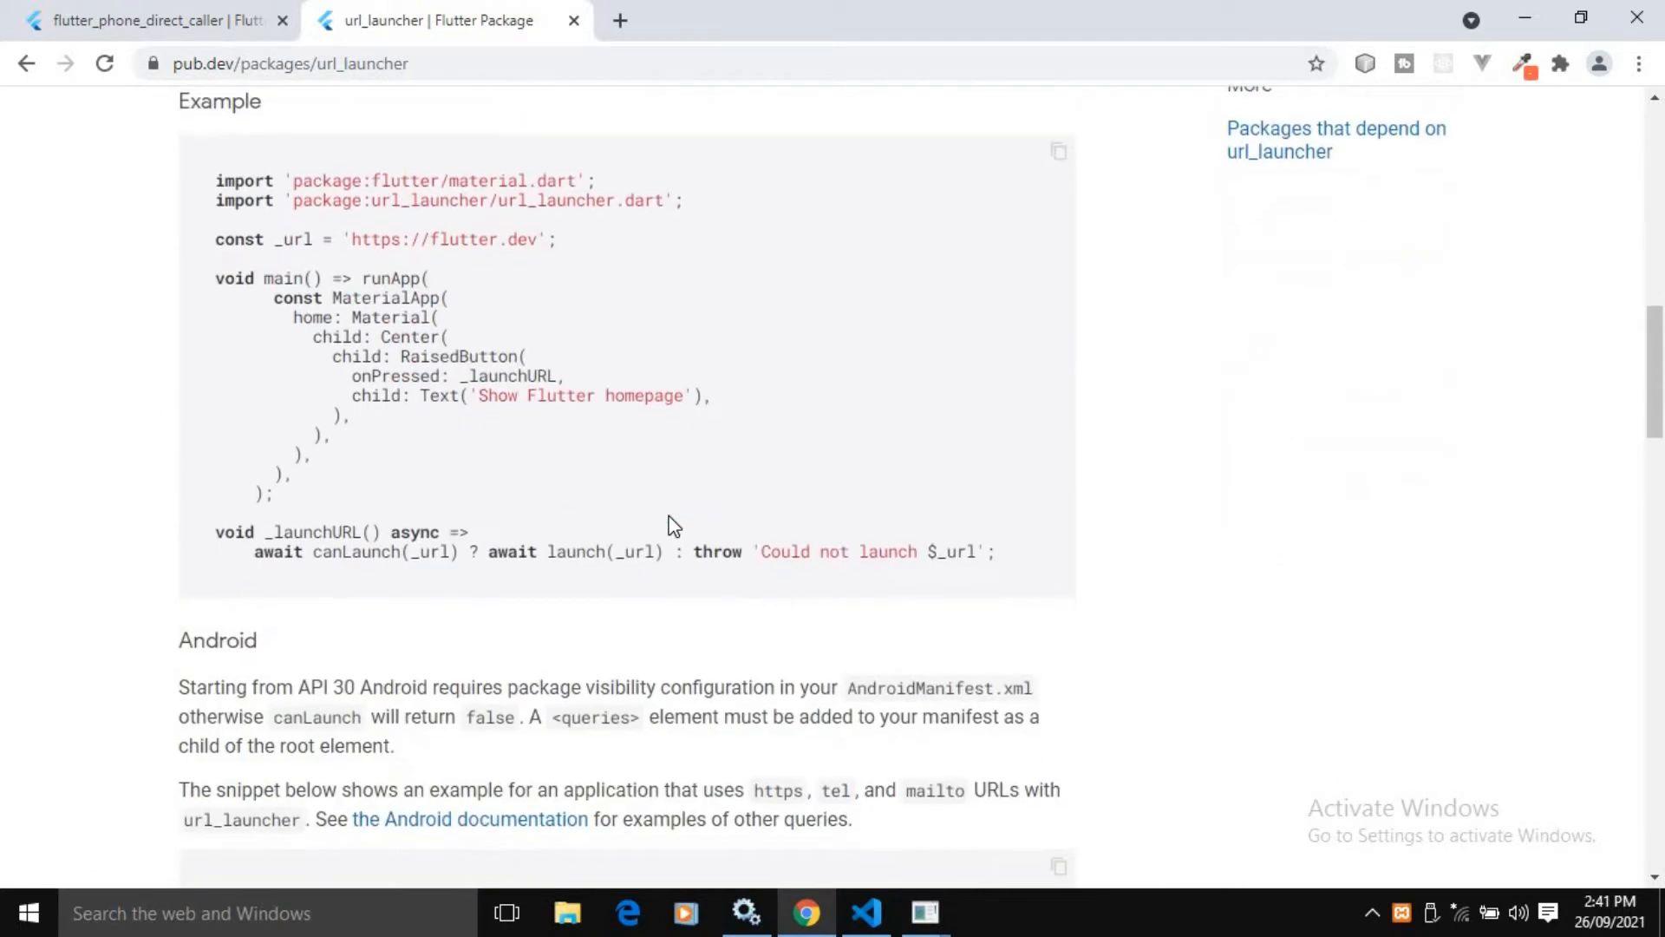
{"action": "scroll", "scroll_direction": "down", "scroll_amount": 3}
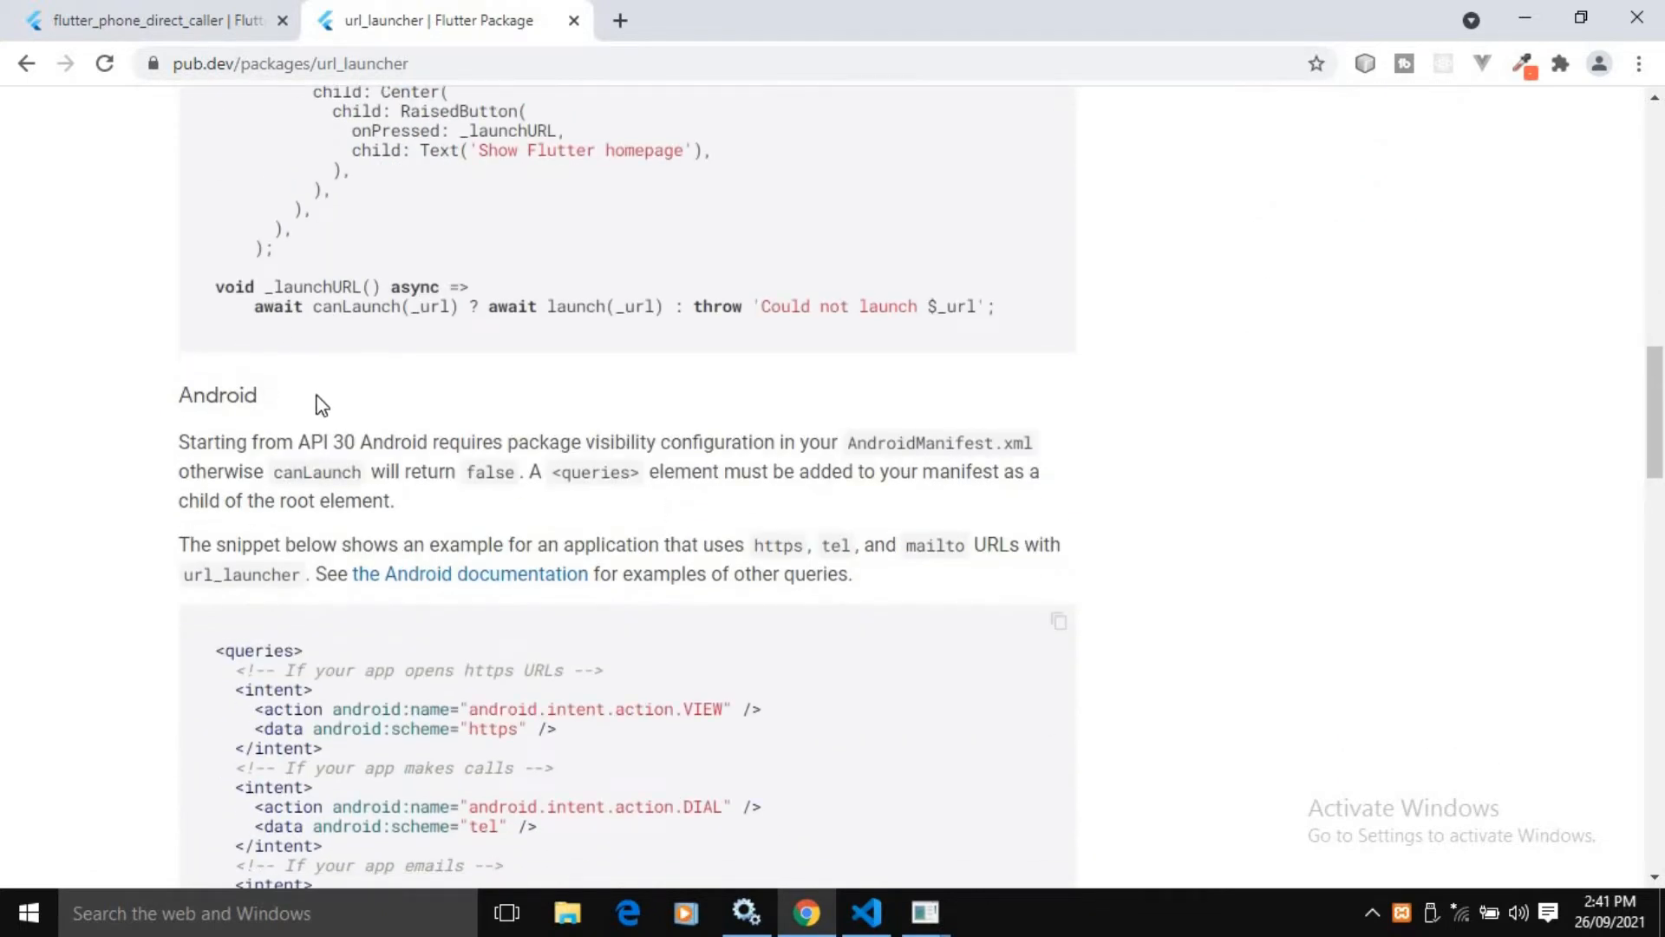
{"action": "mouse_move", "coordinate": [334, 446]}
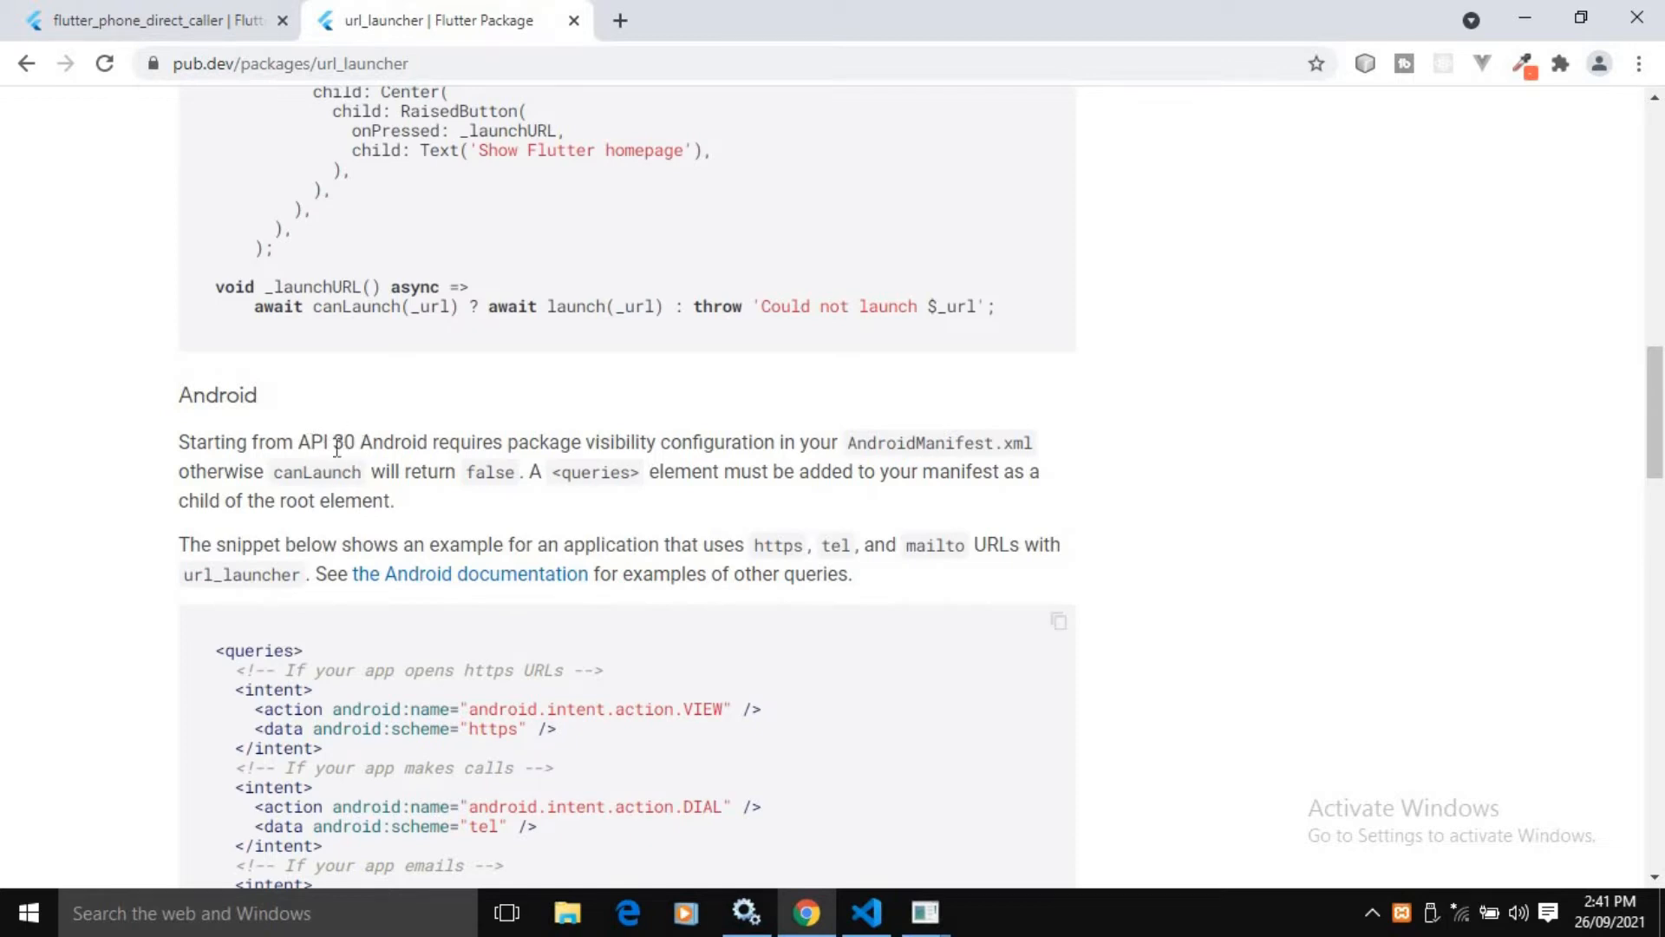
{"action": "scroll", "scroll_direction": "down", "scroll_amount": 3}
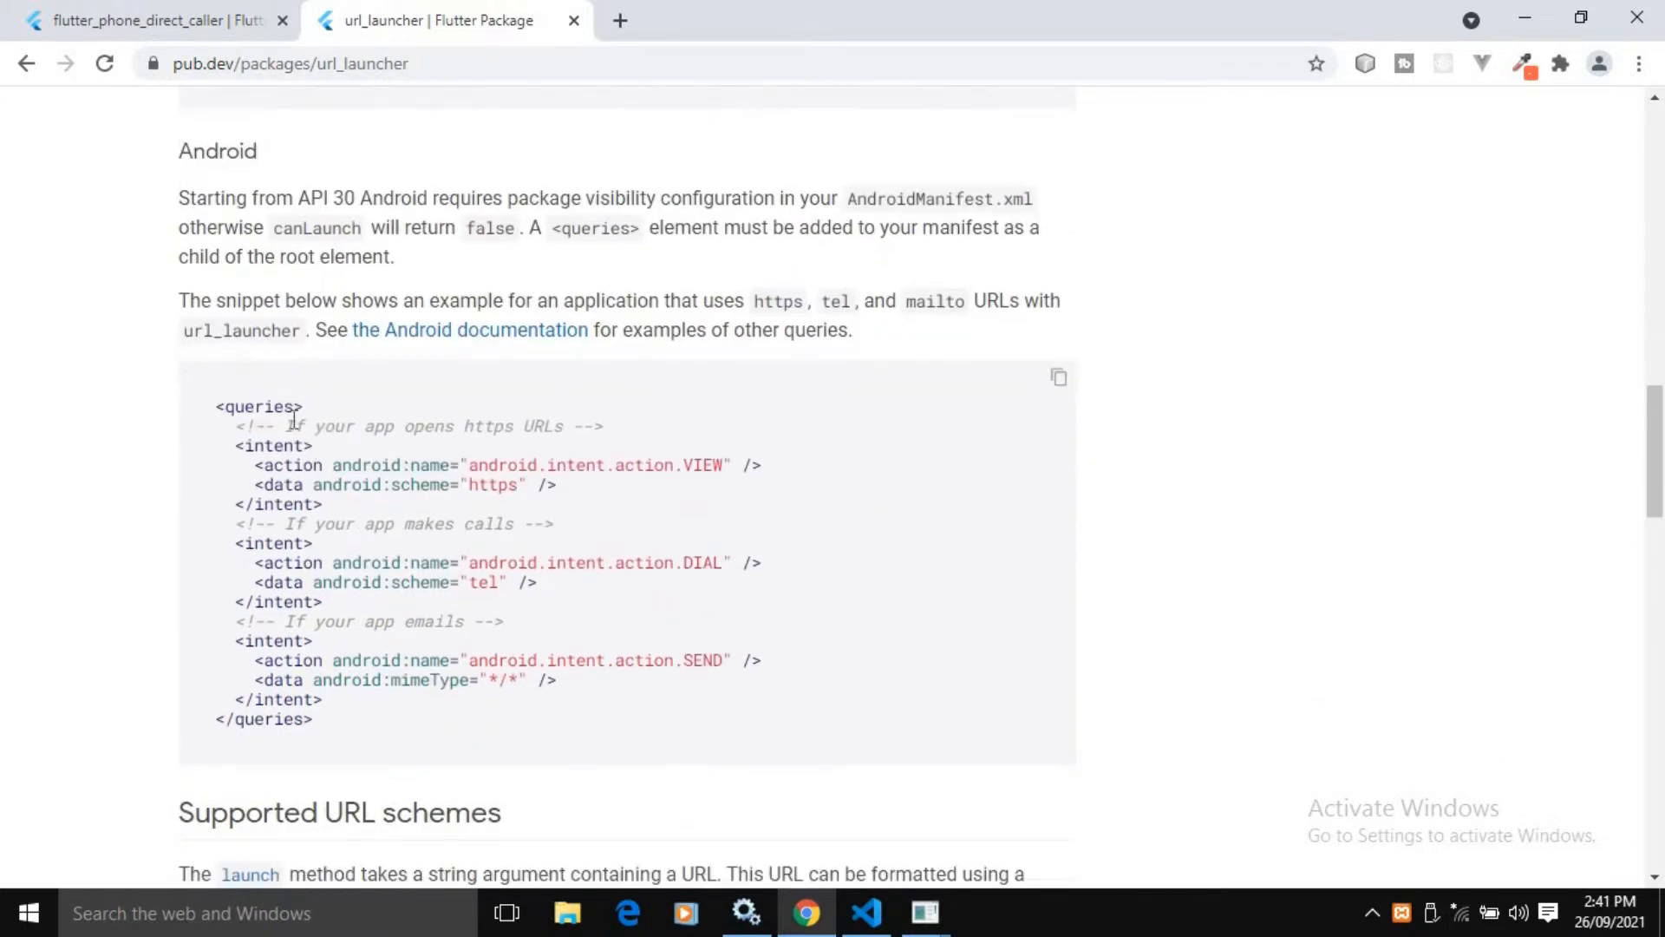
{"action": "mouse_move", "coordinate": [602, 544]}
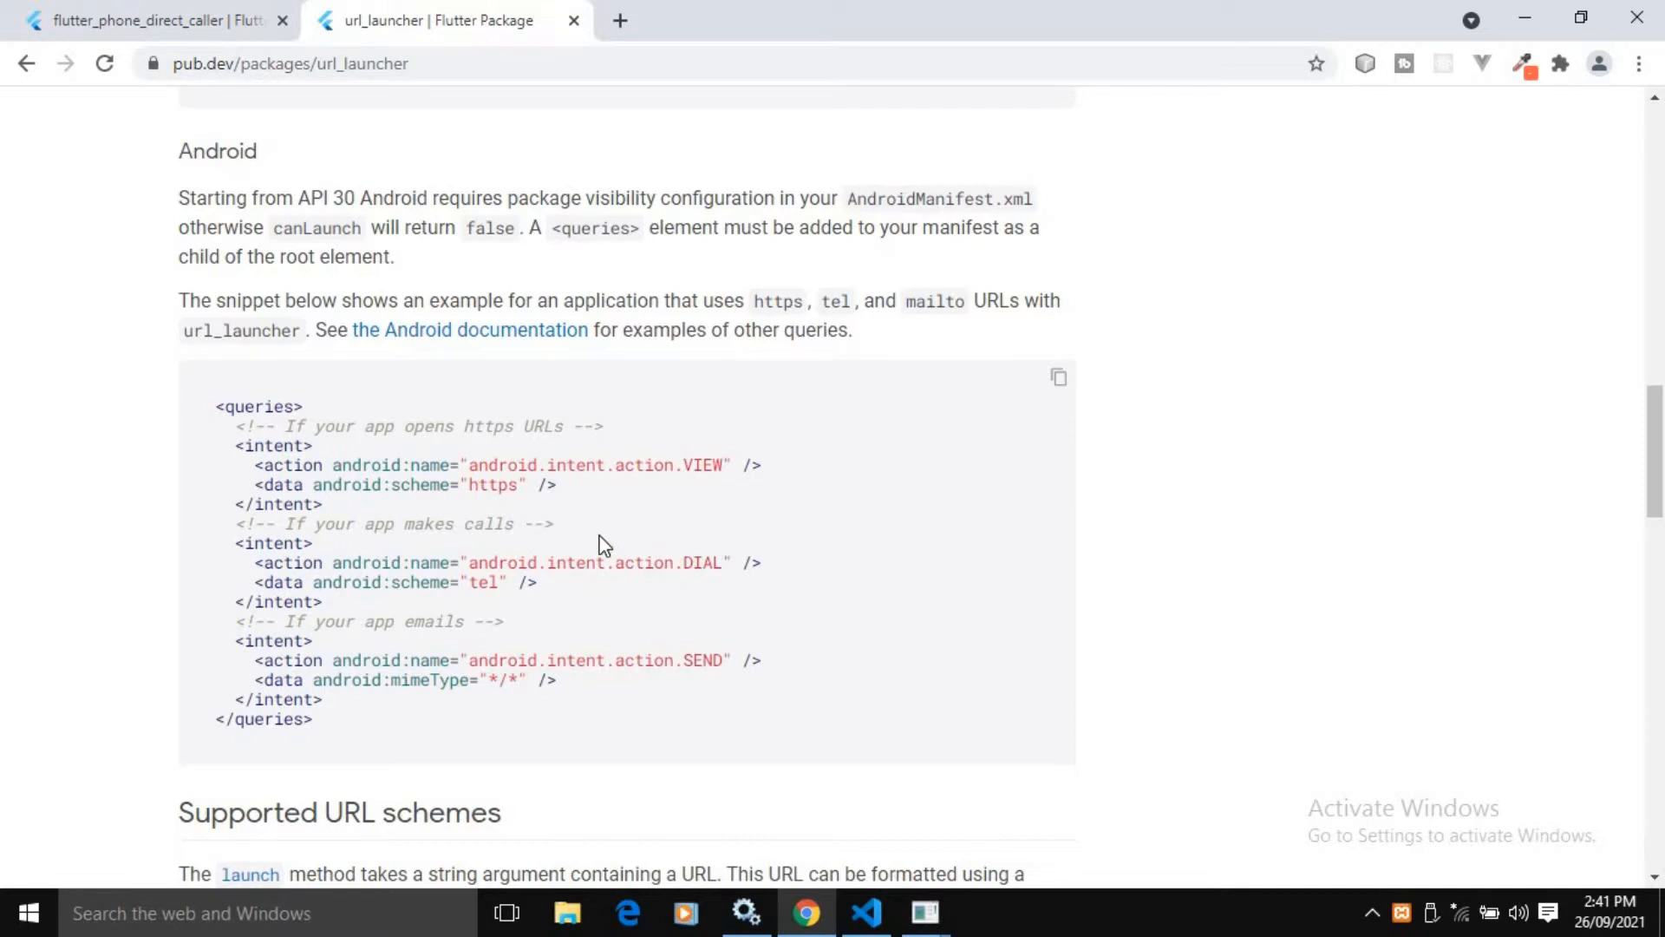
{"action": "left_click", "coordinate": [873, 912]}
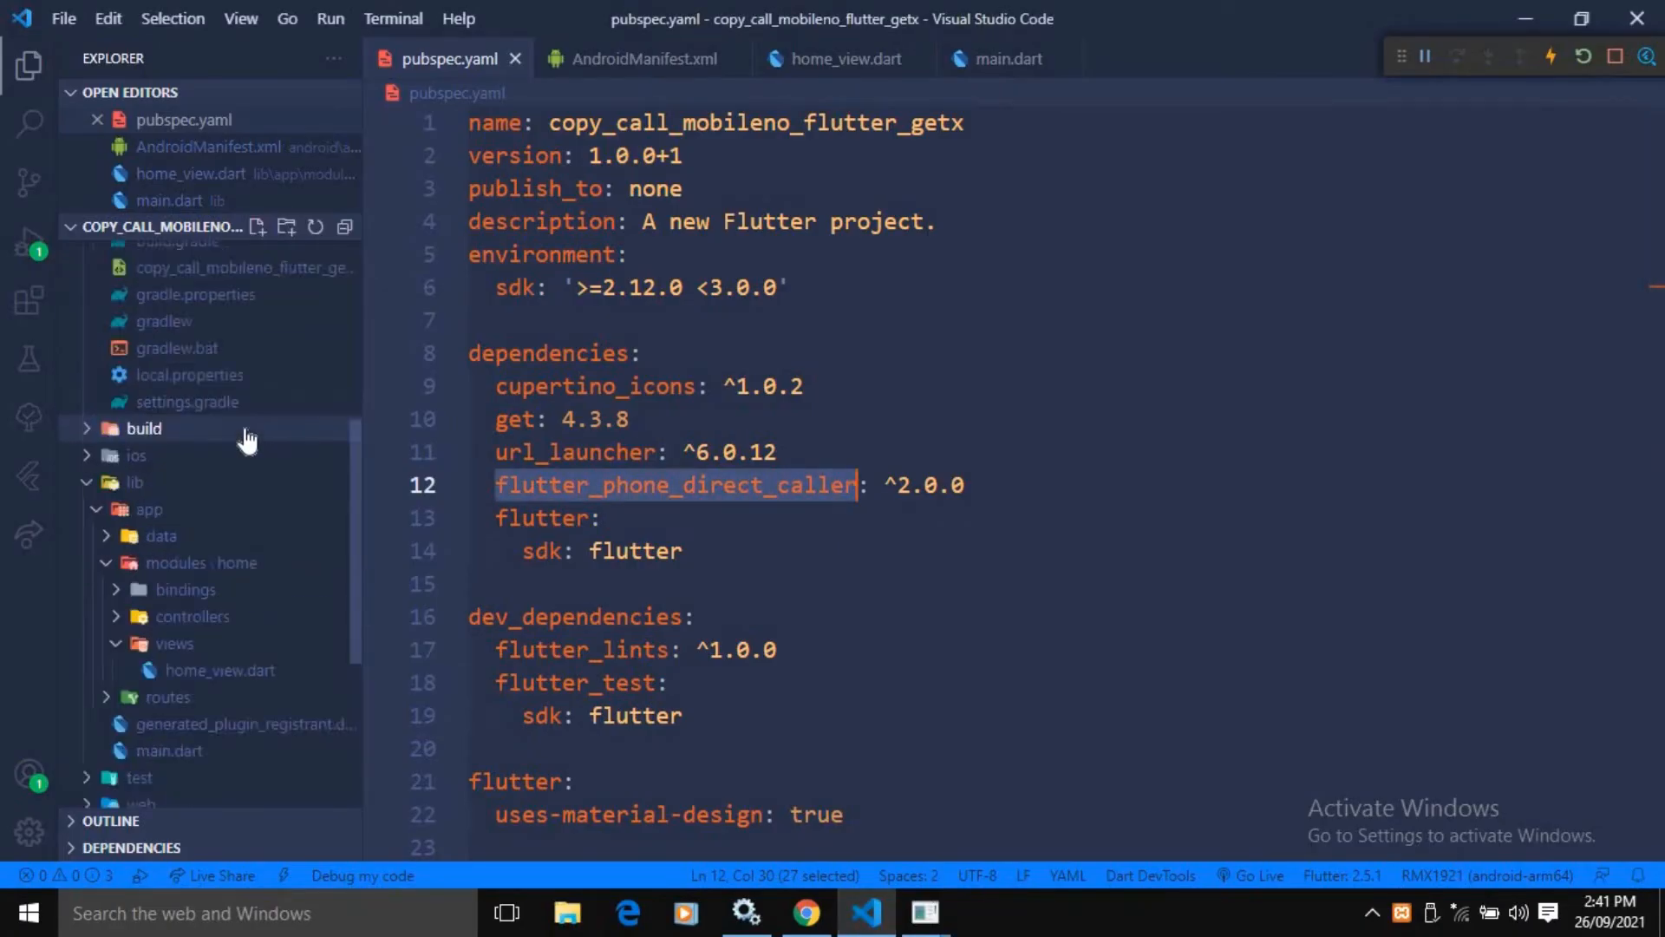
Step: Expand the android folder and review AndroidManifest.xml's queries block for https, tel and email
{"action": "left_click", "coordinate": [152, 257]}
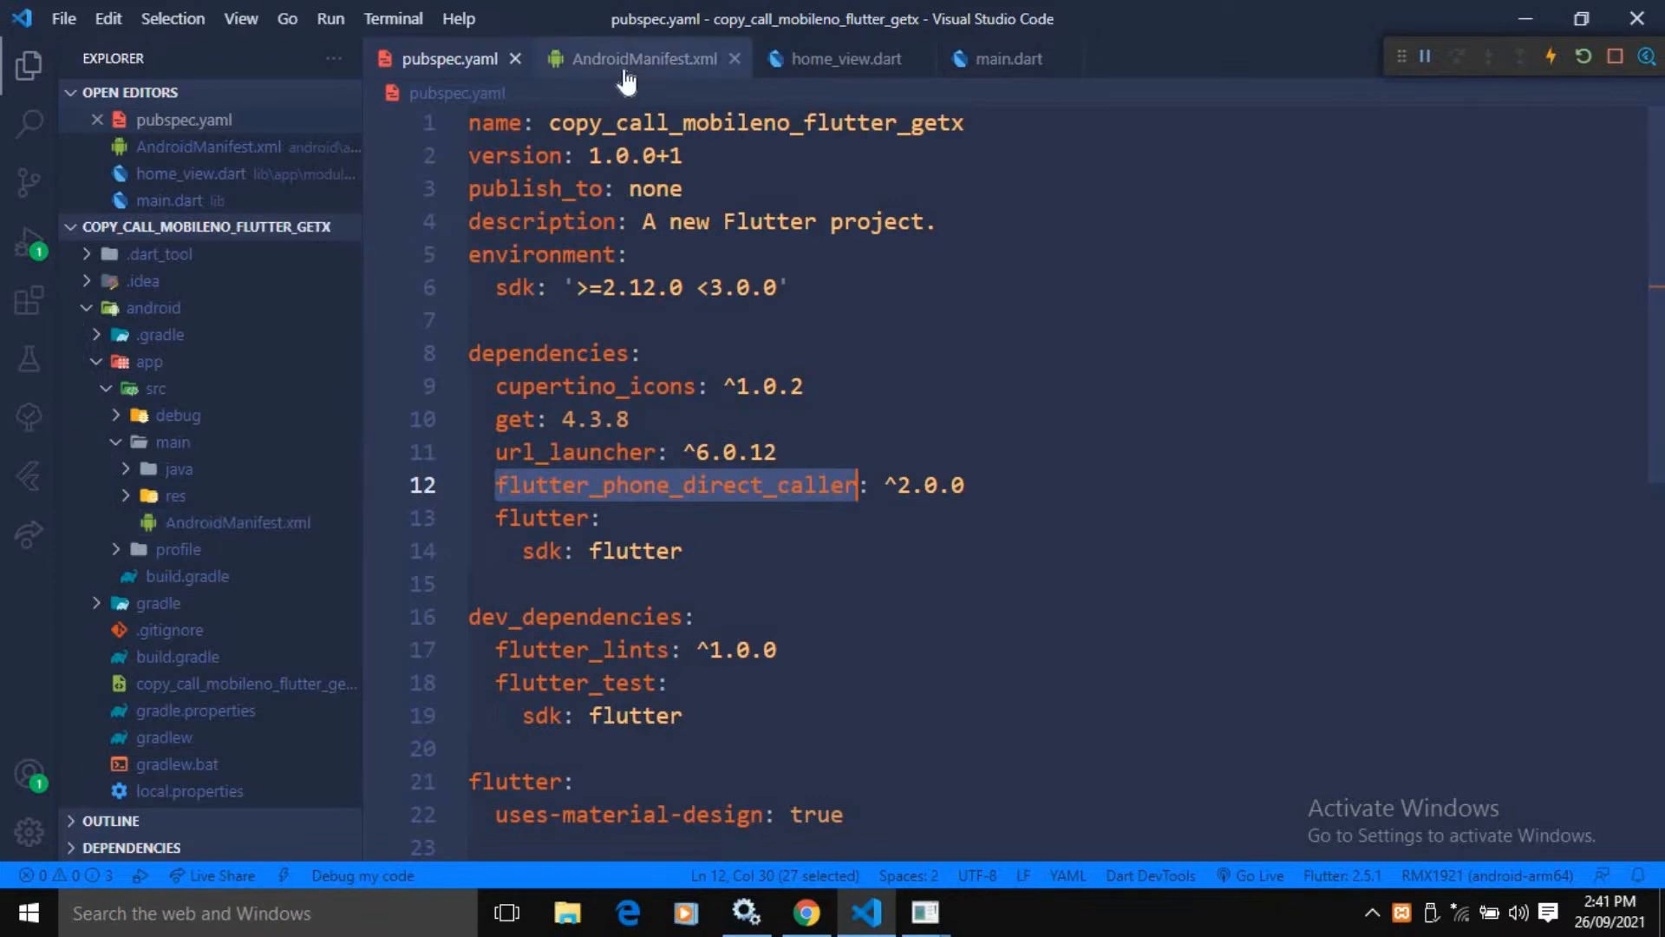
{"action": "left_click", "coordinate": [636, 59]}
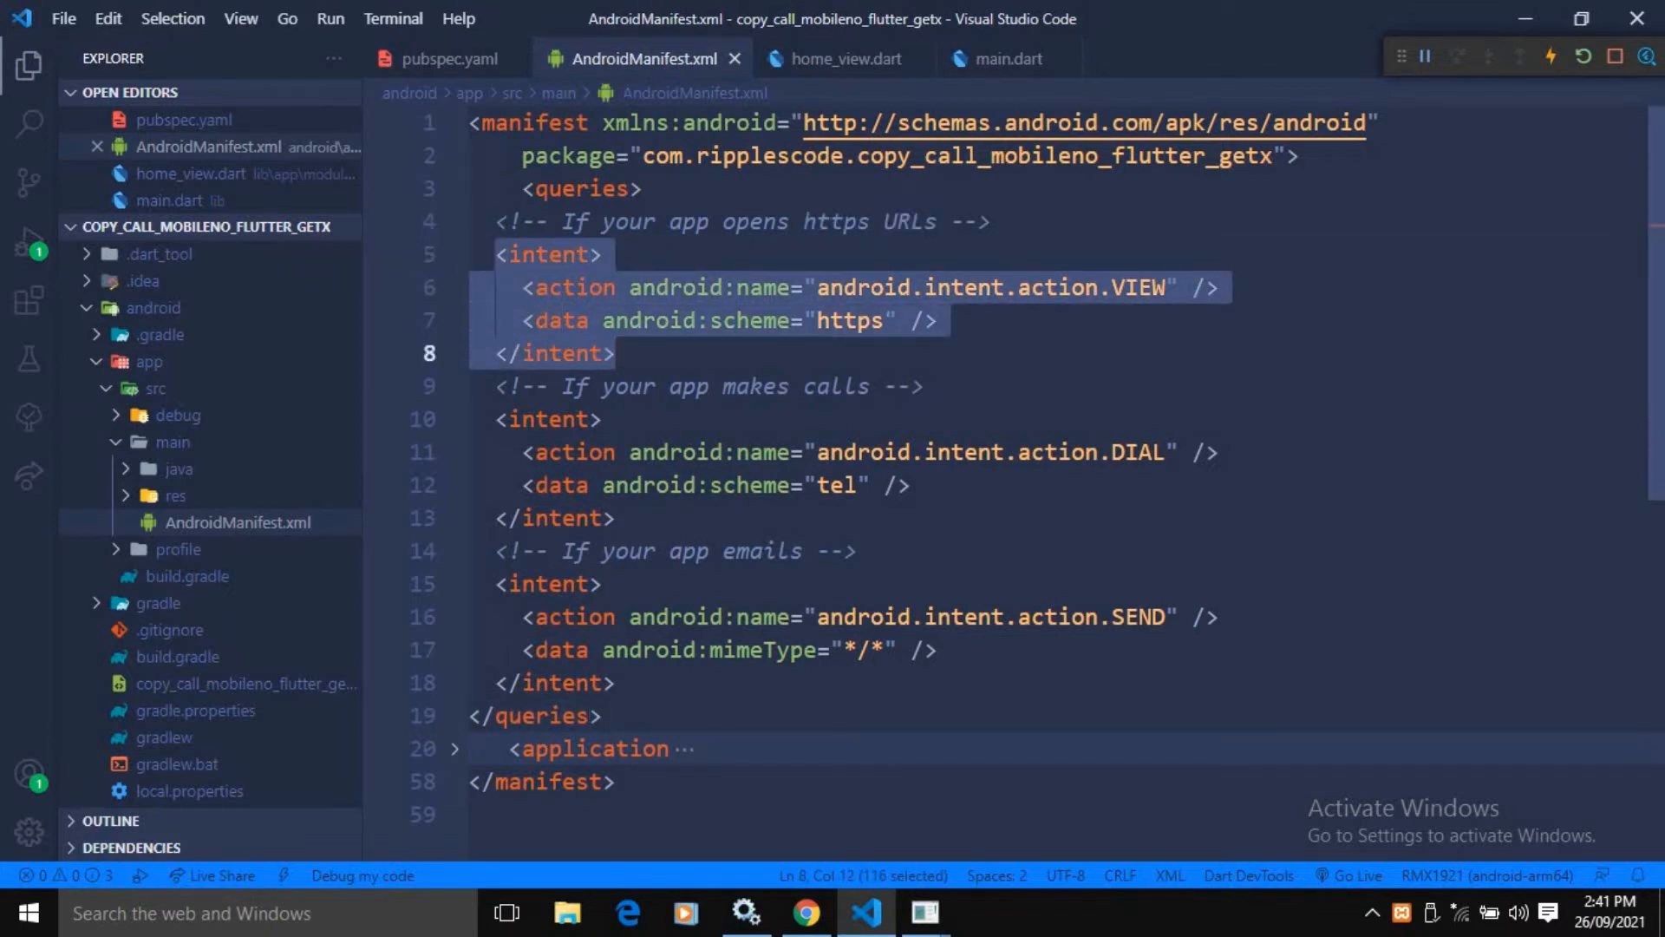
{"action": "scroll", "scroll_direction": "down", "scroll_amount": 3}
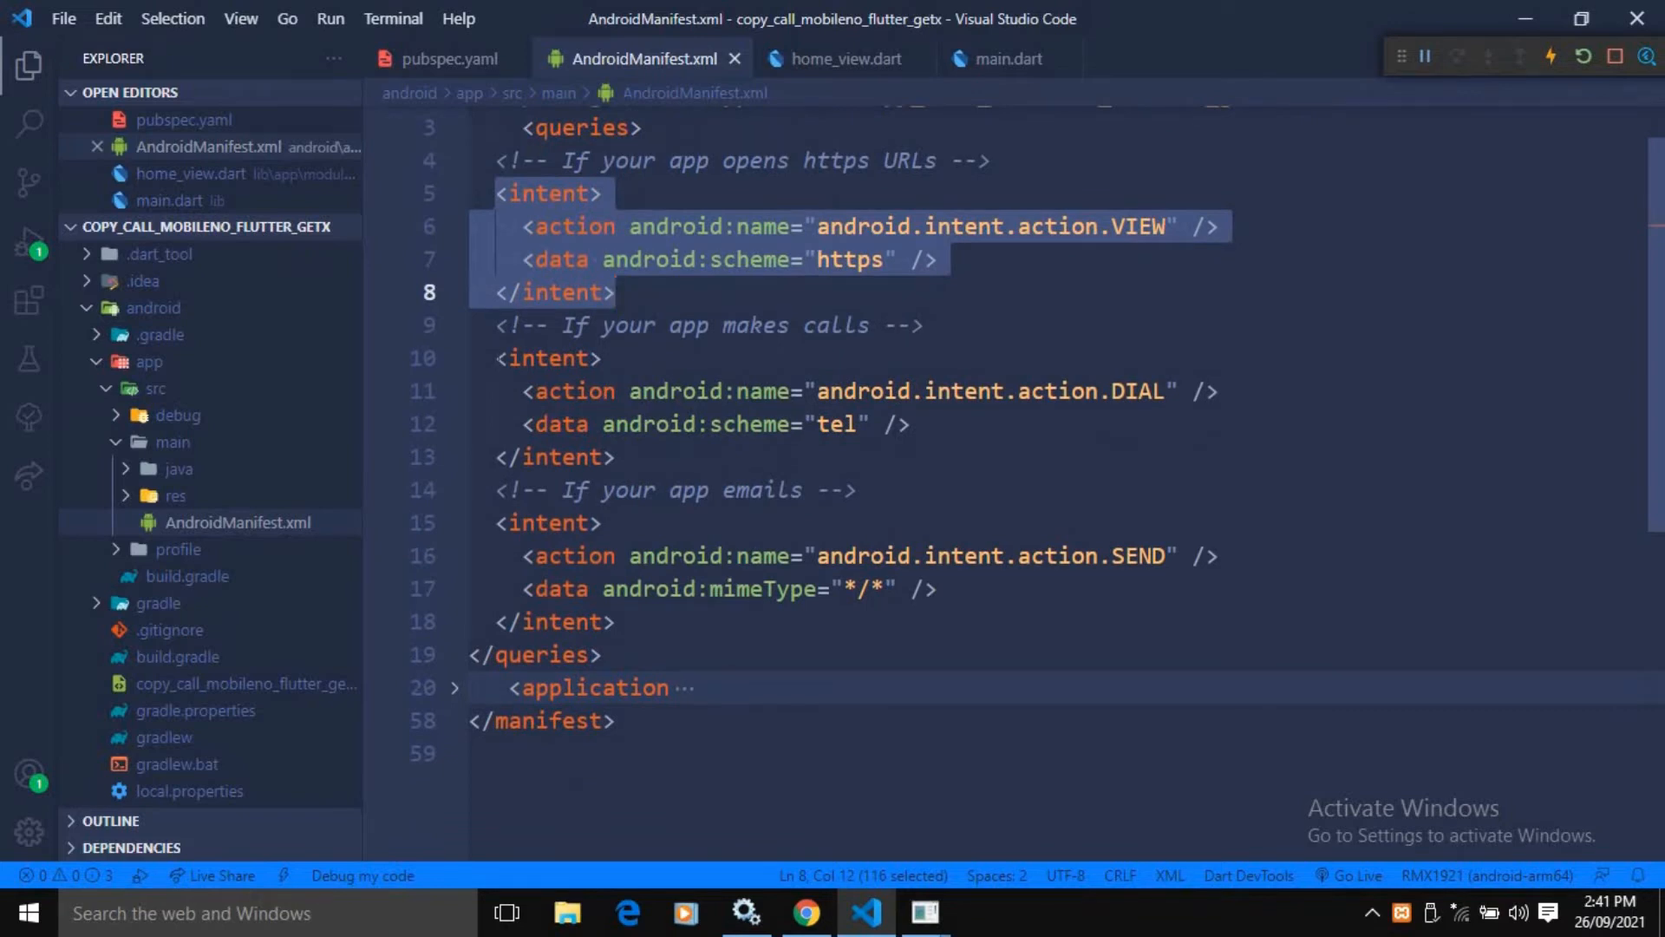
{"action": "scroll", "scroll_direction": "down", "scroll_amount": 3}
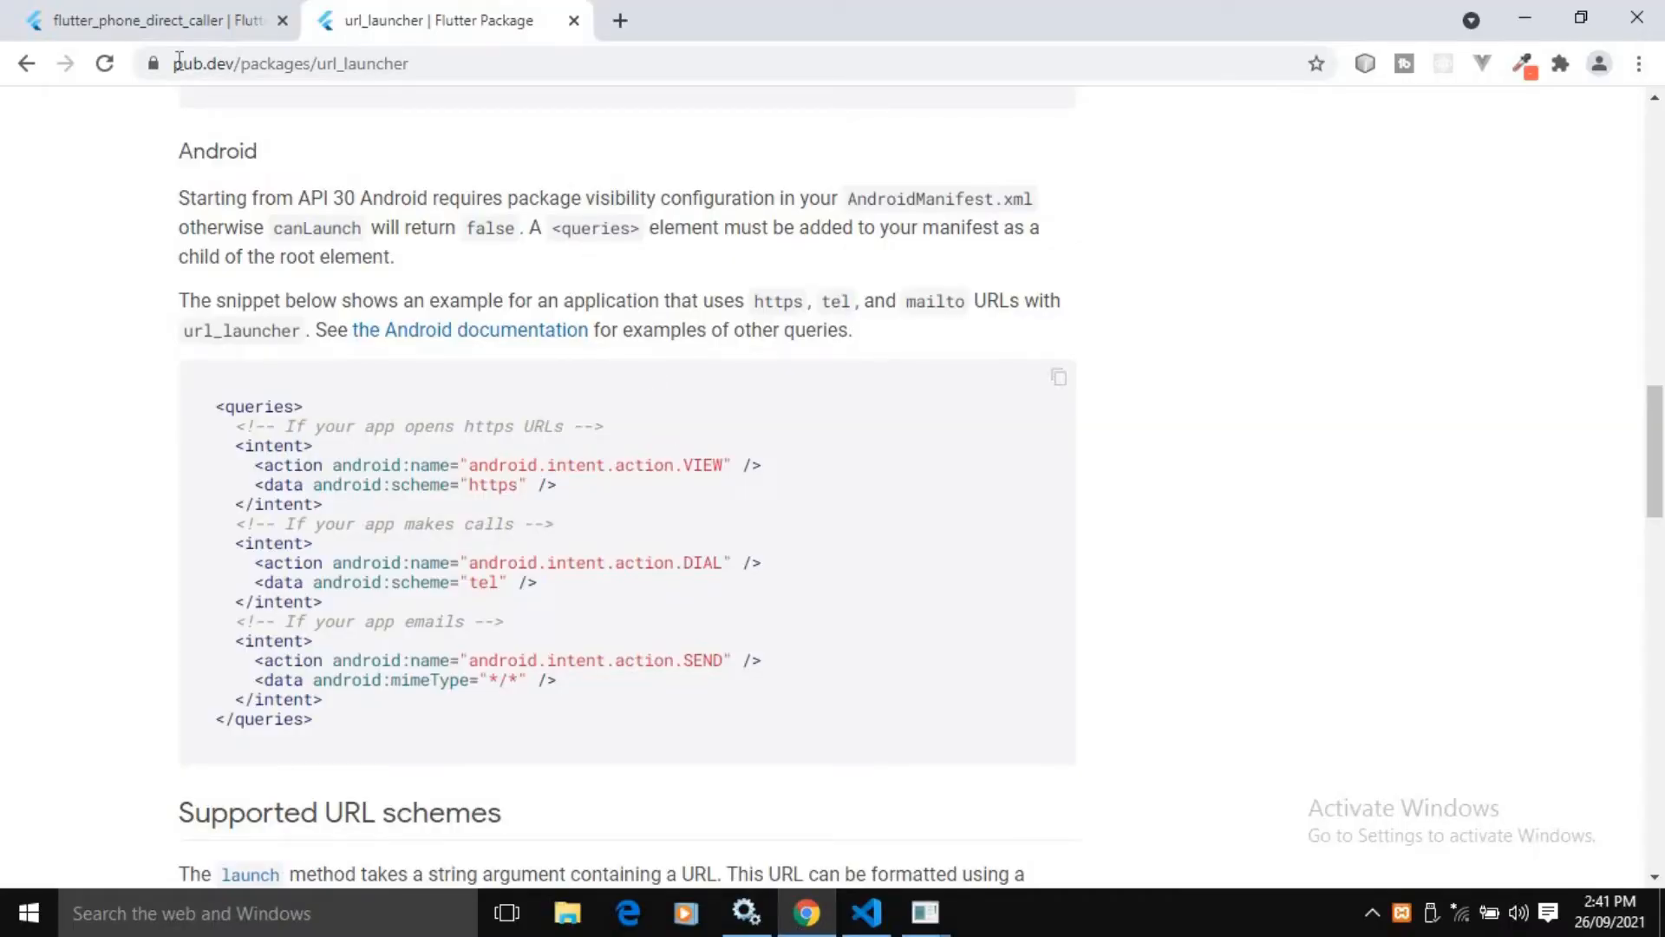
Step: Review the flutter_phone_direct_caller page's Android and iOS setup sections on pub.dev
{"action": "left_click", "coordinate": [149, 21]}
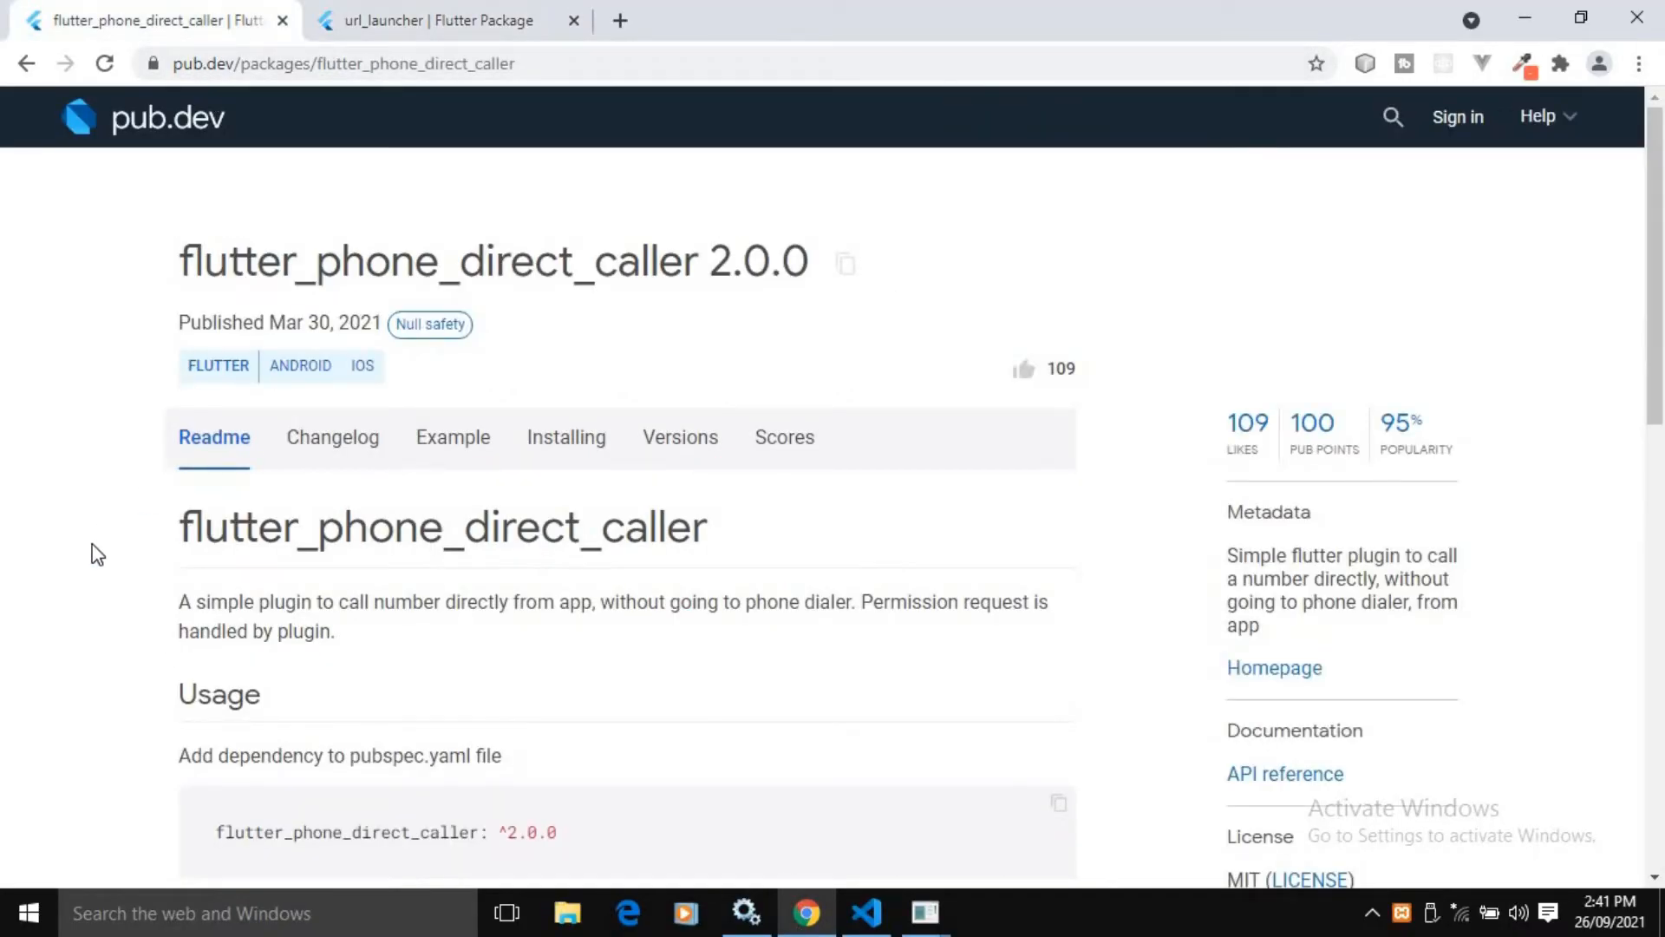
{"action": "scroll", "scroll_direction": "down", "scroll_amount": 3}
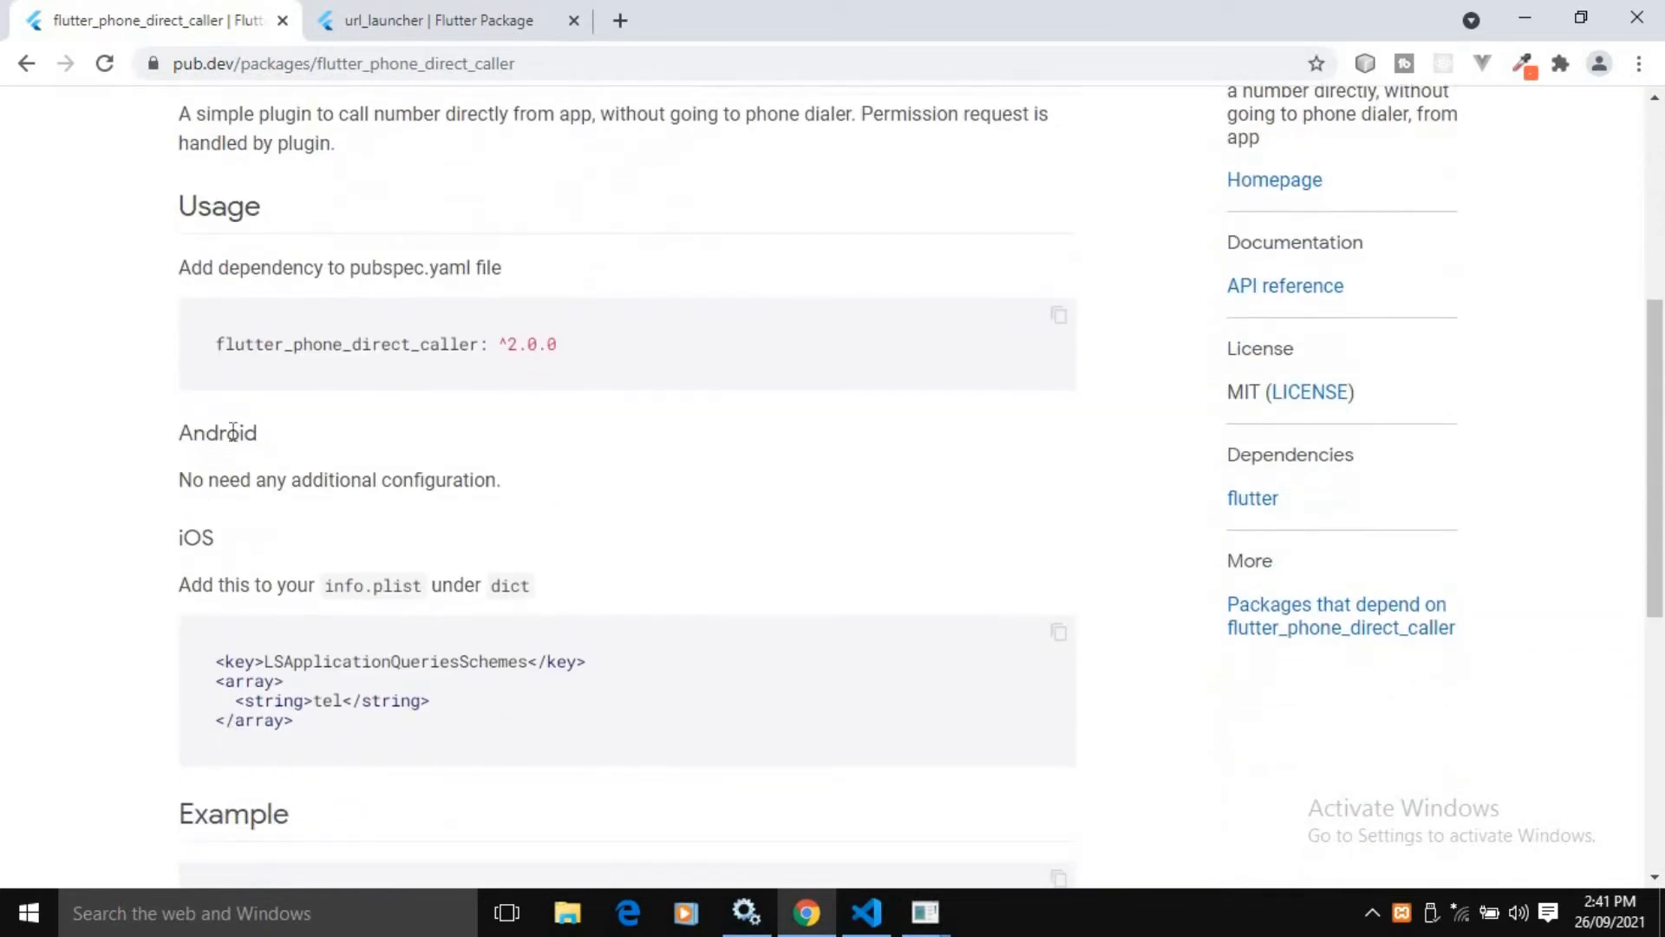
{"action": "mouse_move", "coordinate": [385, 472]}
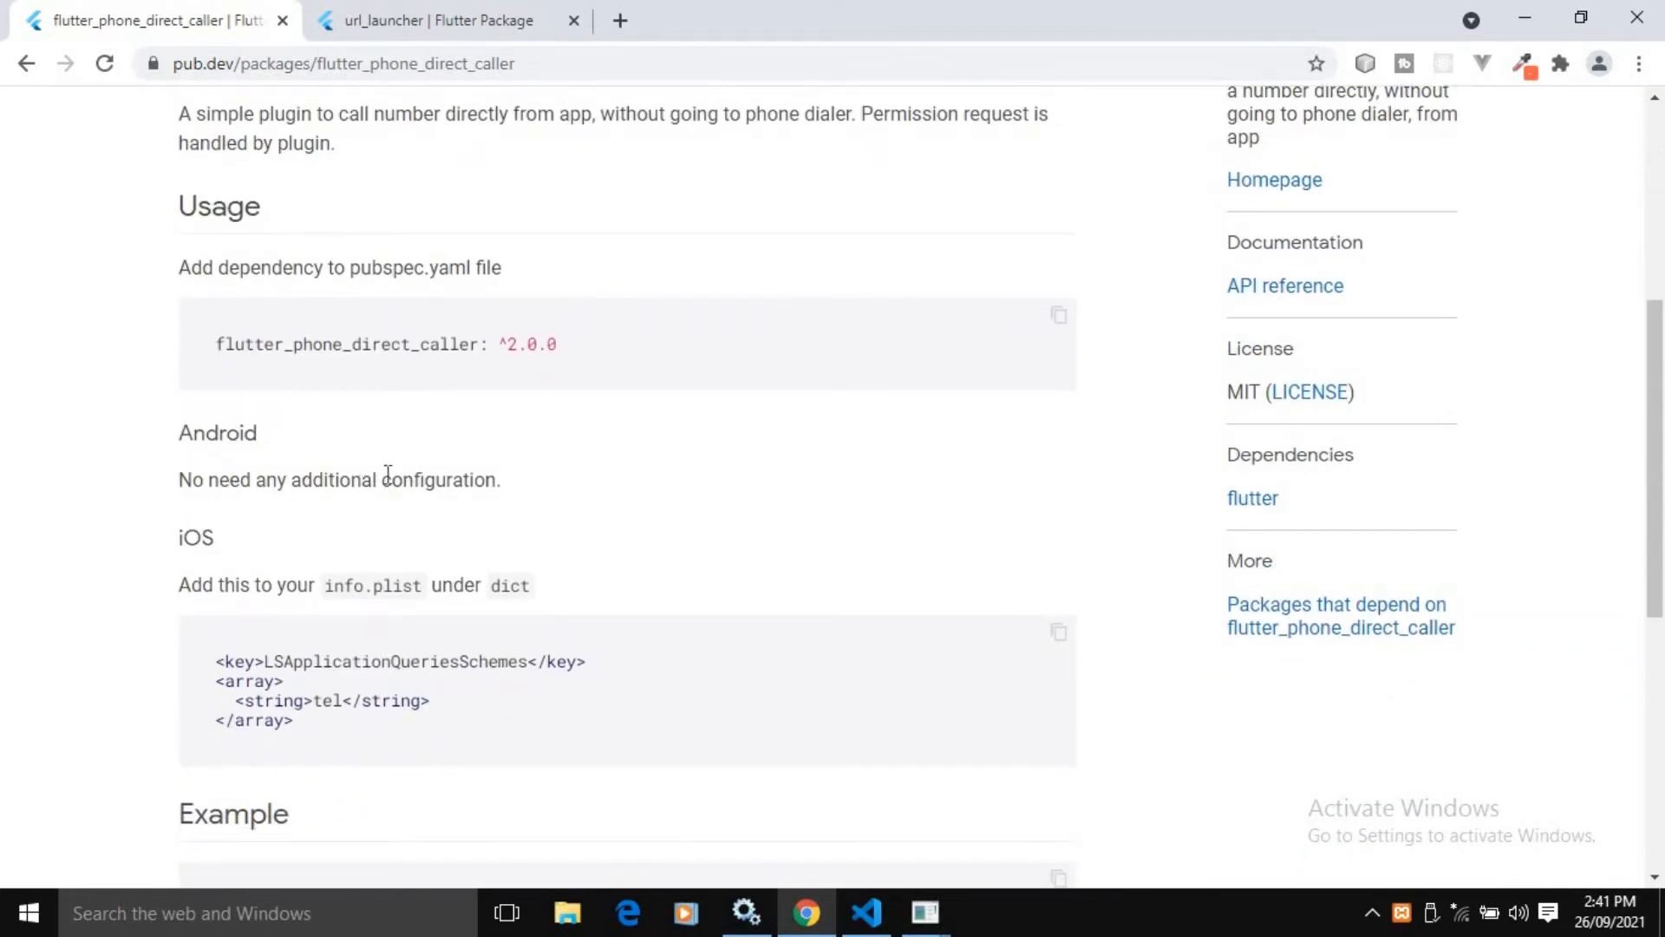
{"action": "scroll", "scroll_direction": "down", "scroll_amount": 3}
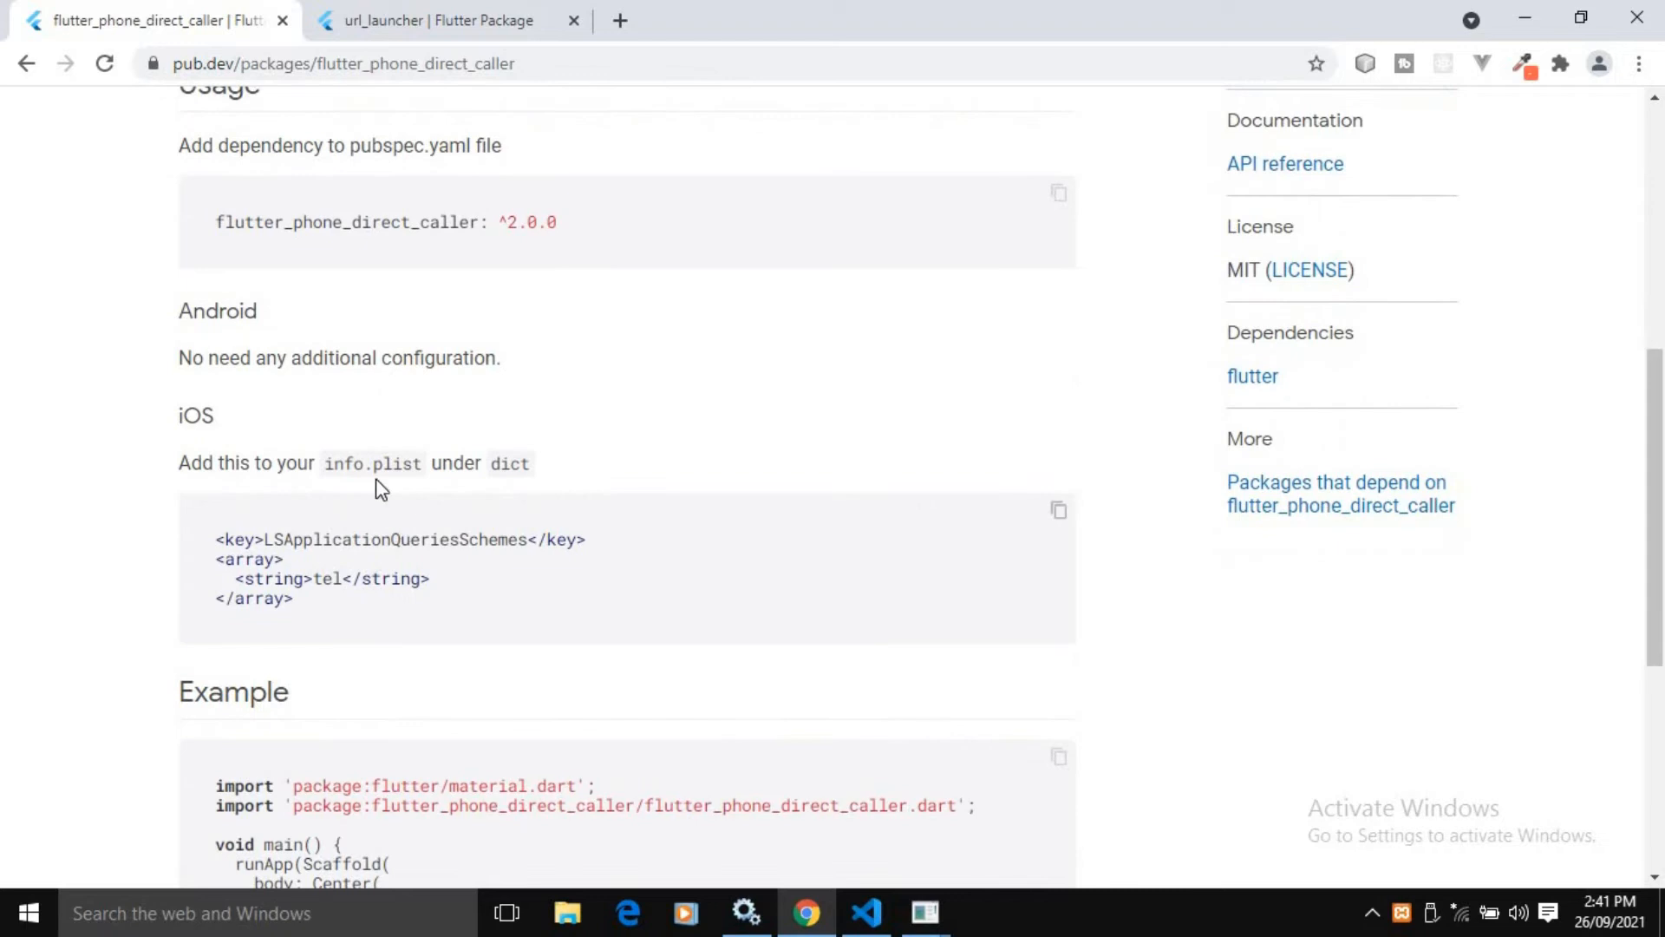
{"action": "scroll", "scroll_direction": "down", "scroll_amount": 3}
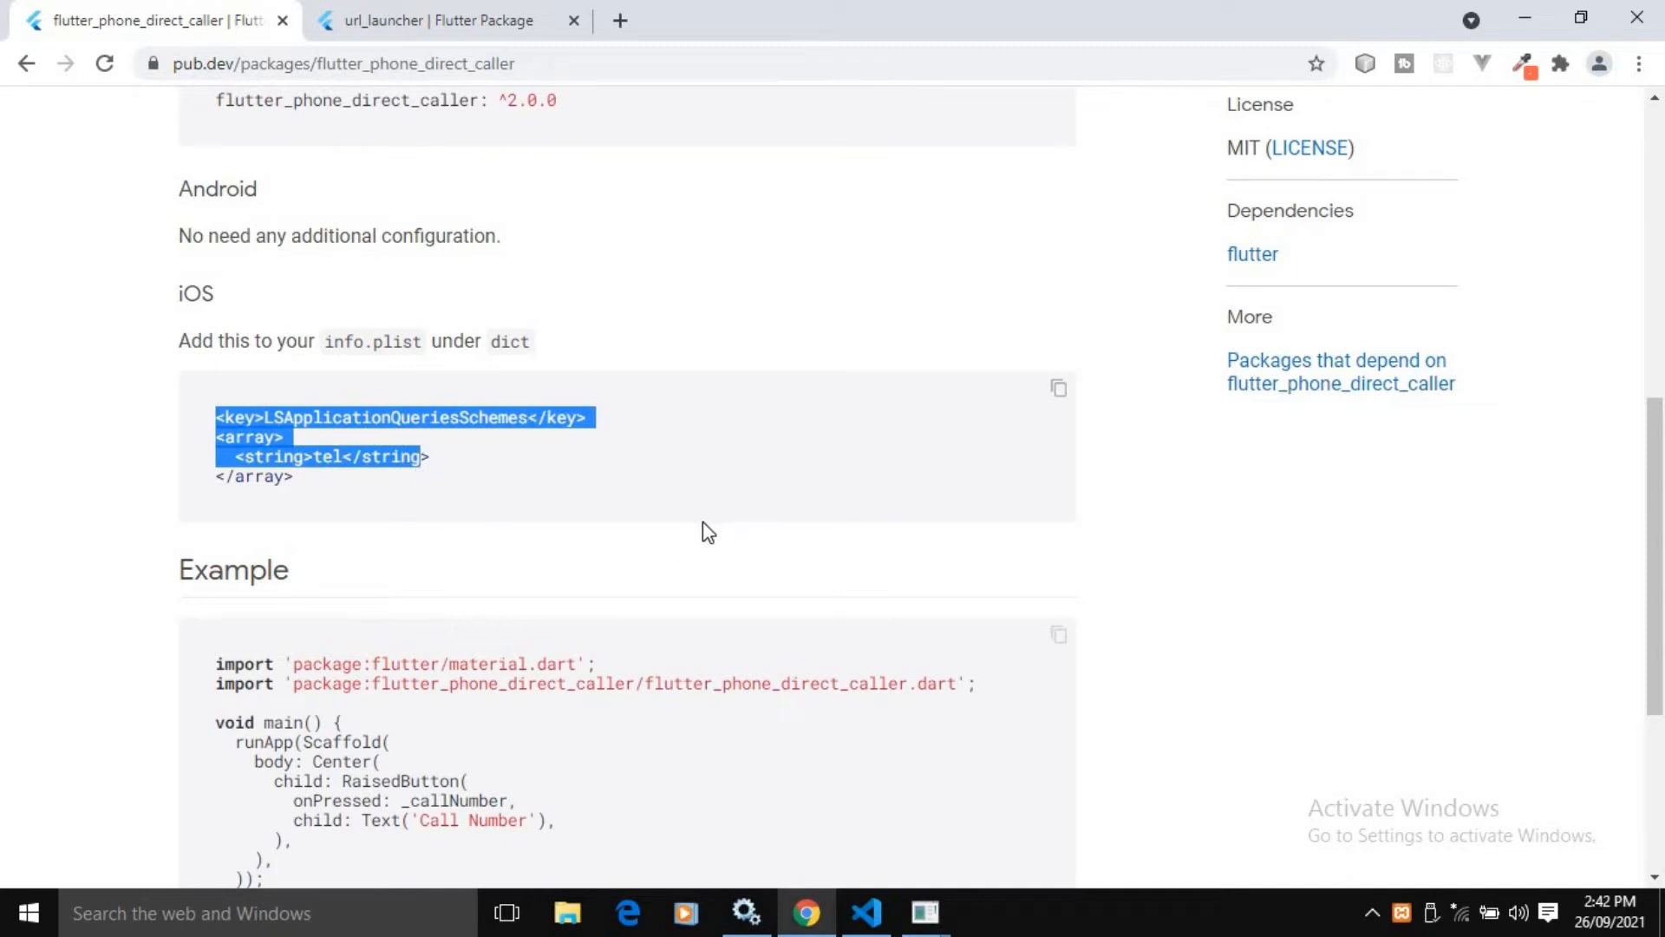
Step: Return to AndroidManifest.xml in the editor and collapse the android folder
{"action": "left_click", "coordinate": [864, 912]}
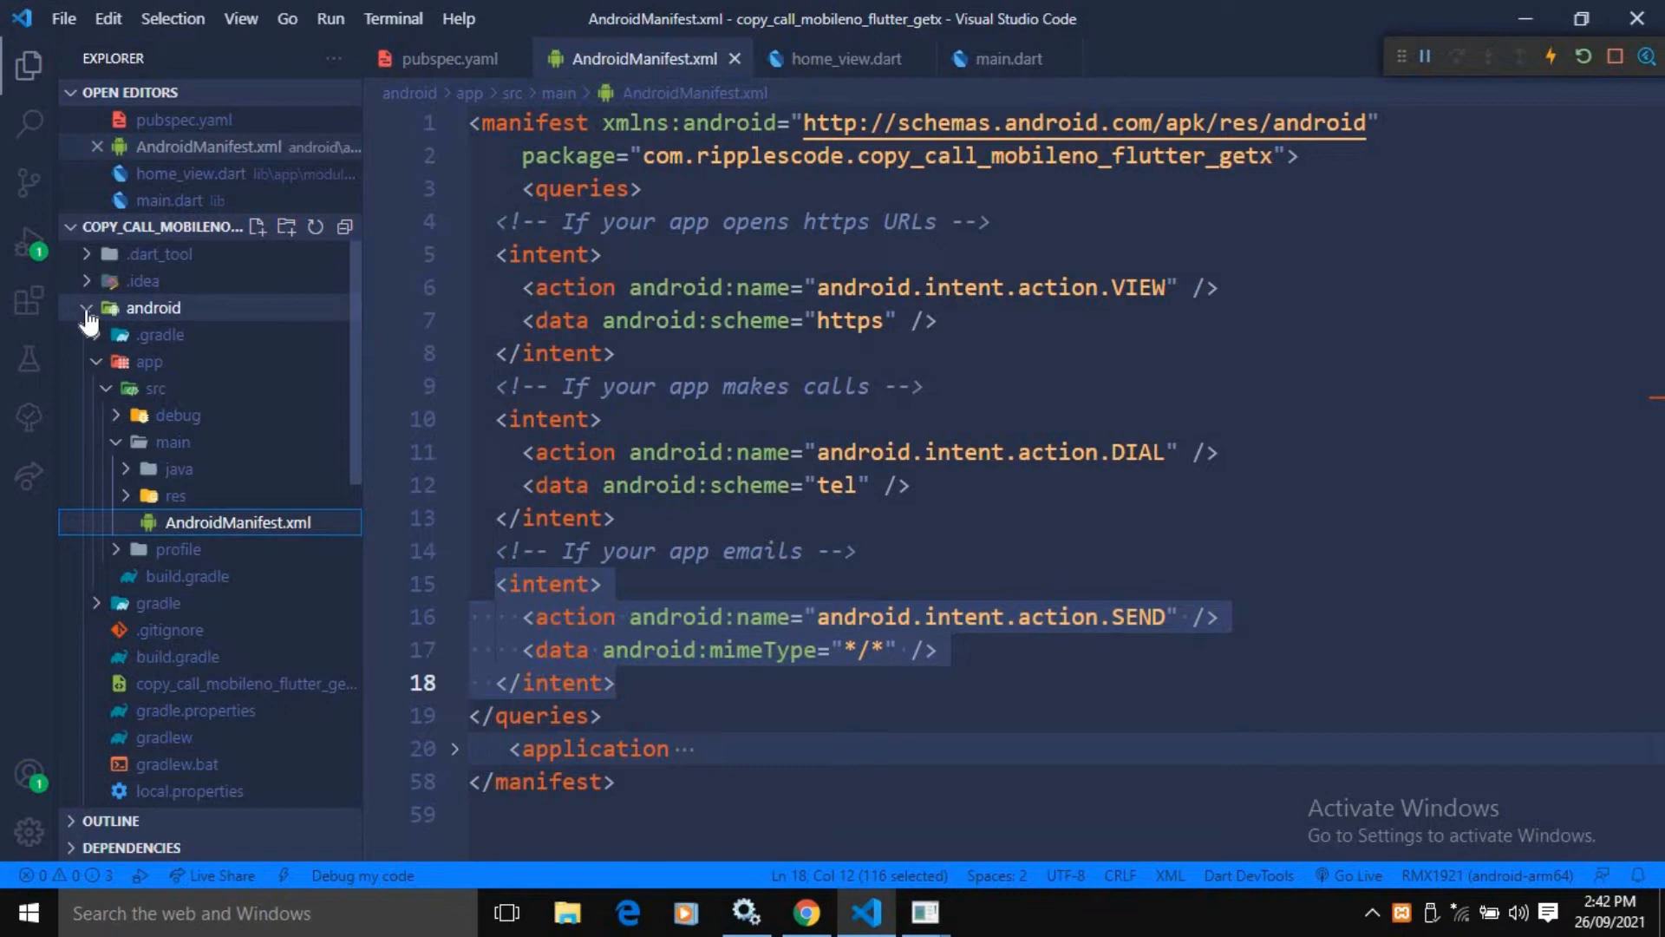
{"action": "left_click", "coordinate": [153, 307]}
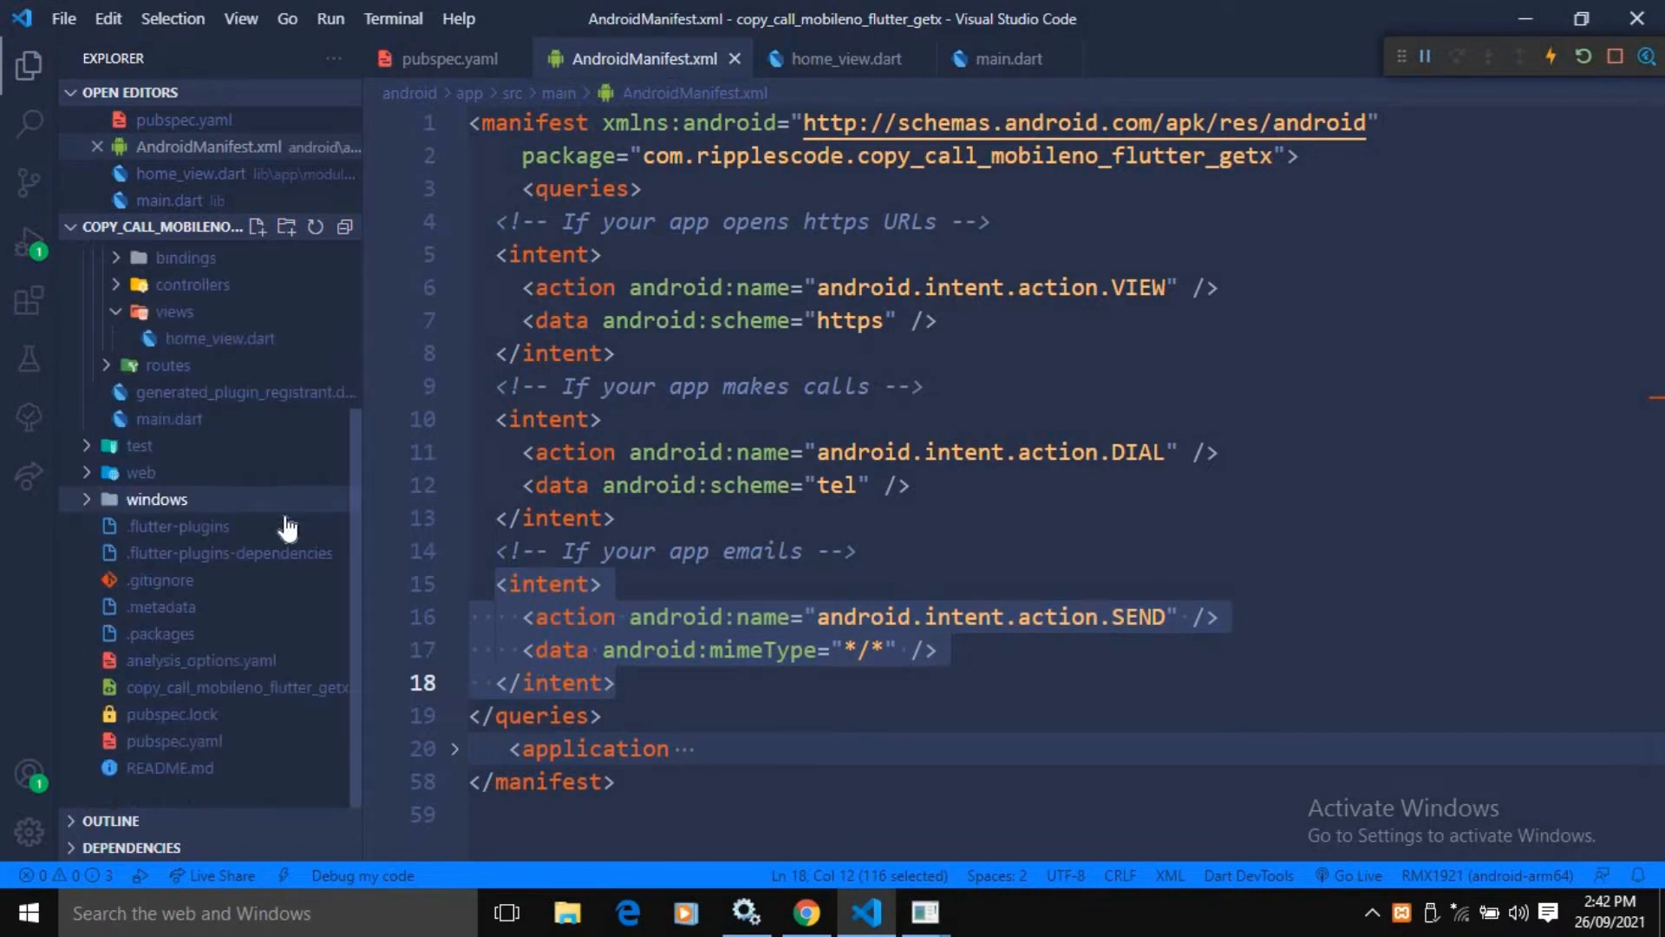
{"action": "scroll", "scroll_direction": "down", "scroll_amount": 3}
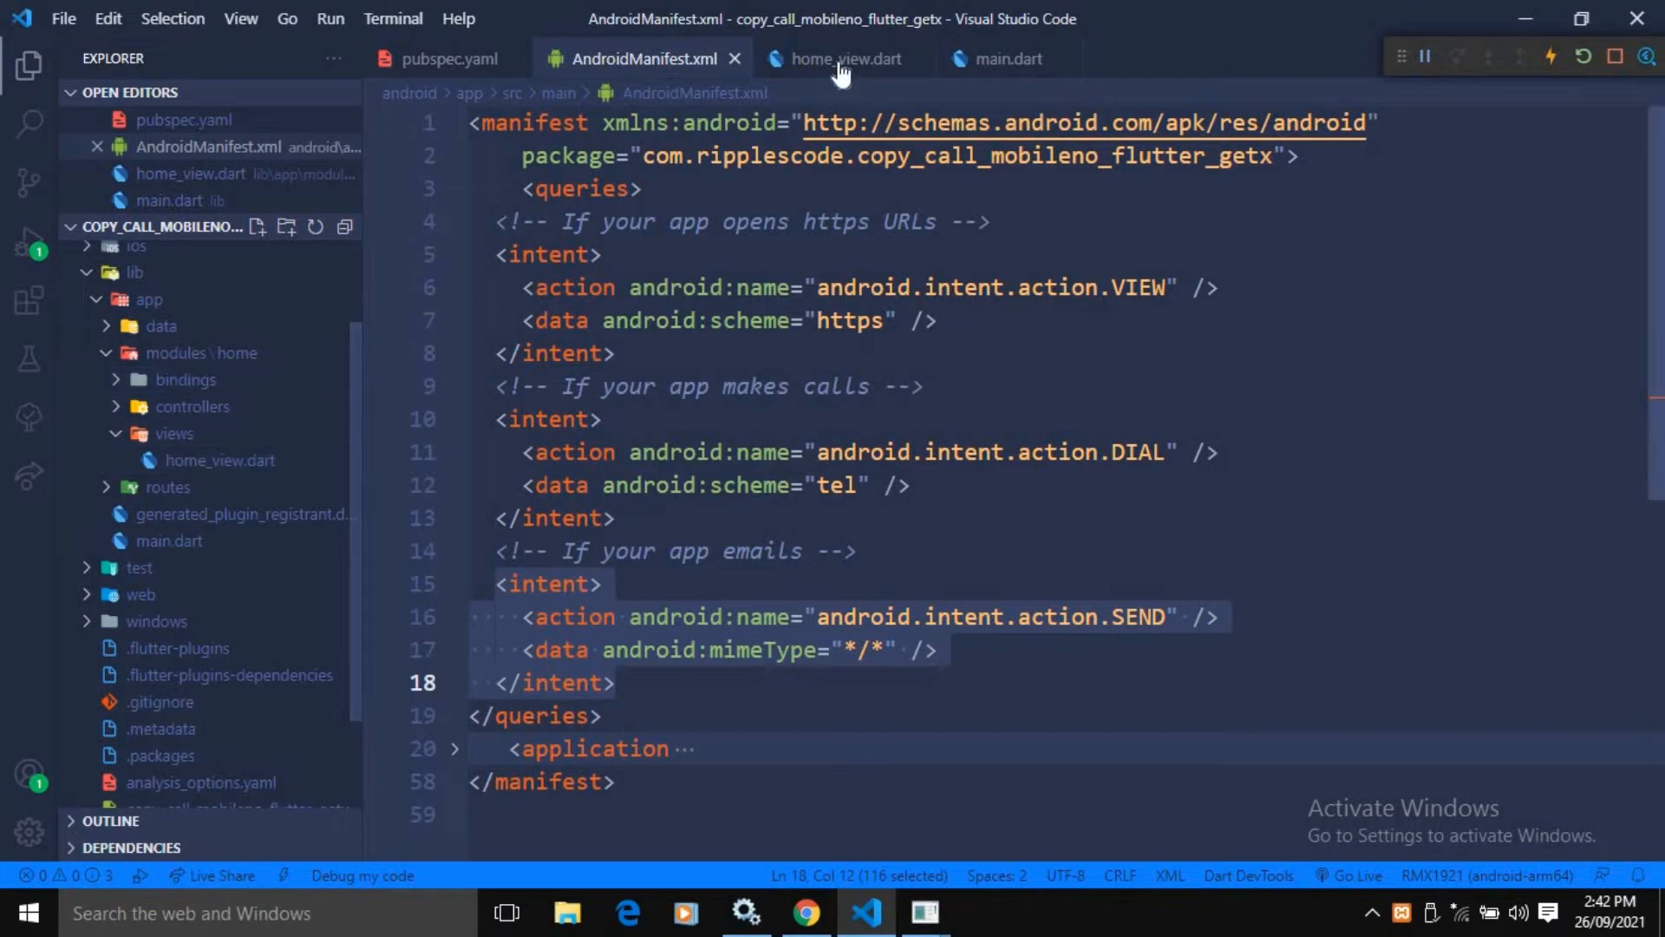
Step: Open home_view.dart showing the Call button's onPressed handler
{"action": "left_click", "coordinate": [847, 59]}
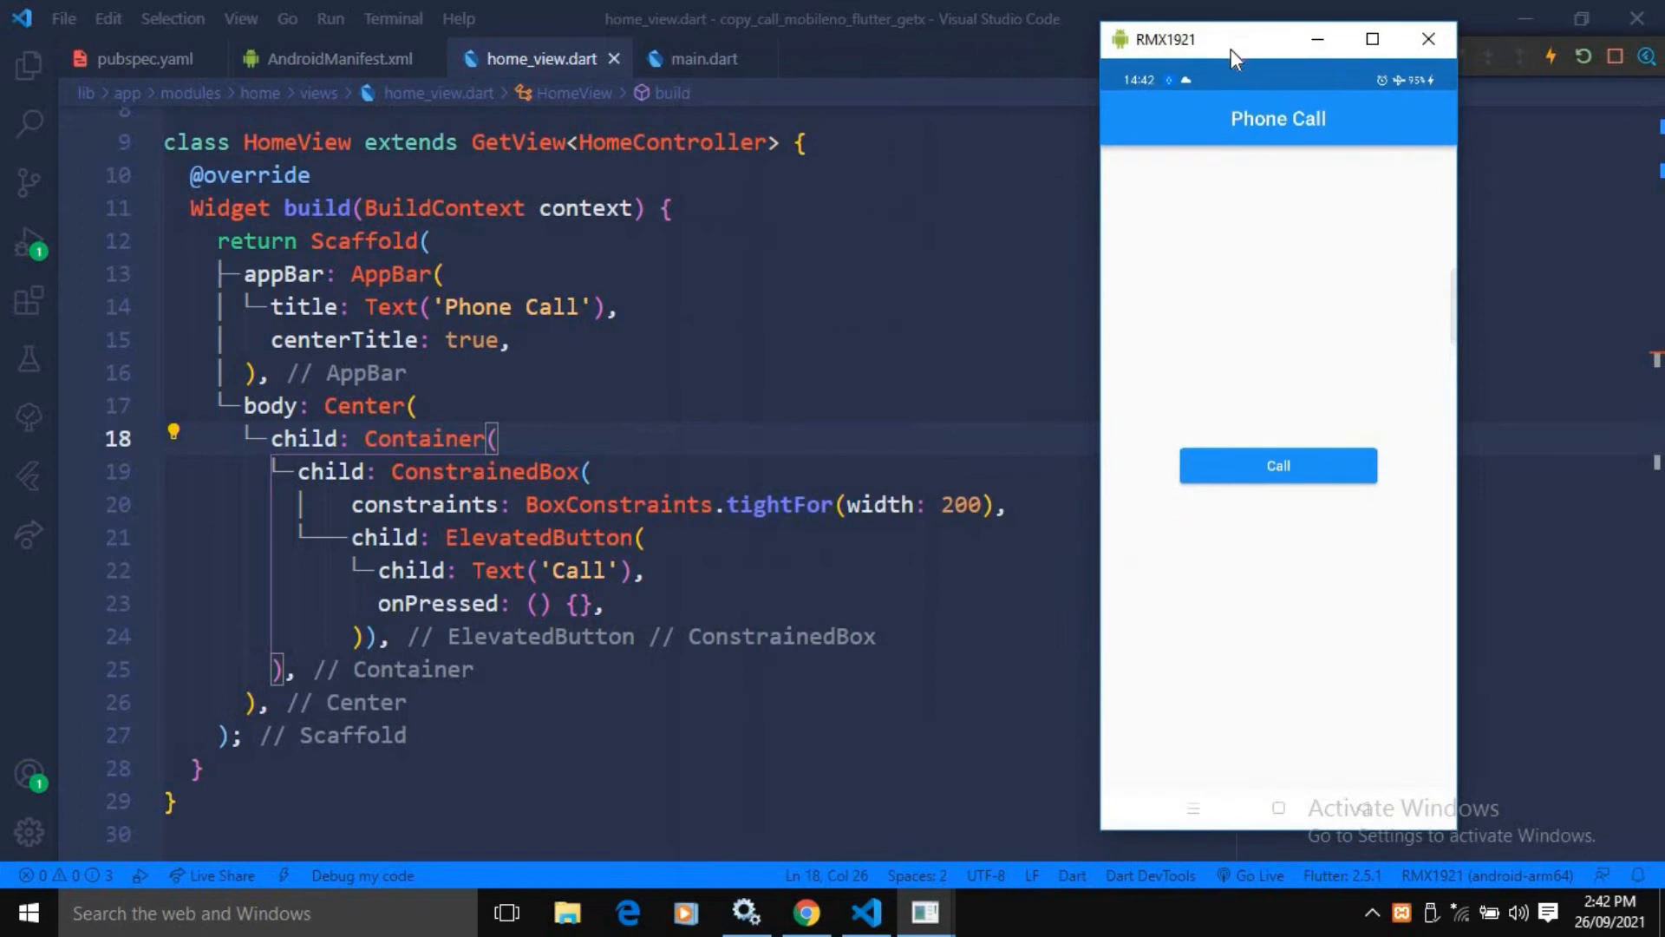
{"action": "mouse_move", "coordinate": [1215, 517]}
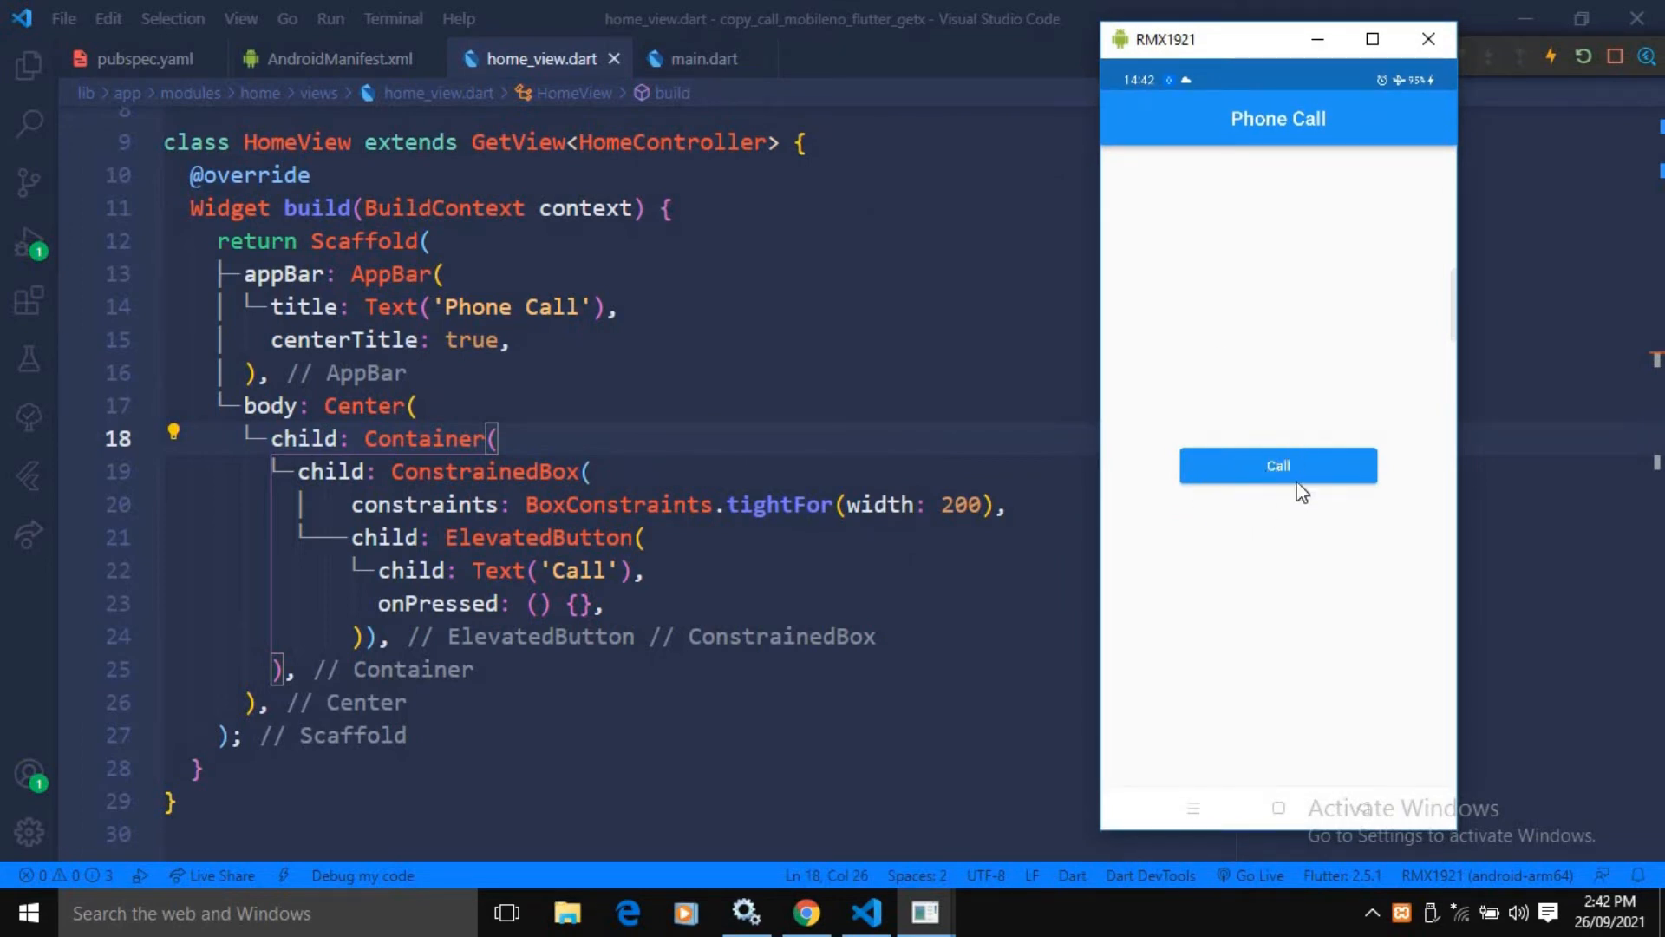
{"action": "mouse_move", "coordinate": [1321, 536]}
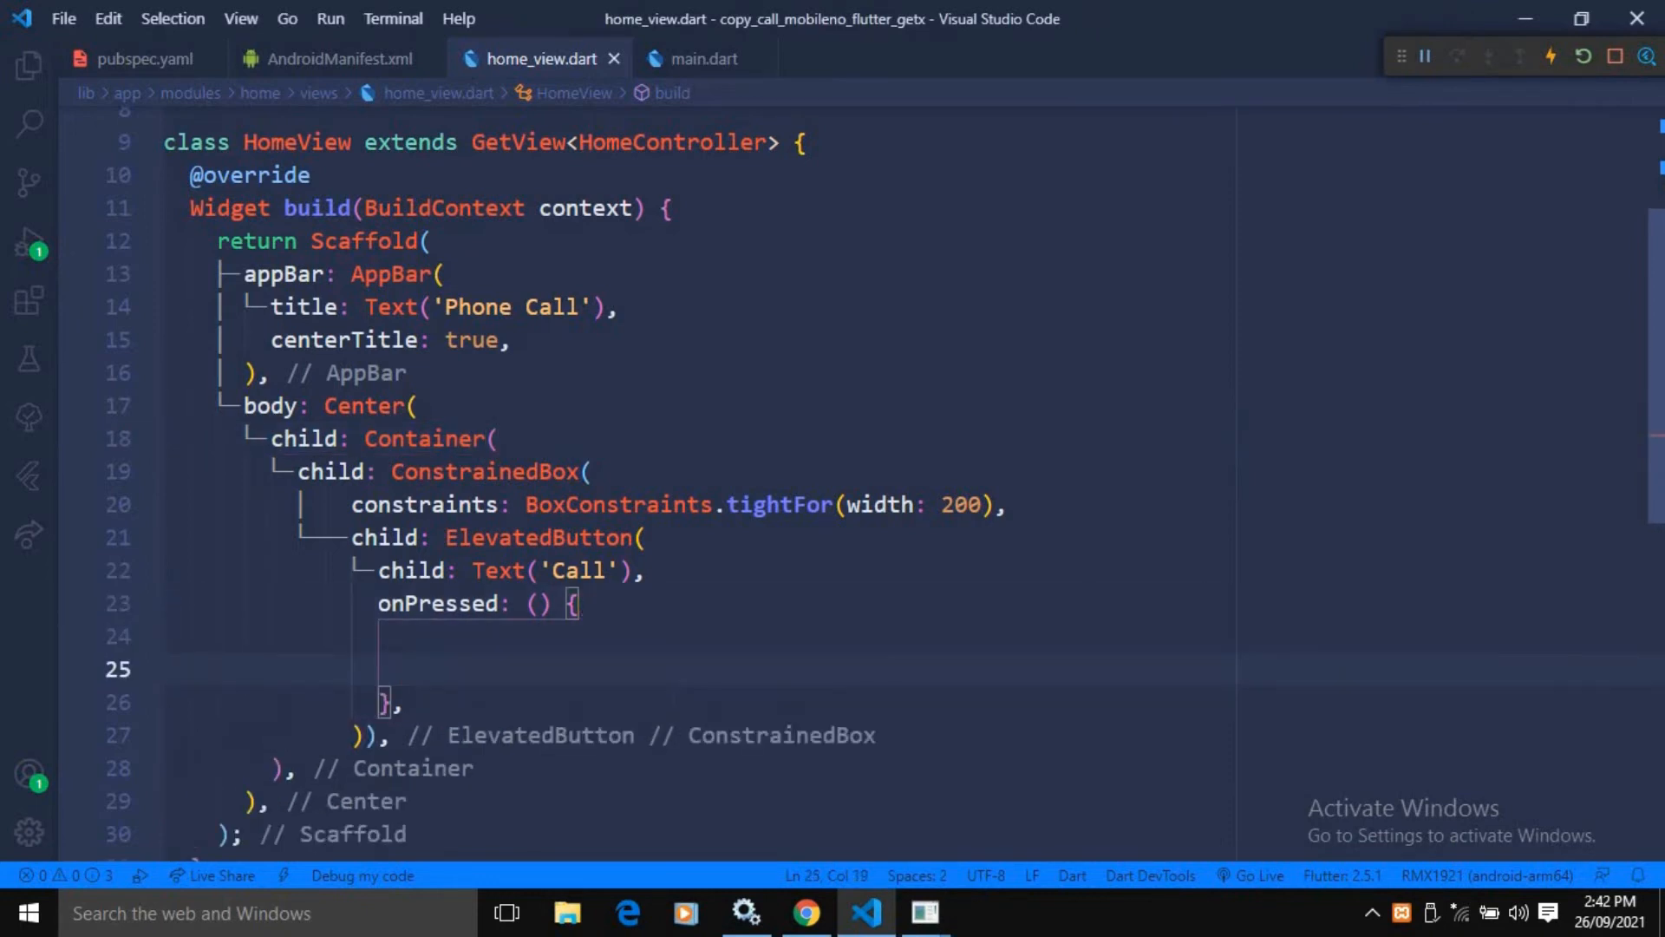
{"action": "type", "text": "launc"}
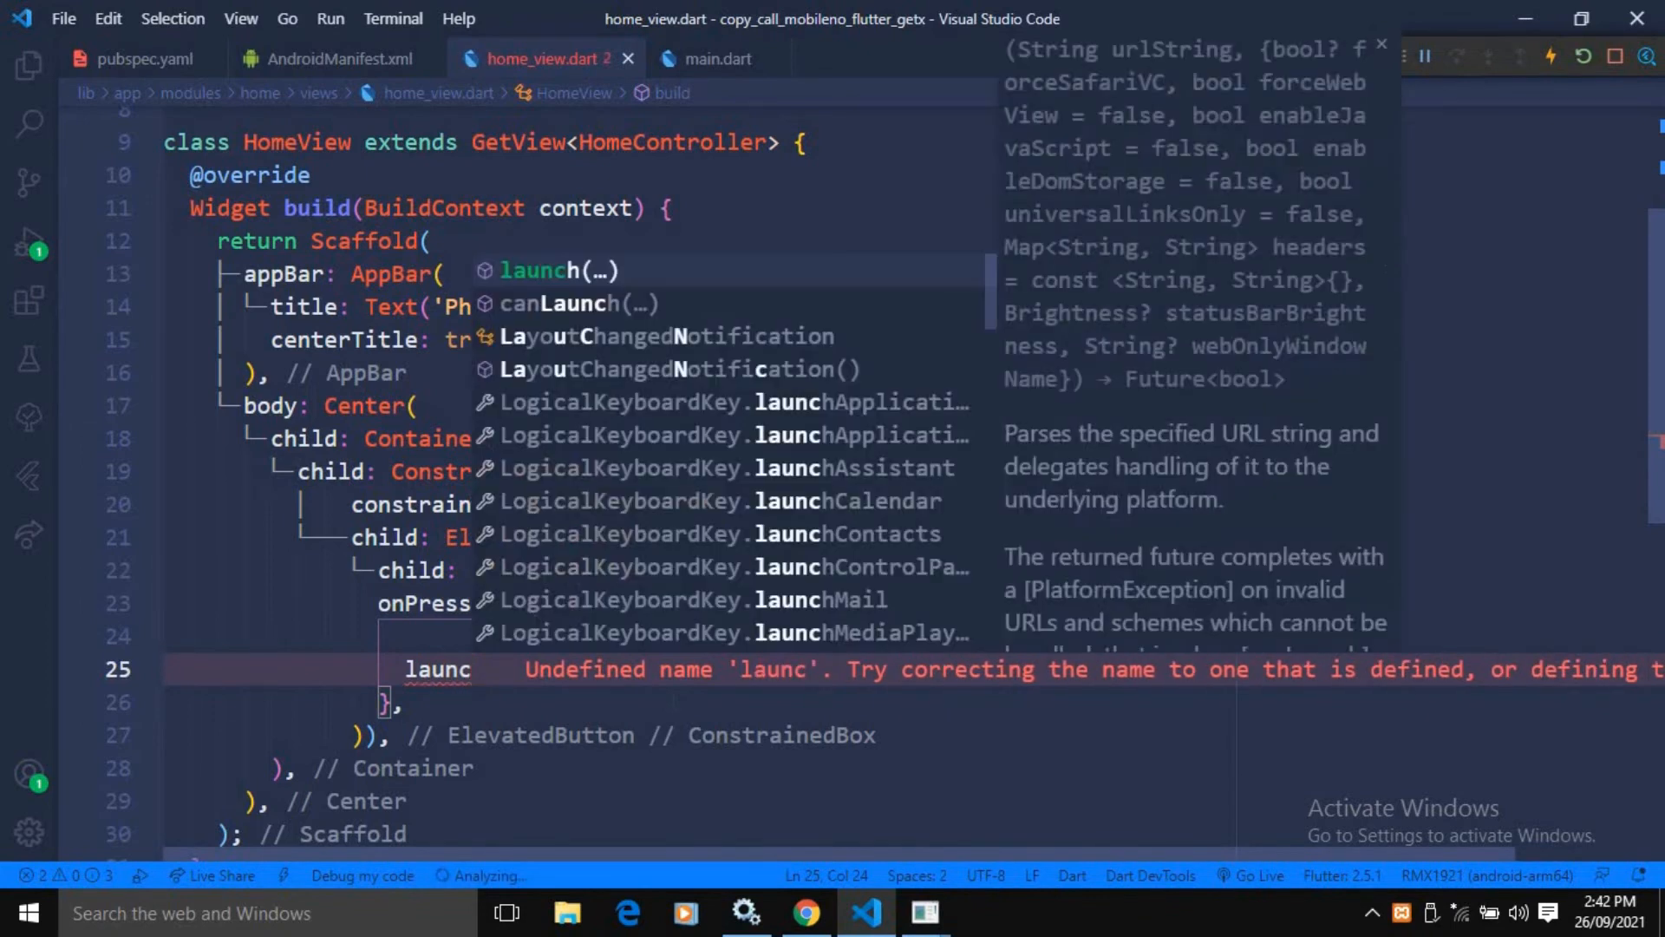
{"action": "type", "text": "h"}
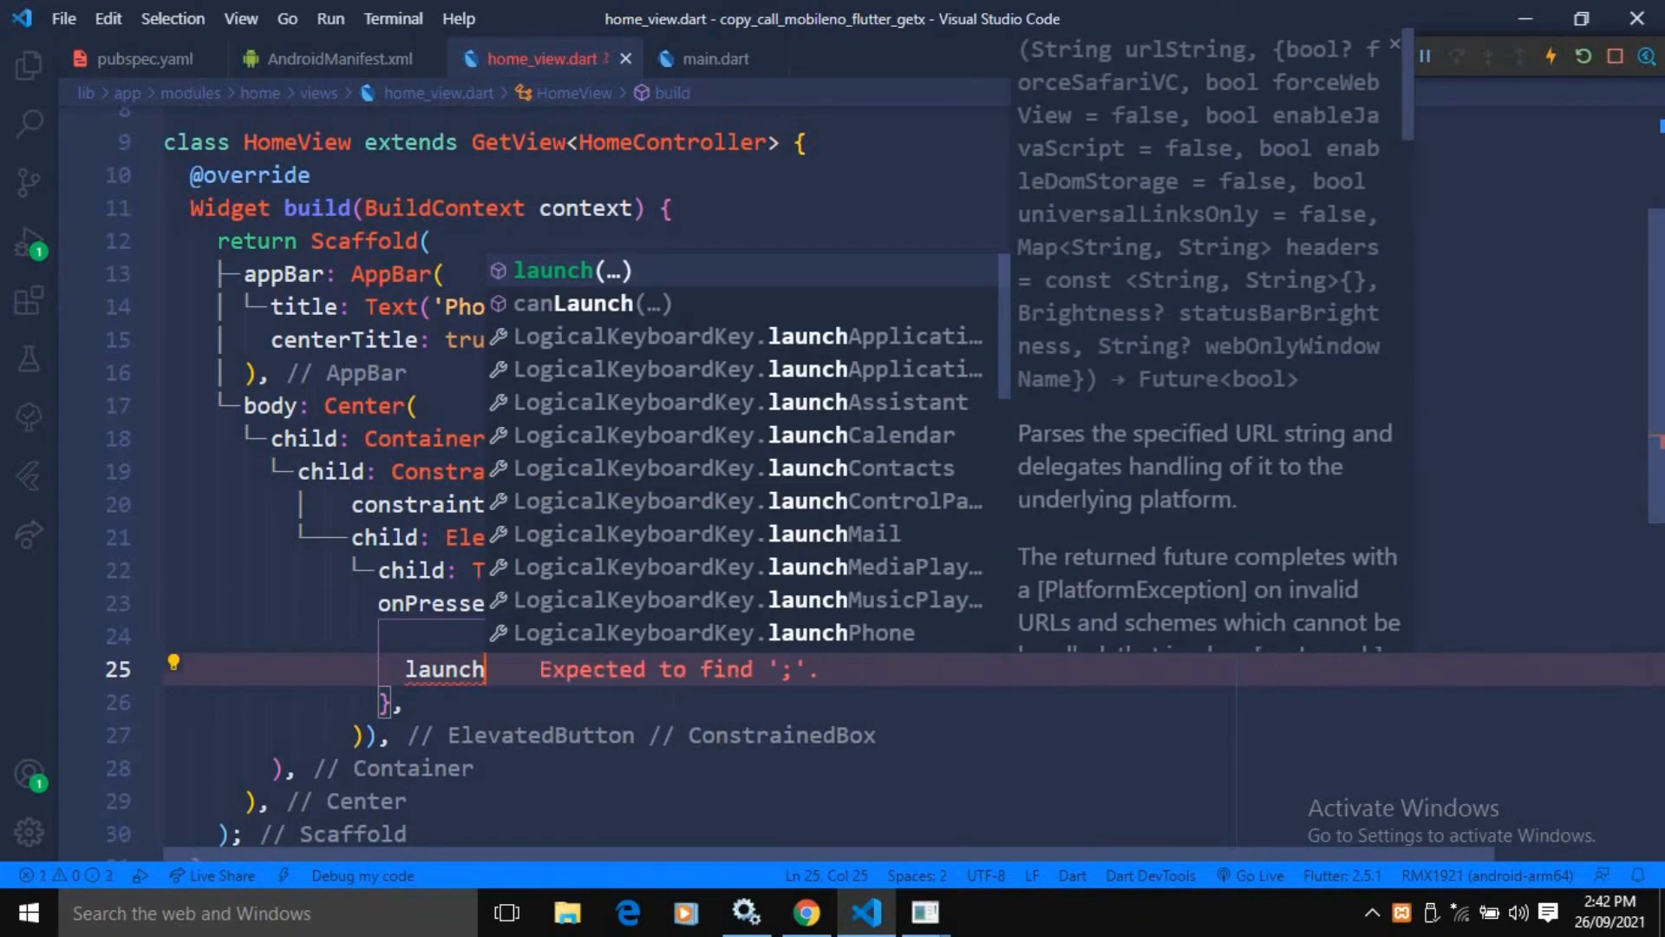
{"action": "type", "text": "('te')"}
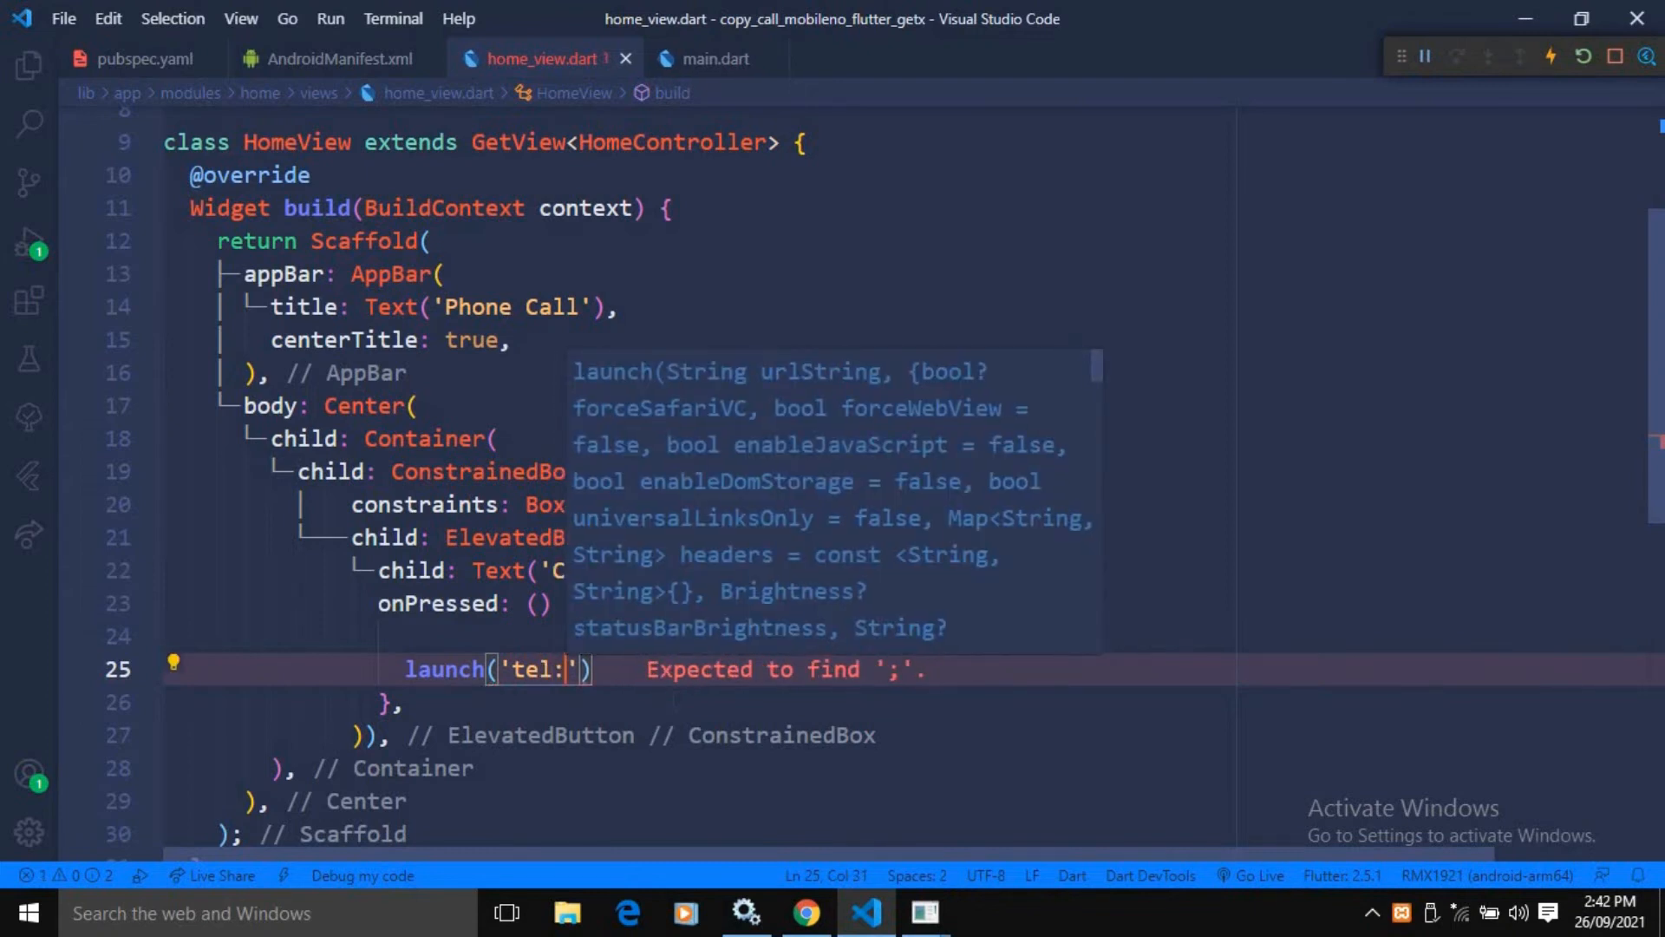
{"action": "type", "text": "1234567890"}
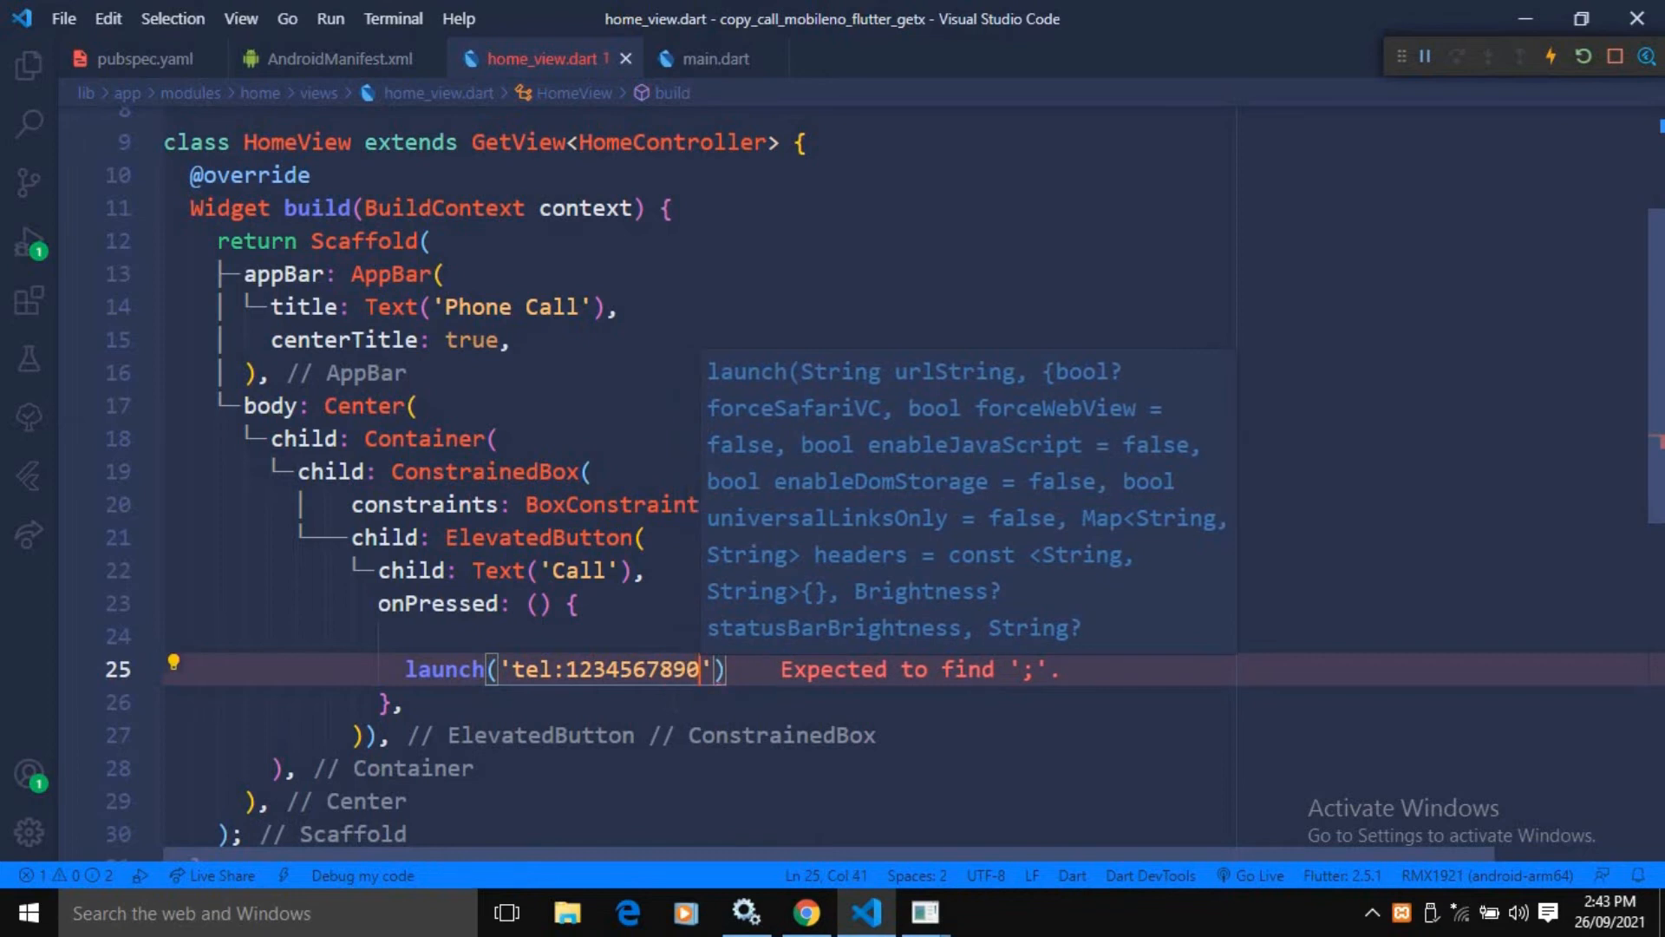
{"action": "type", "text": ";"}
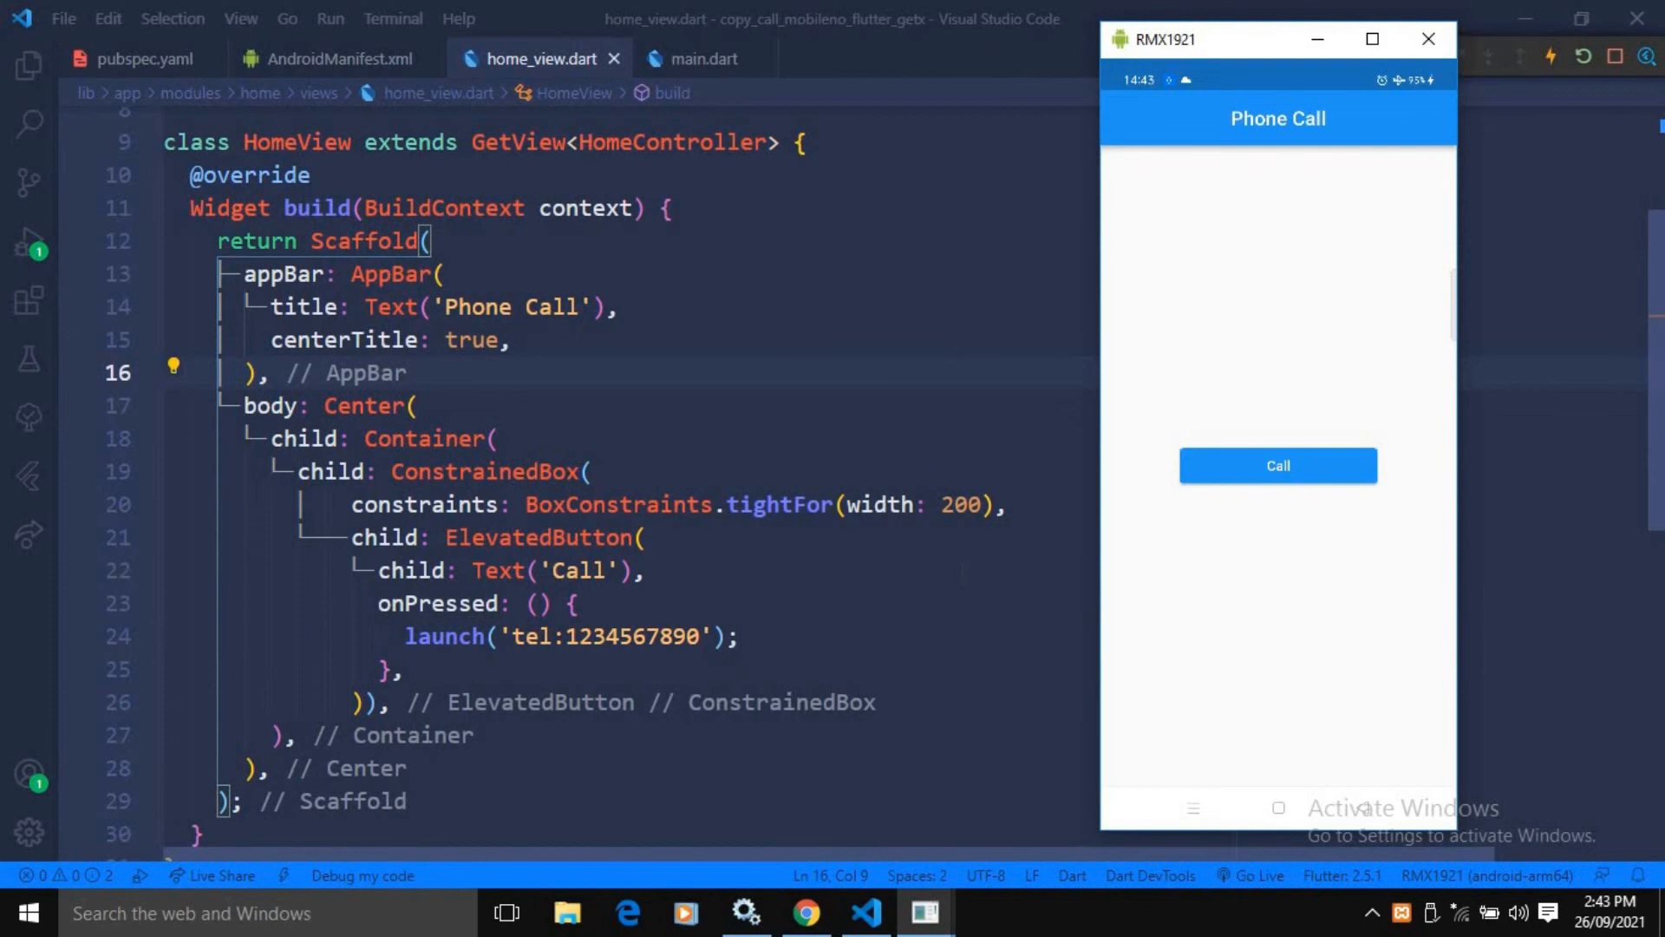
{"action": "left_click", "coordinate": [1279, 465]}
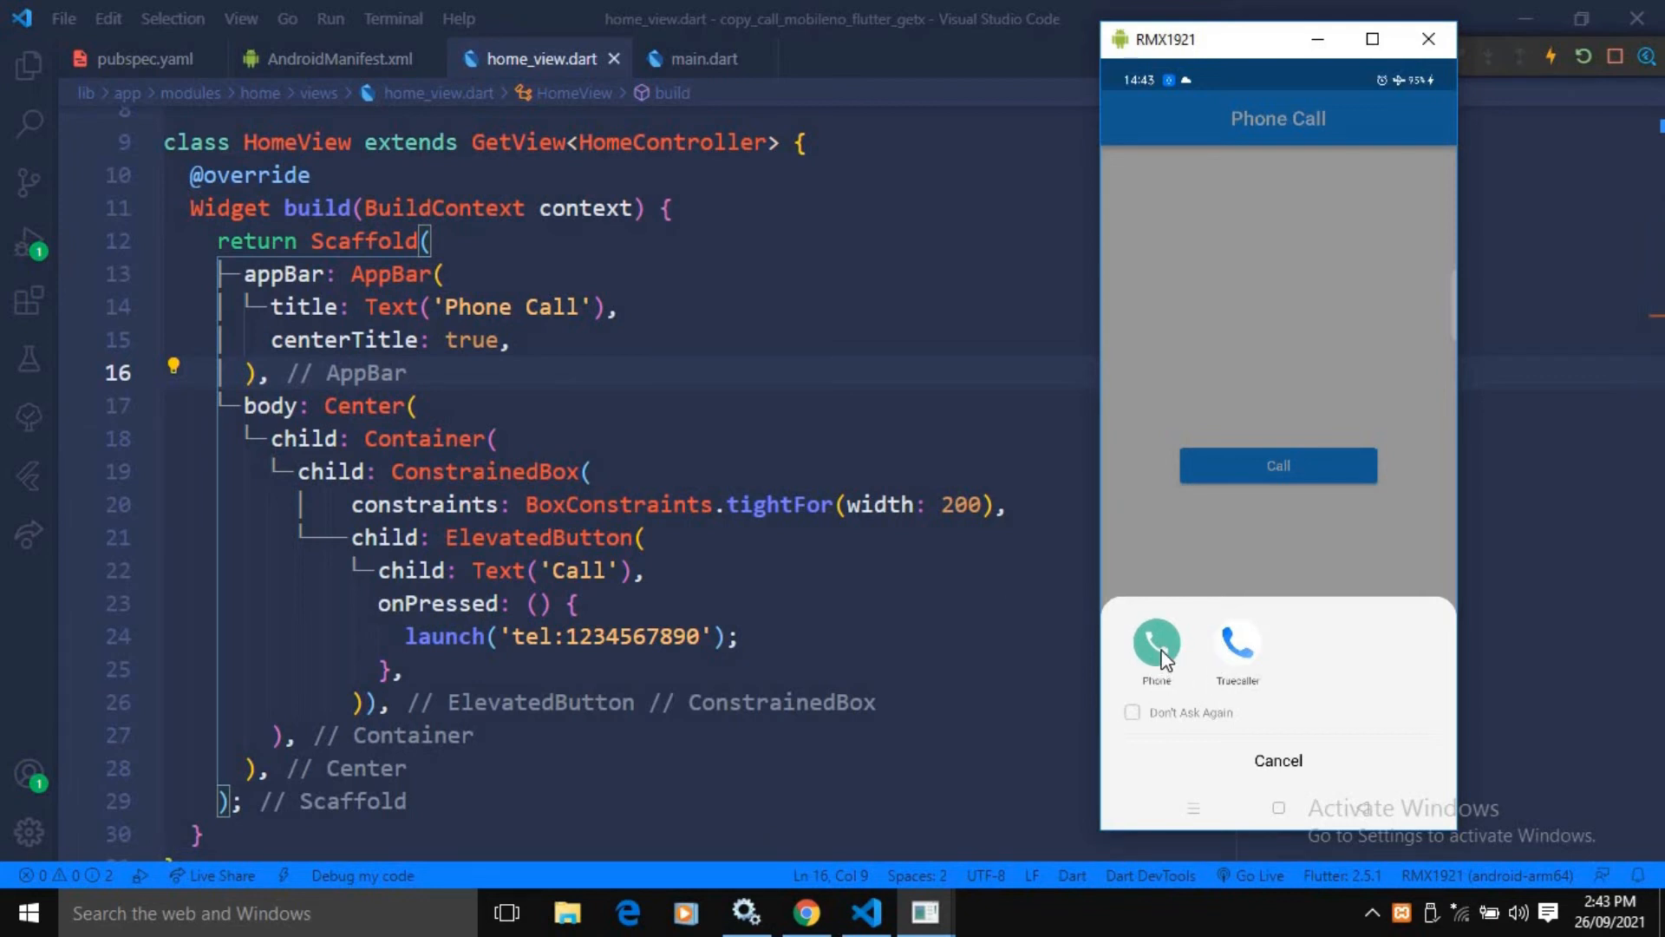
{"action": "left_click", "coordinate": [1157, 641]}
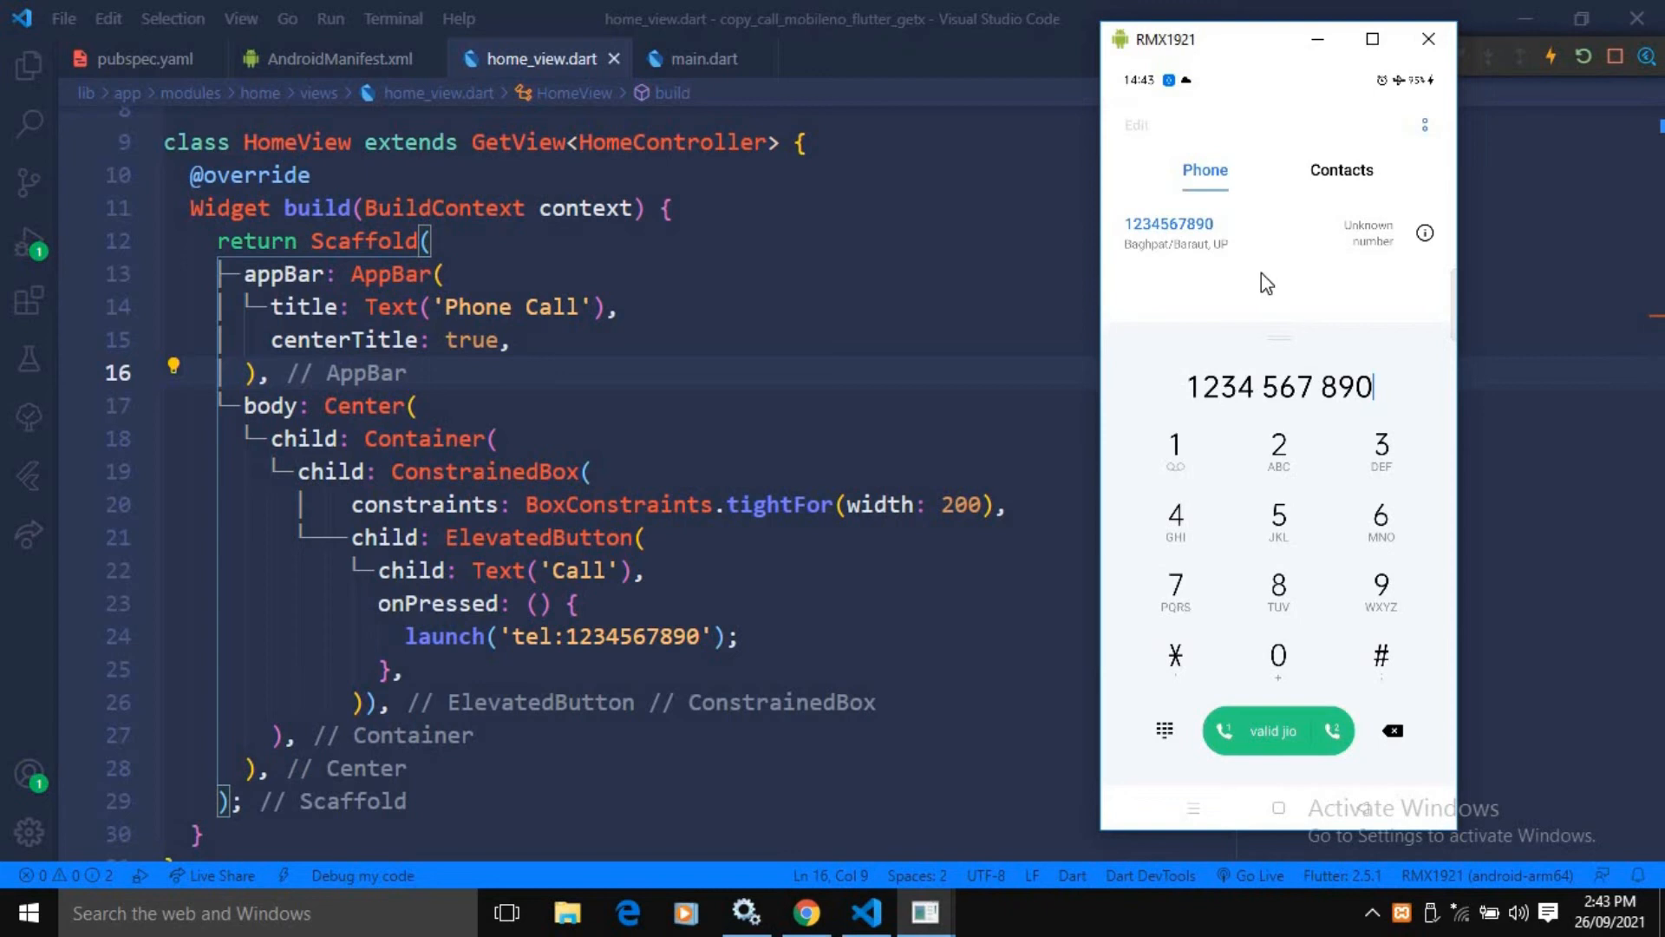
{"action": "mouse_move", "coordinate": [1312, 411]}
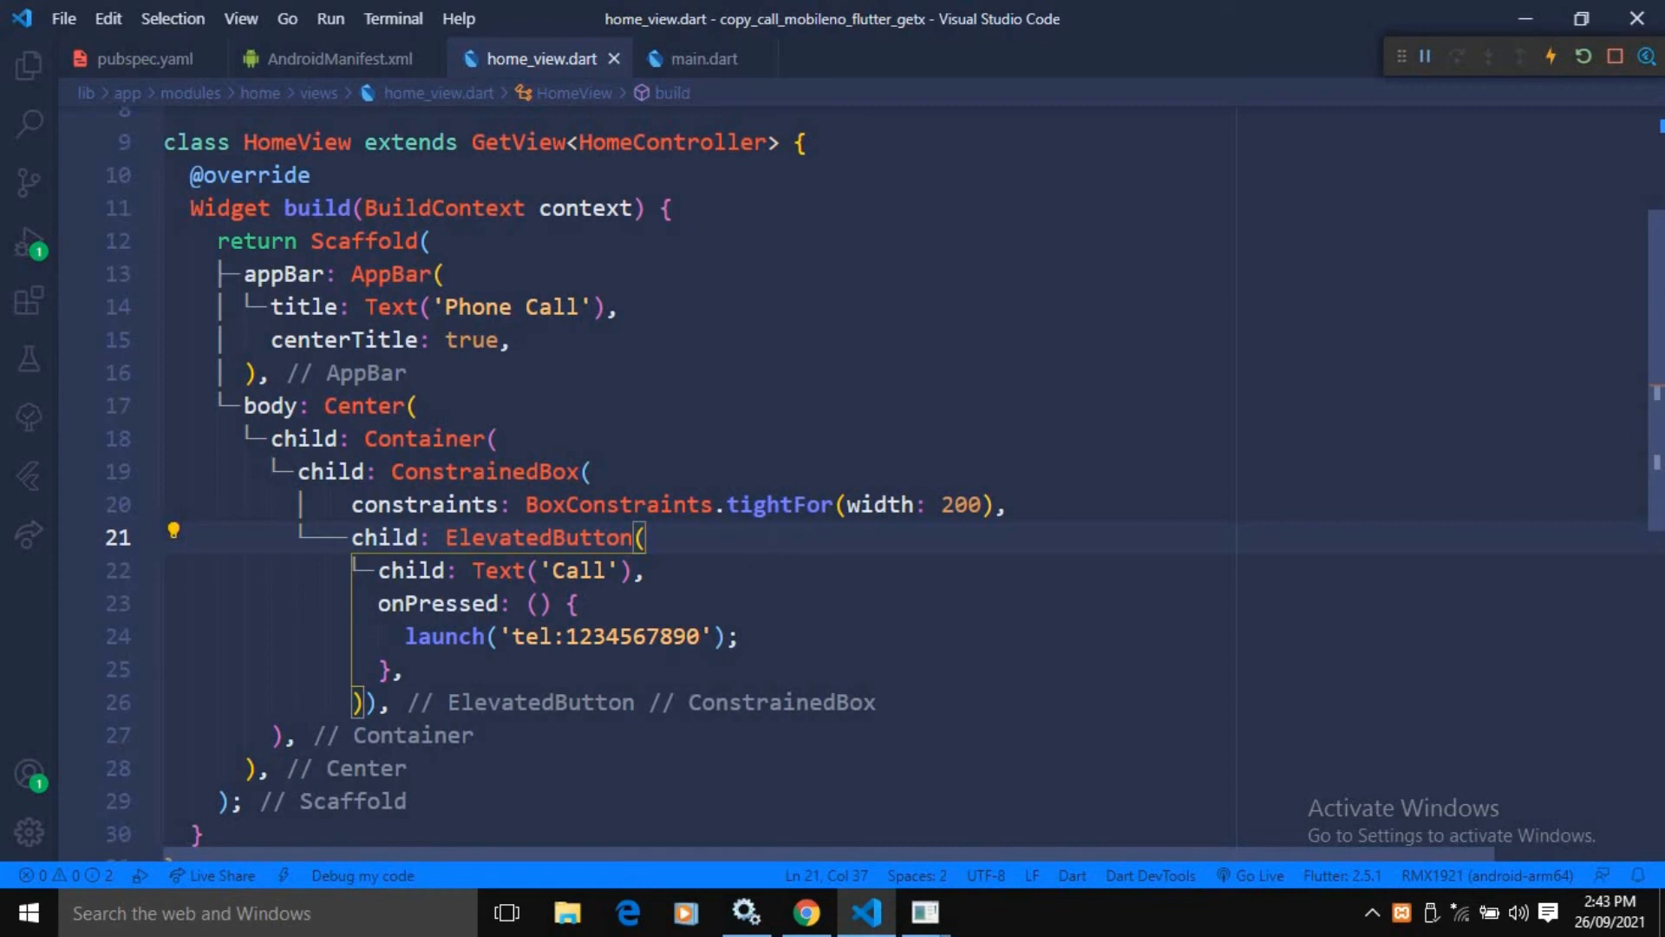
Step: Comment out the launch line and start typing FlutterPhoneDirectCaller, checking the package name
{"action": "type", "text": "//"}
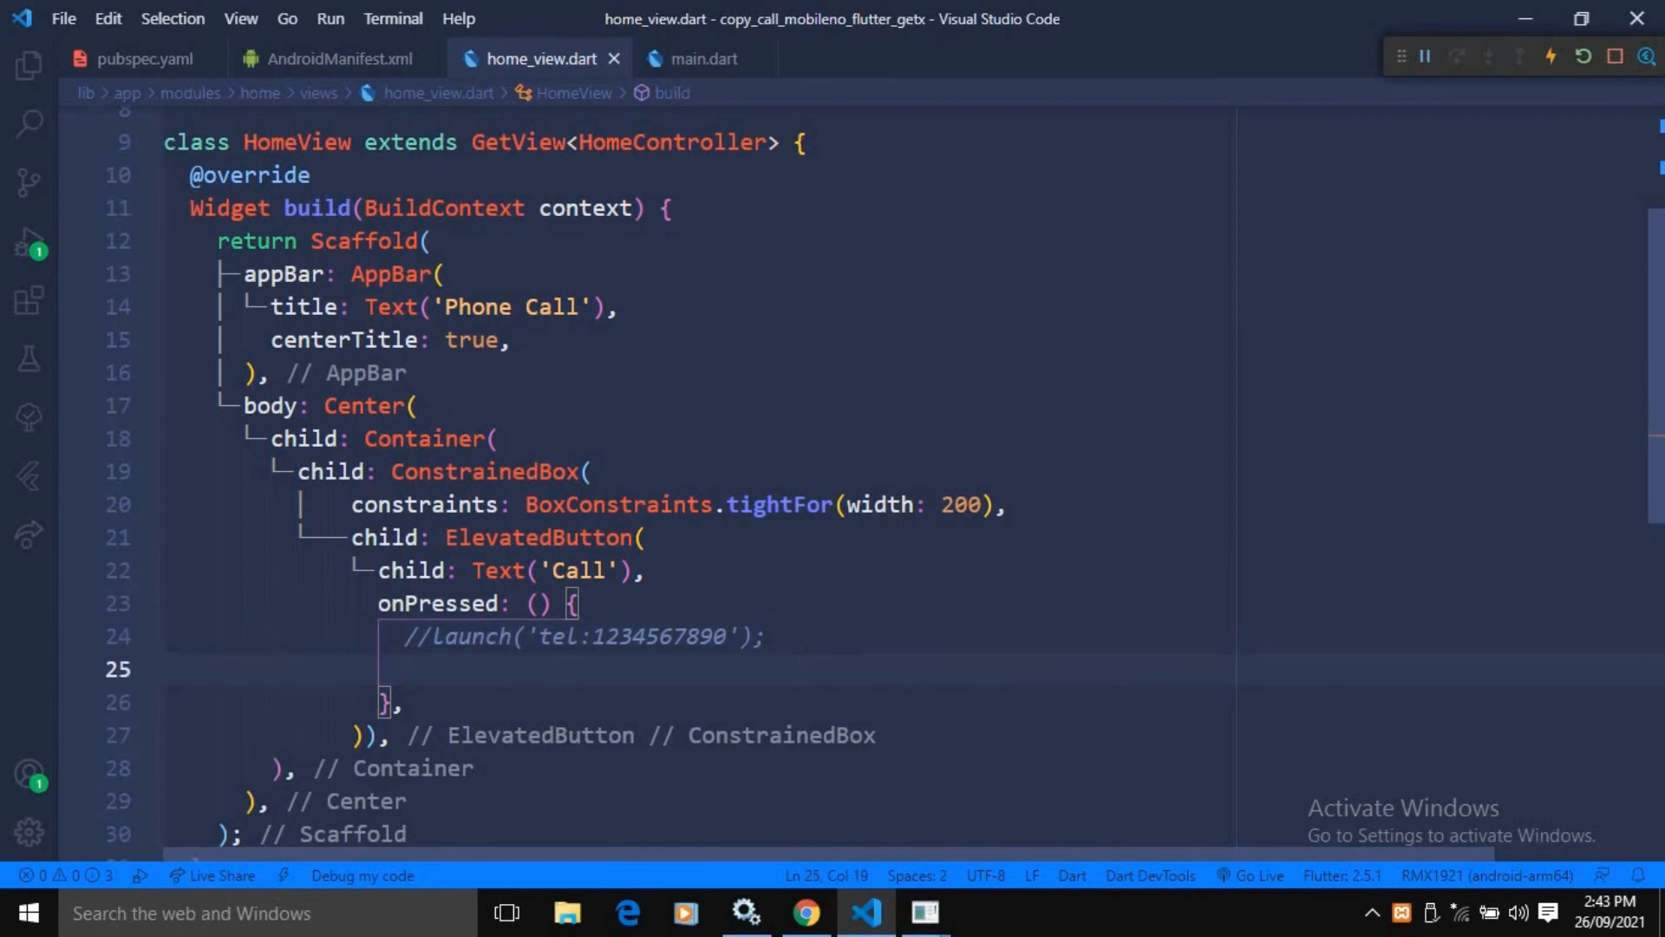
{"action": "type", "text": "FlutterPhoneDirectCaller"}
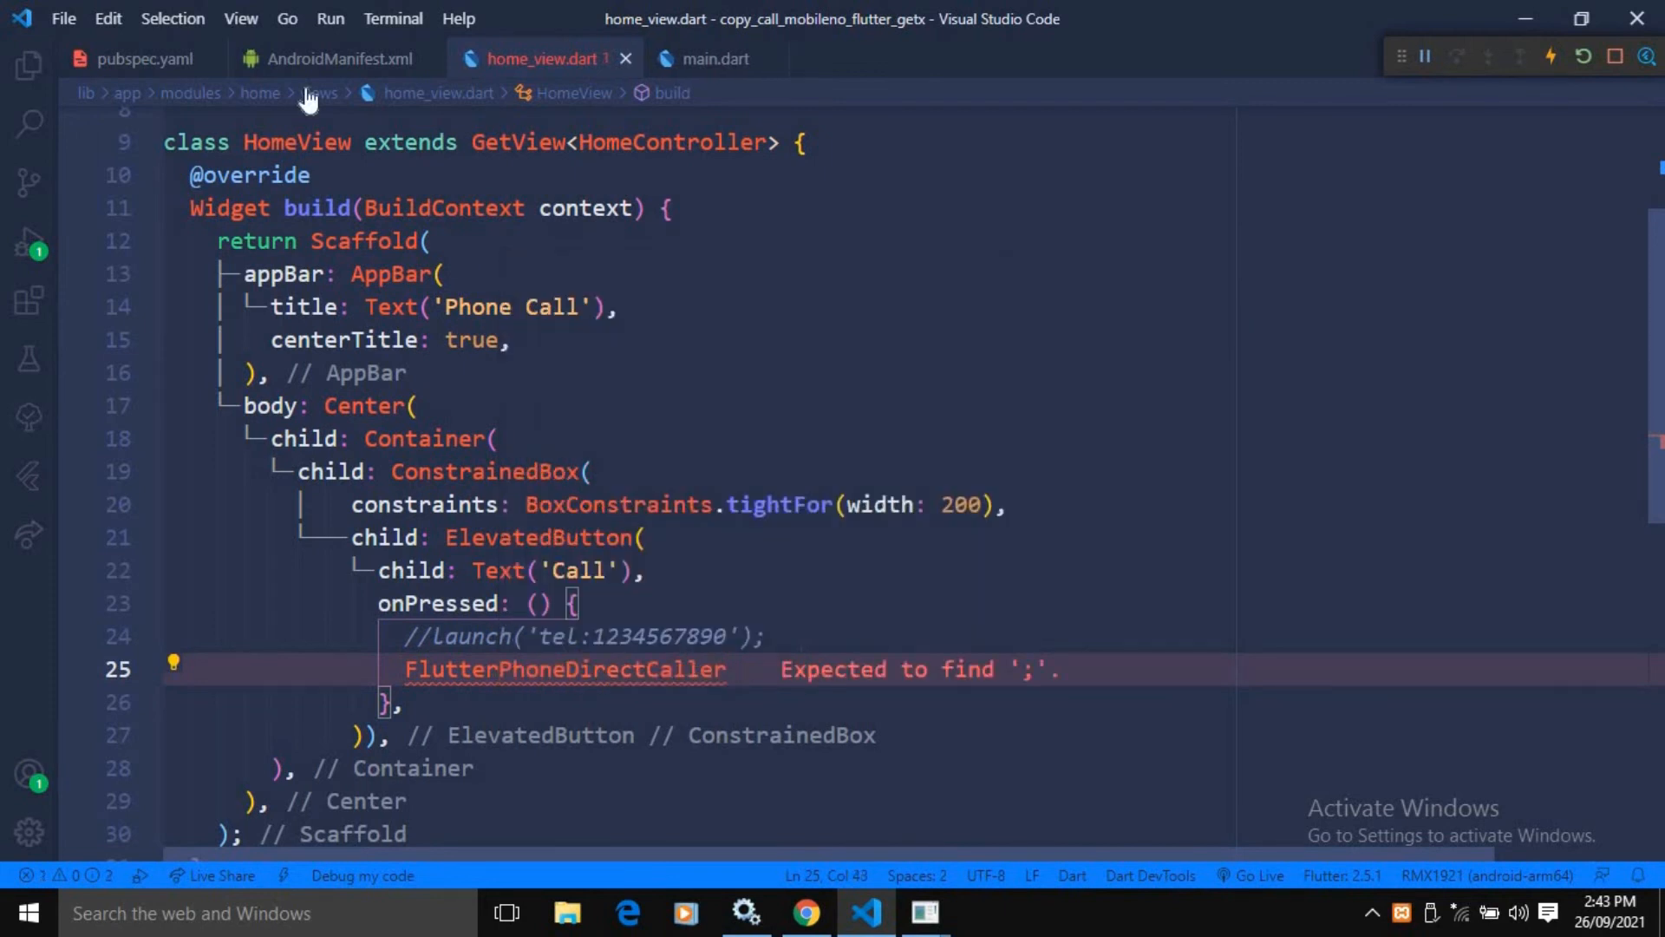
{"action": "left_click", "coordinate": [136, 59]}
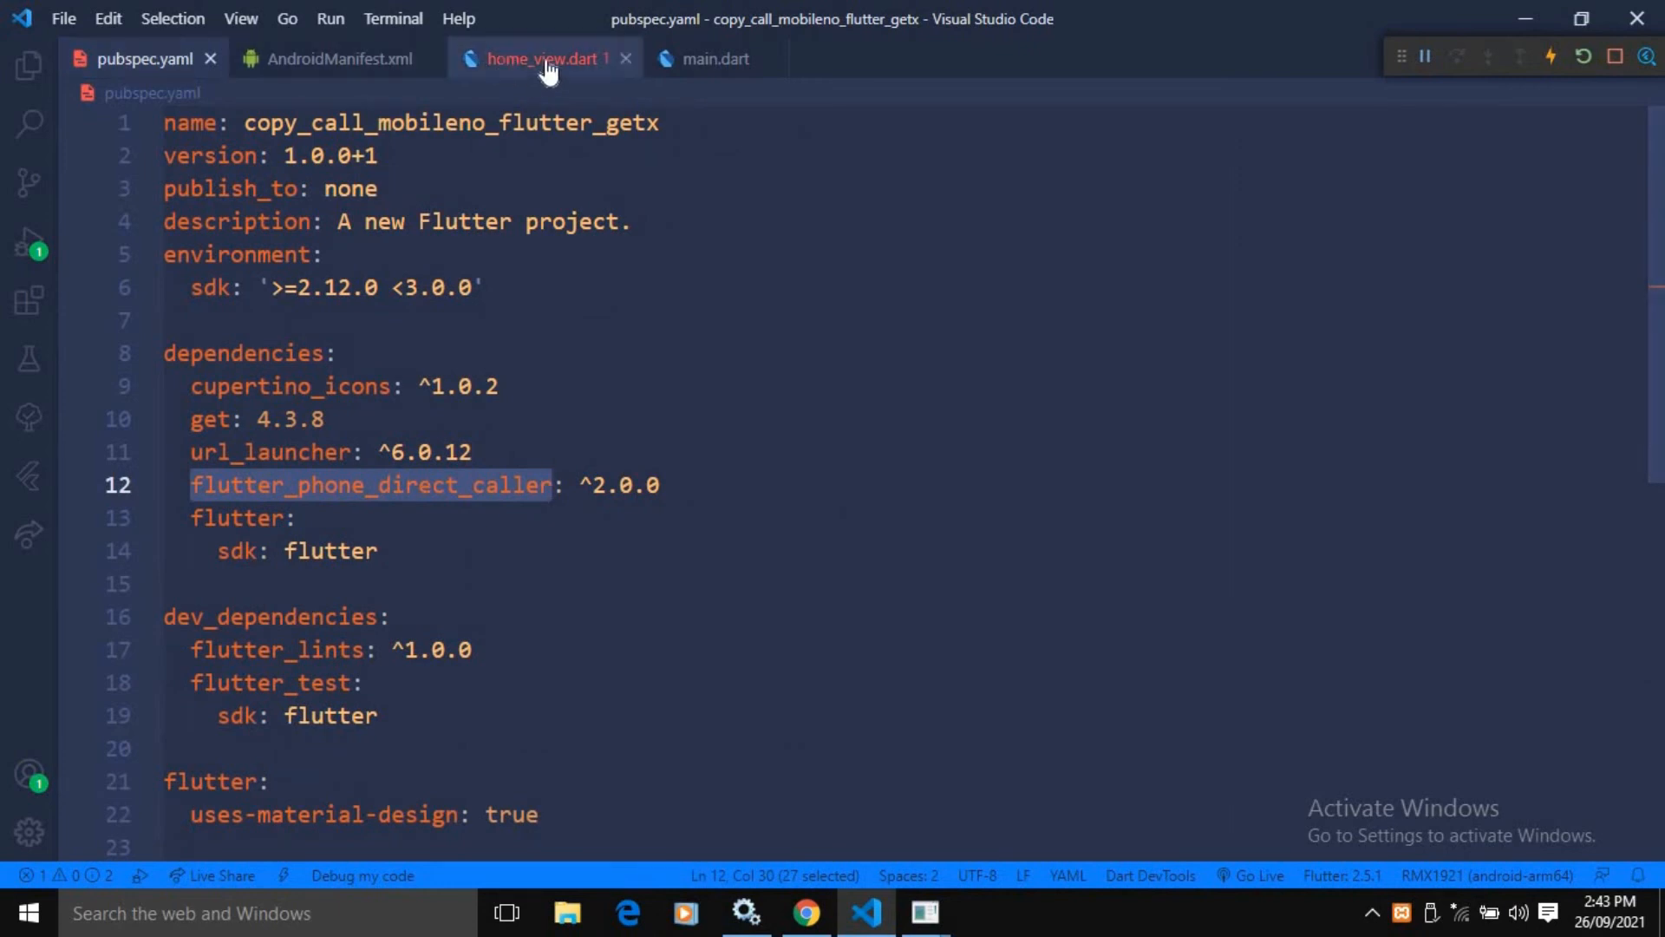
{"action": "left_click", "coordinate": [542, 59]}
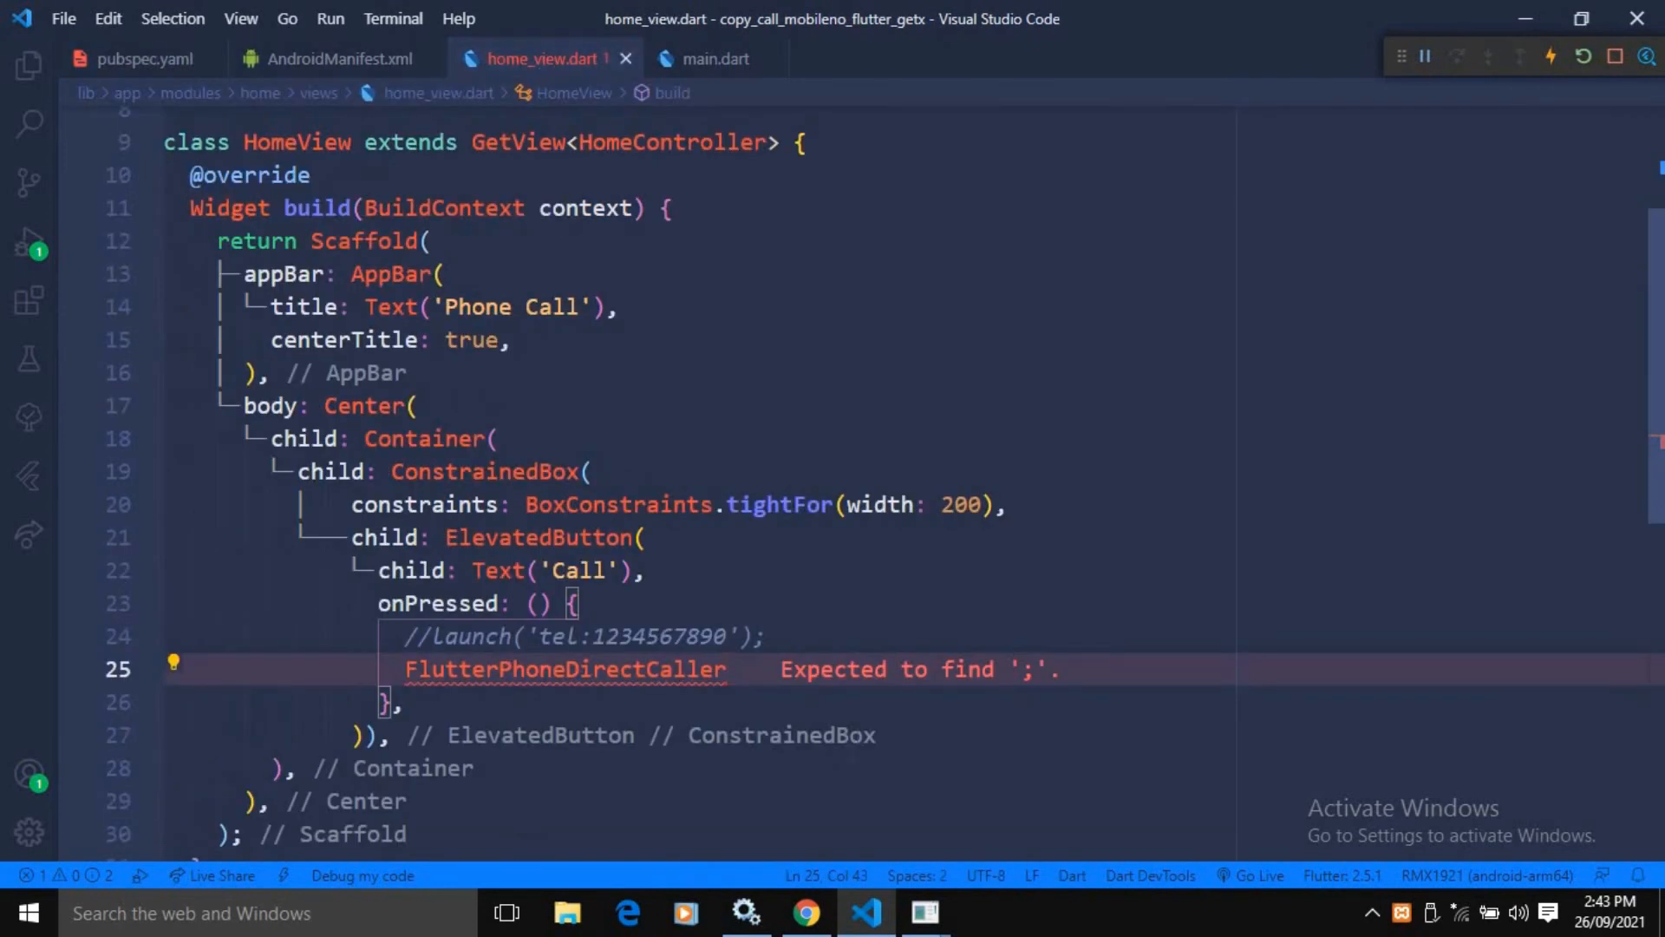
{"action": "type", "text": "."}
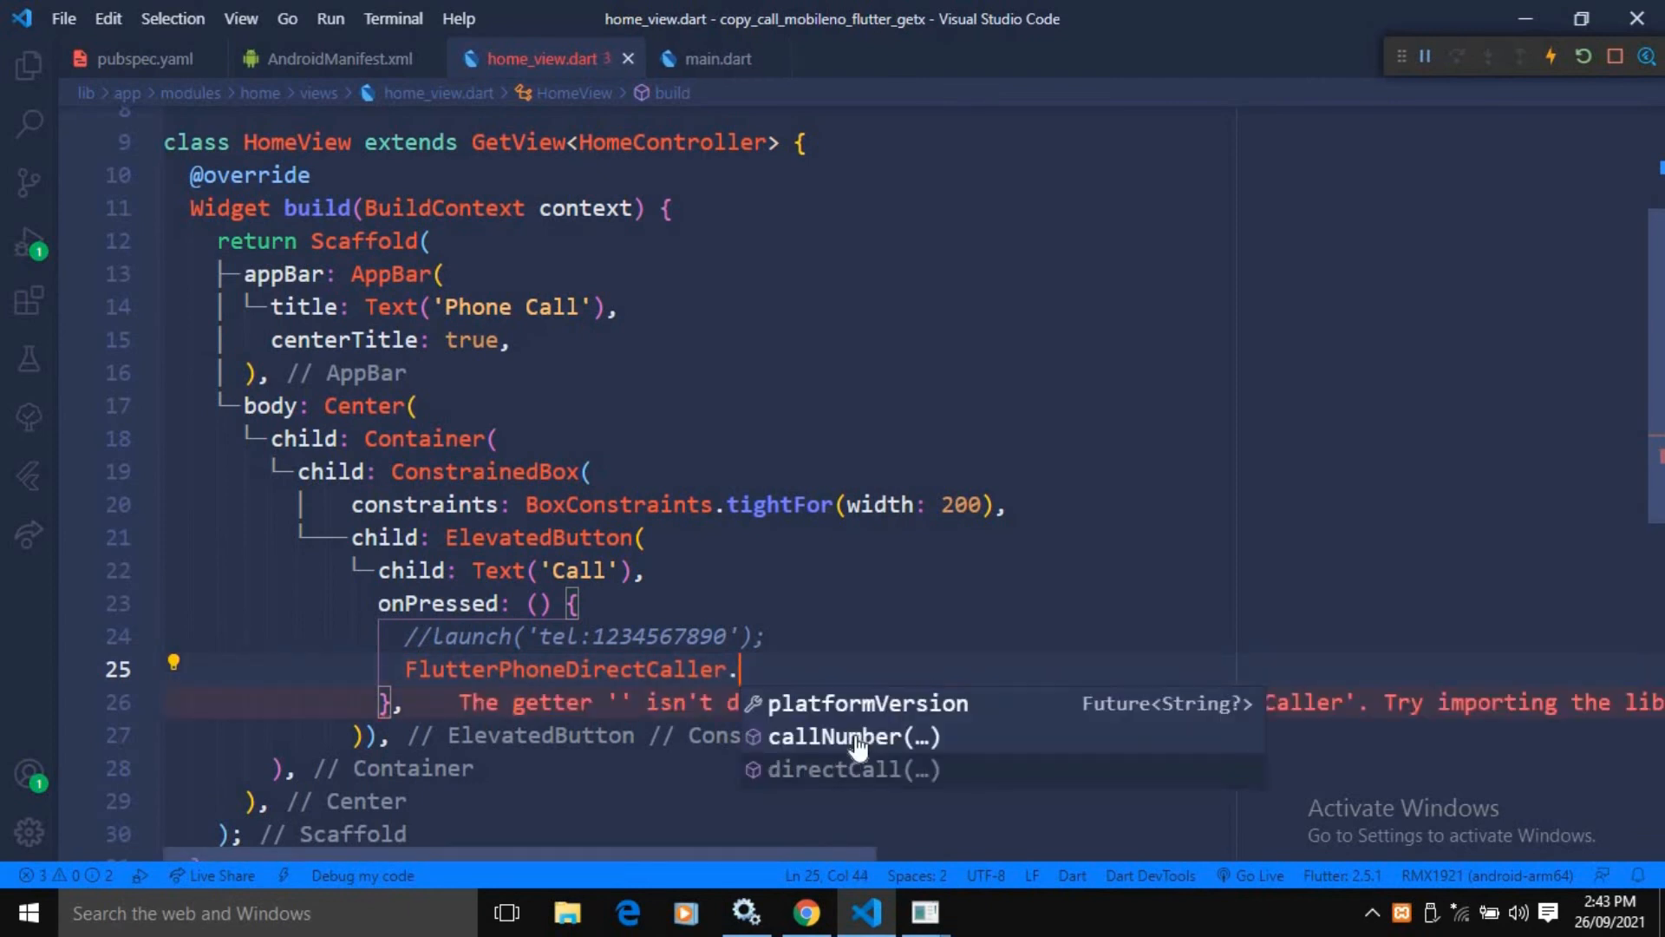
{"action": "left_click", "coordinate": [835, 735]}
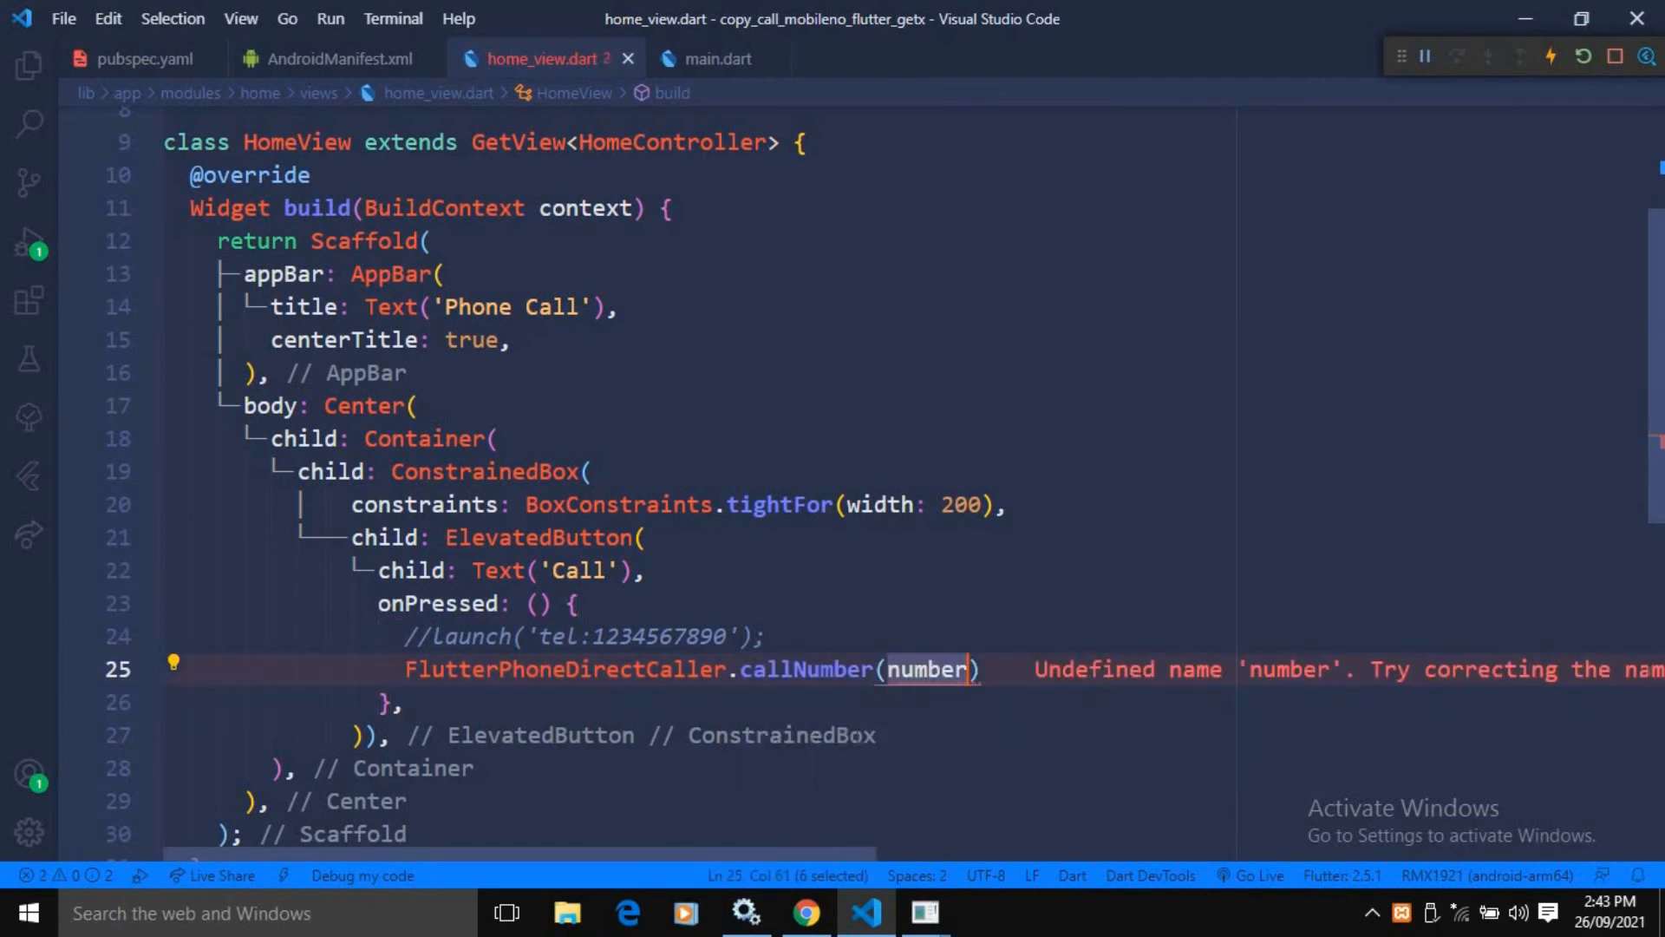
{"action": "type", "text": "\"123\""}
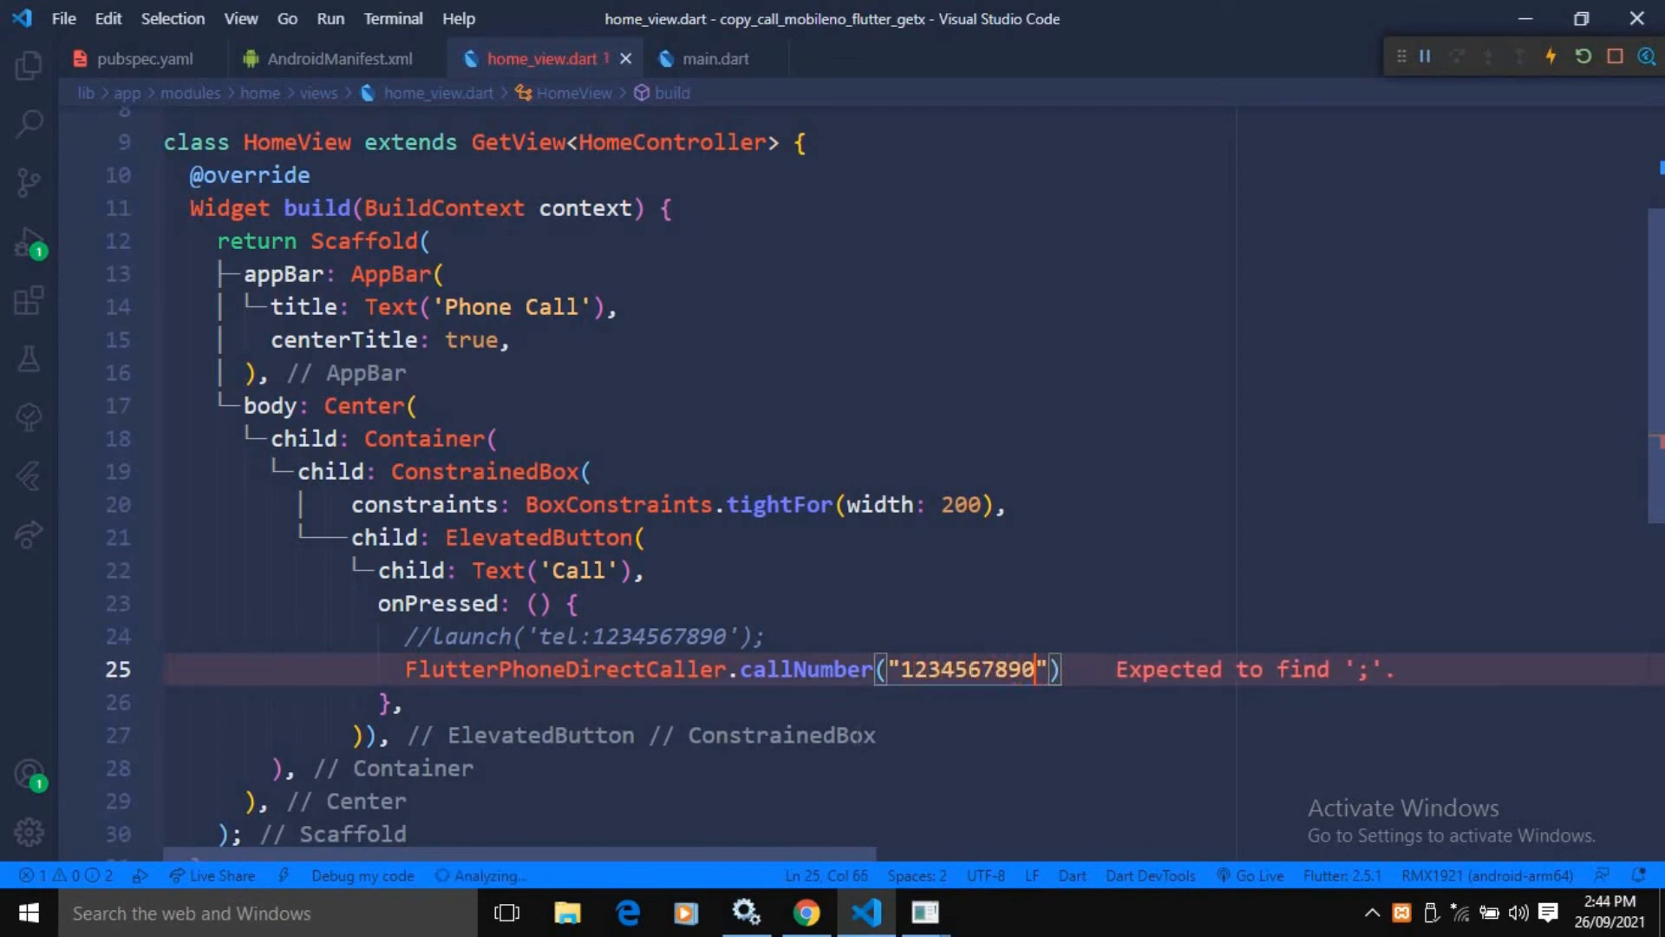
{"action": "type", "text": ";"}
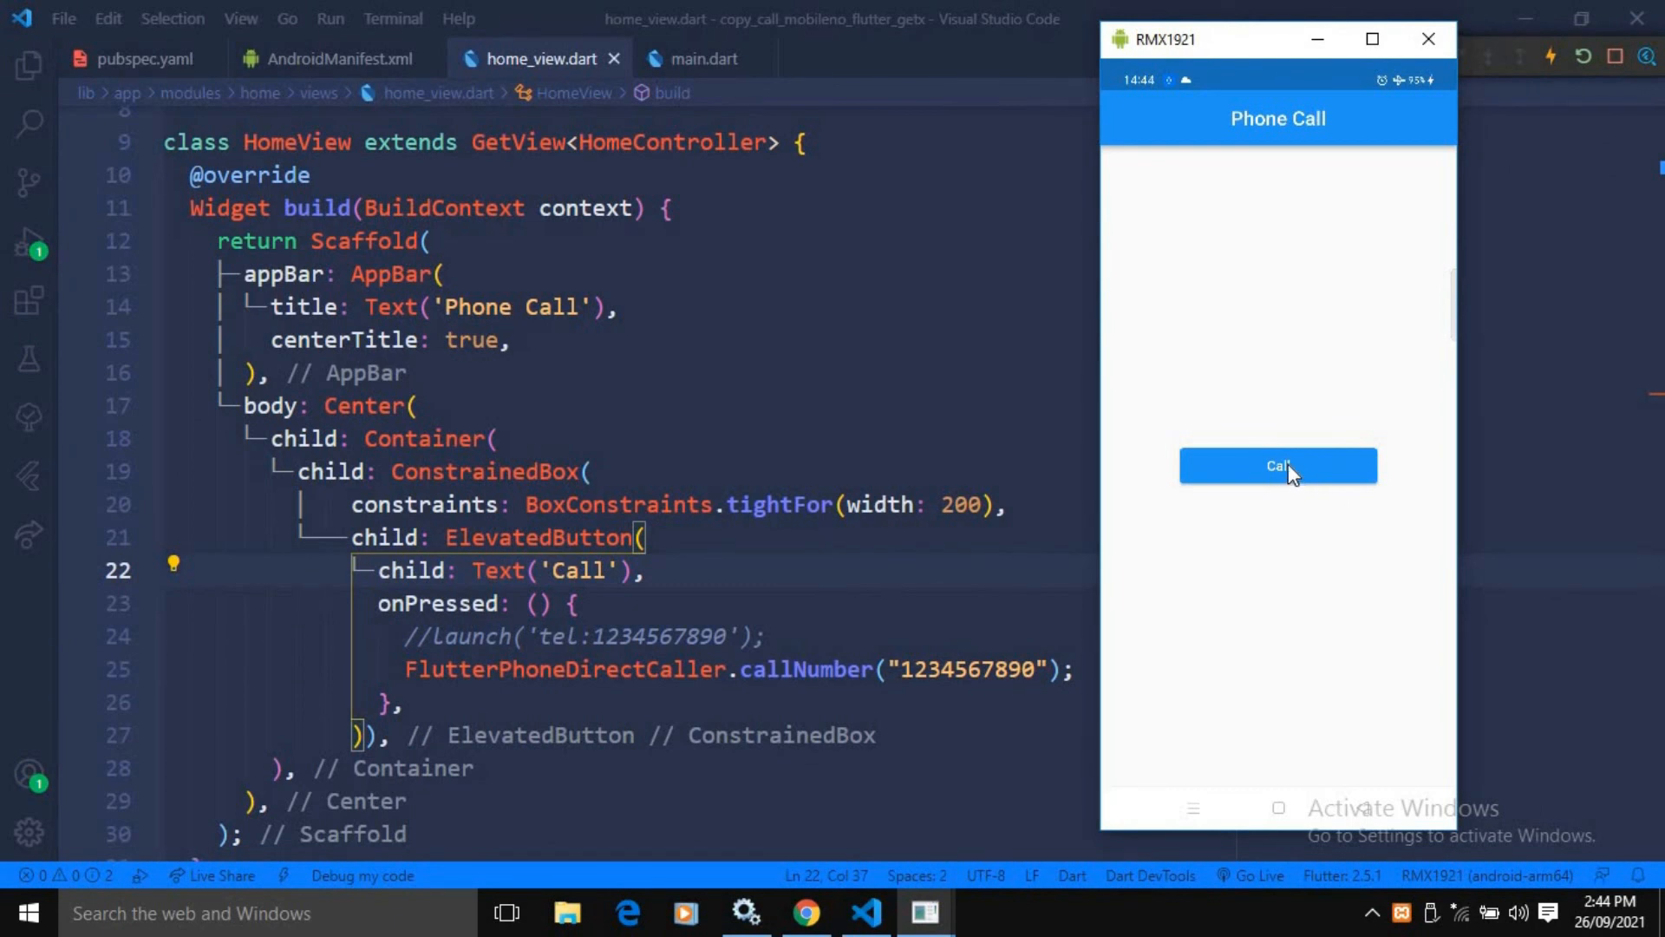
{"action": "mouse_move", "coordinate": [1272, 536]}
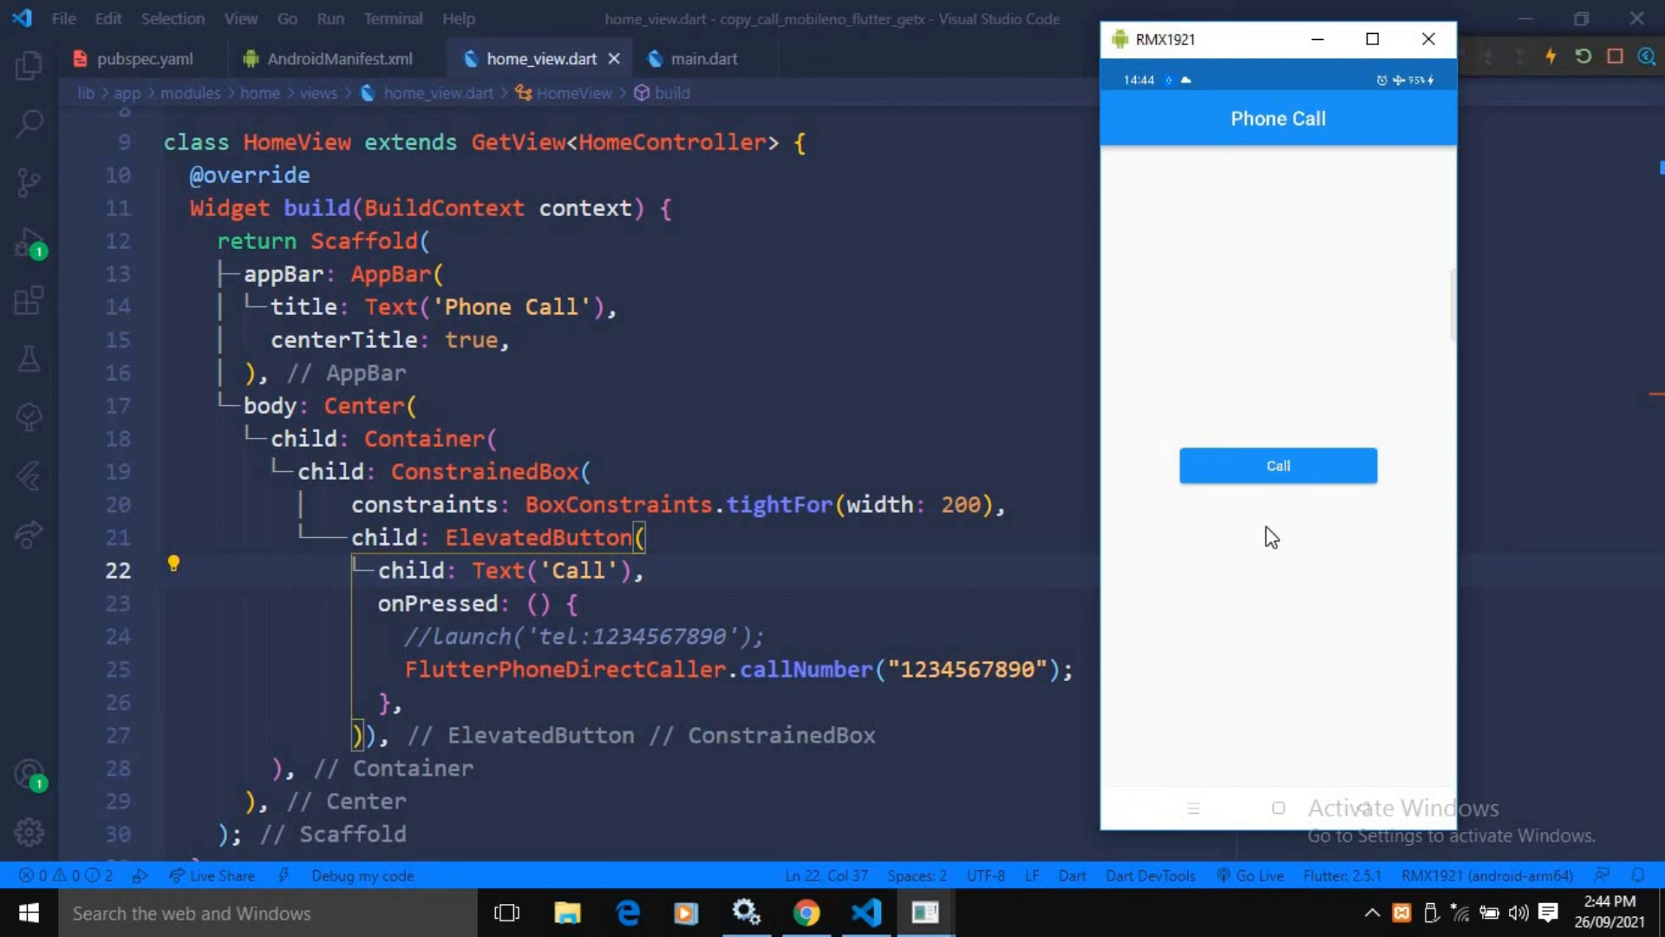
{"action": "mouse_move", "coordinate": [1256, 62]}
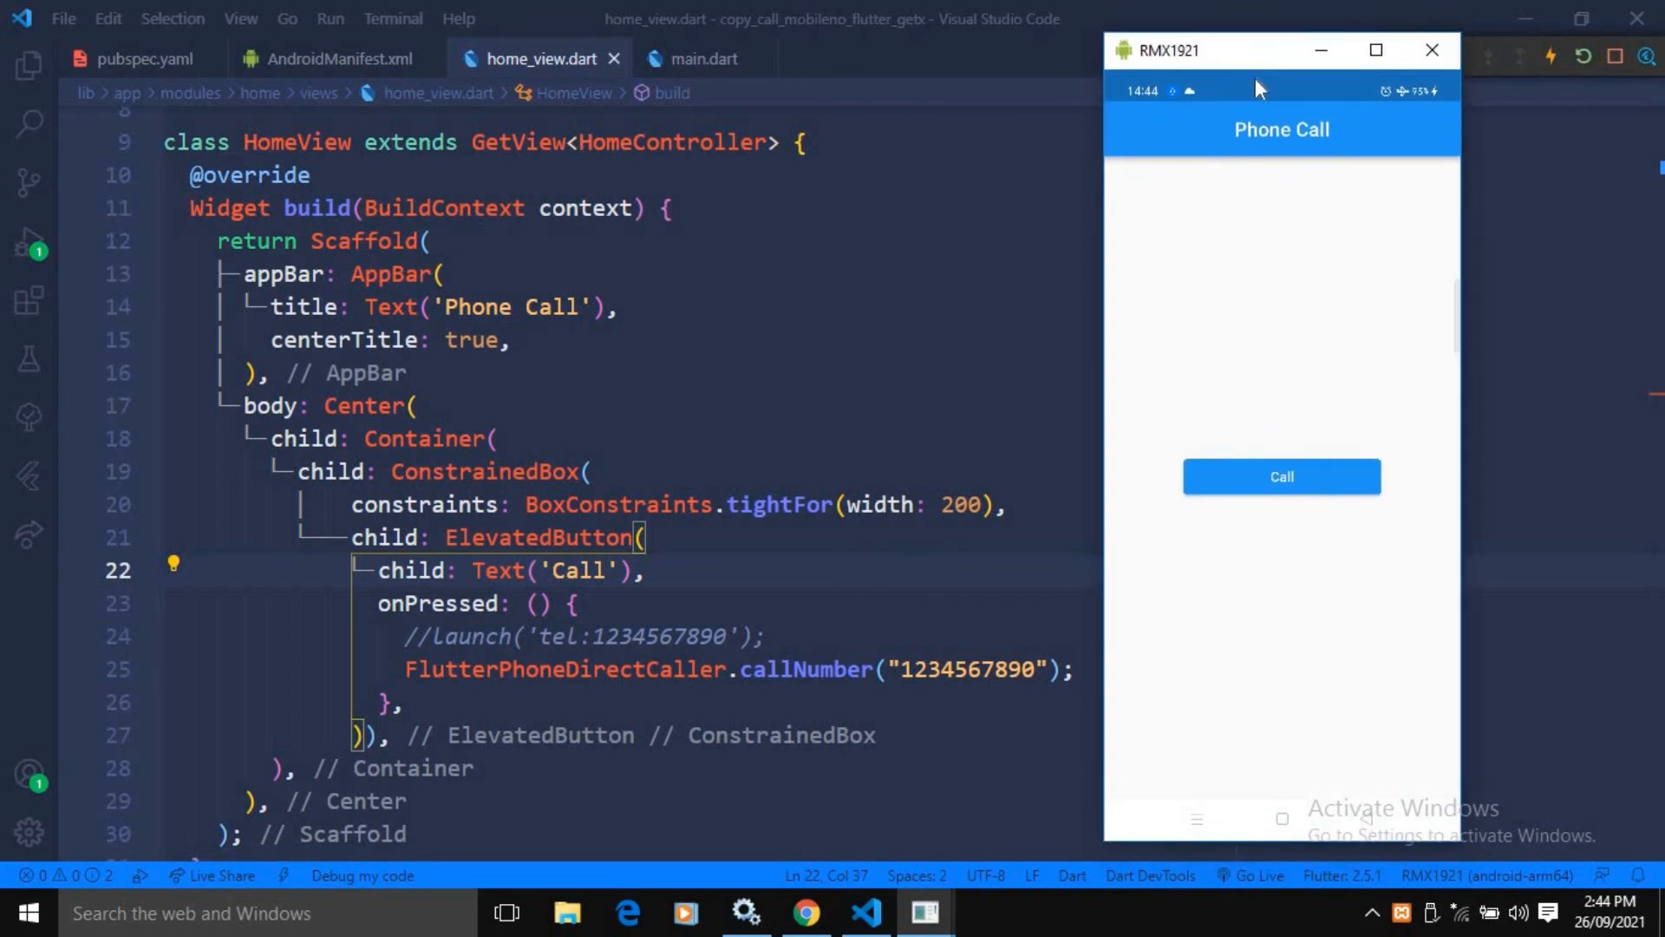
{"action": "mouse_move", "coordinate": [1346, 605]}
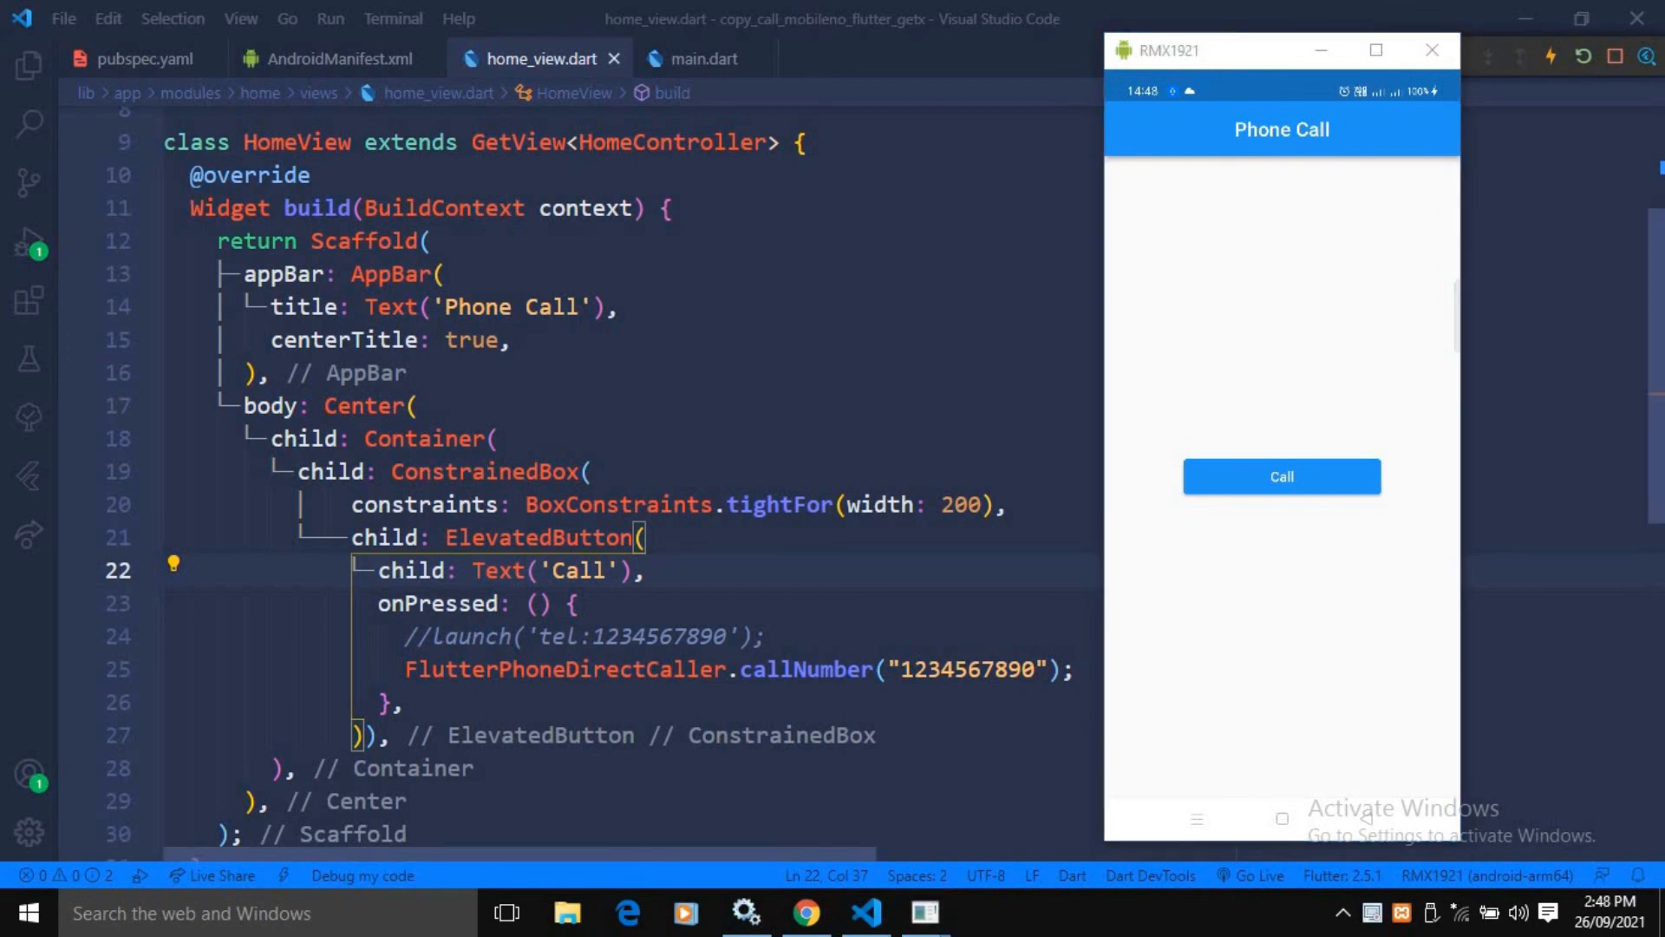
{"action": "left_click", "coordinate": [1280, 475]}
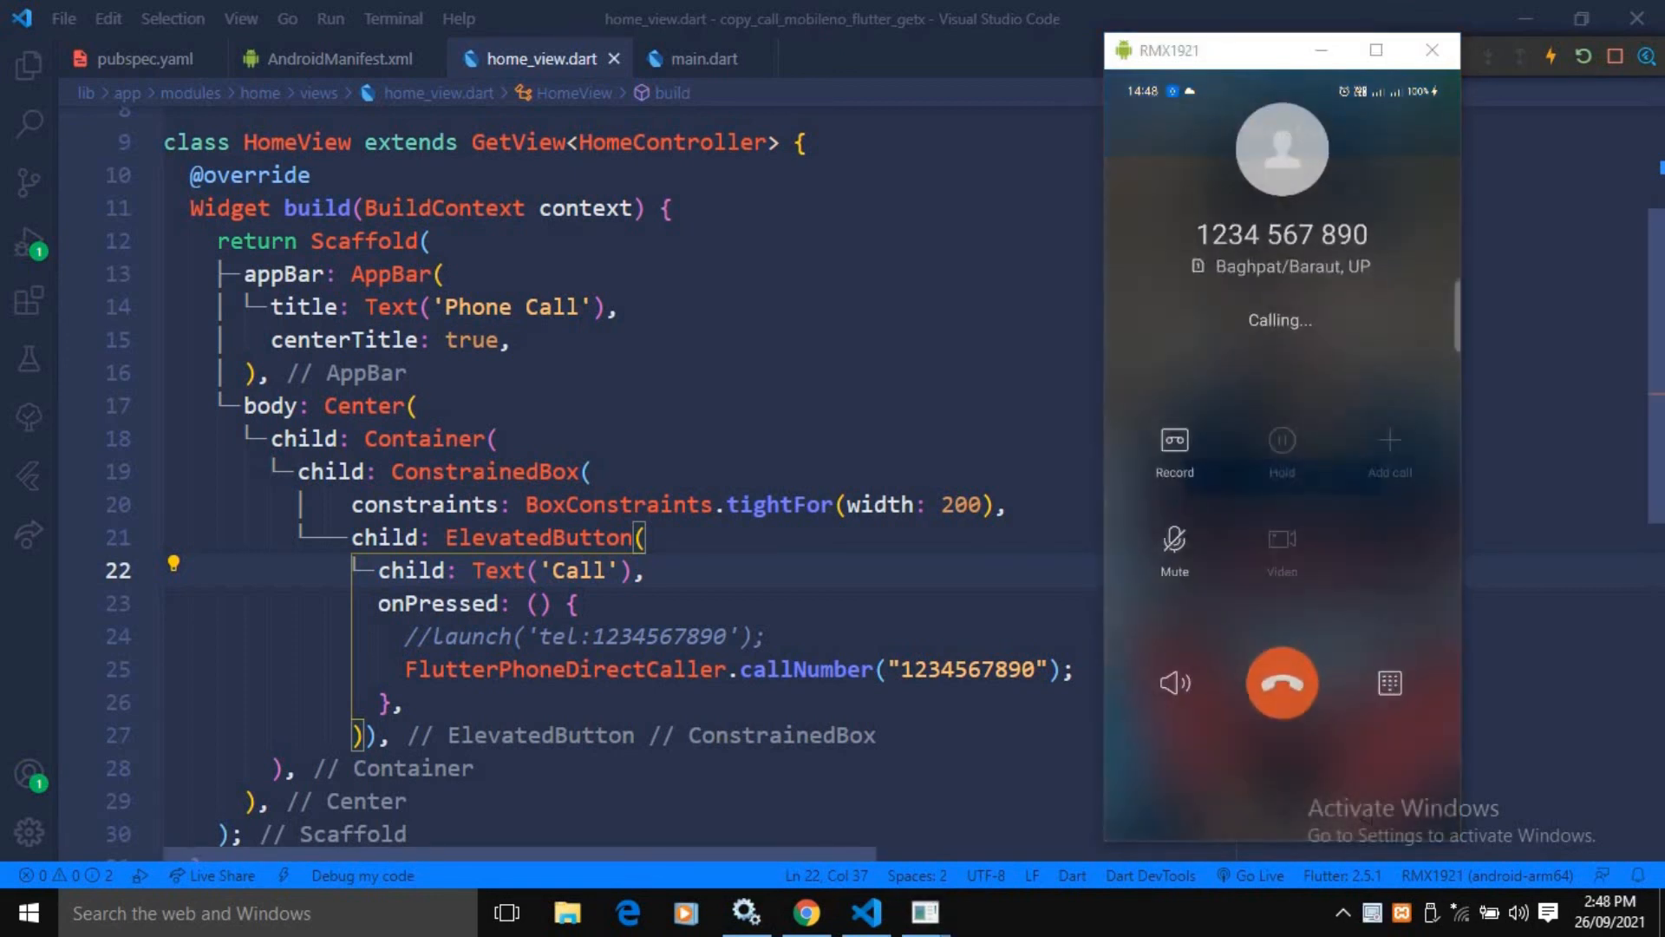
{"action": "left_click", "coordinate": [1280, 684]}
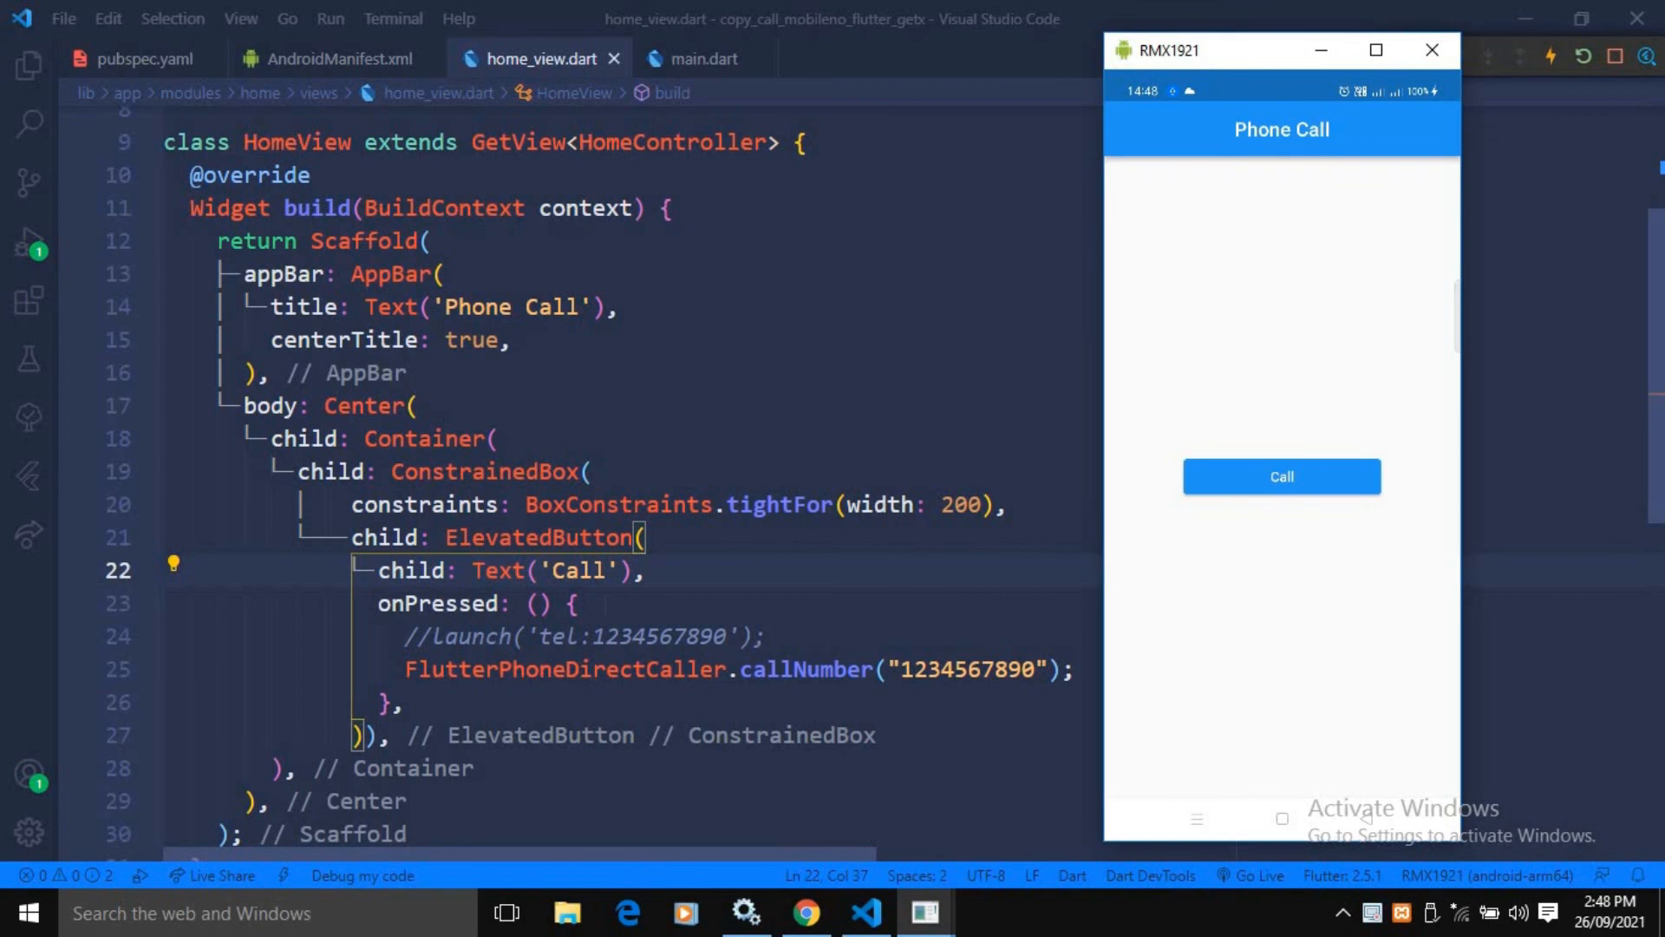